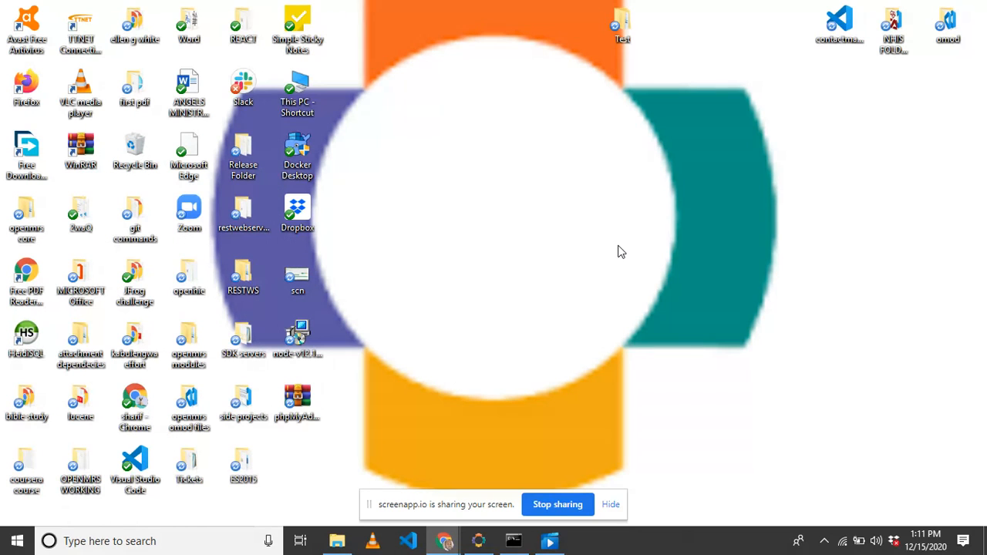
pyautogui.moveTo(517, 254)
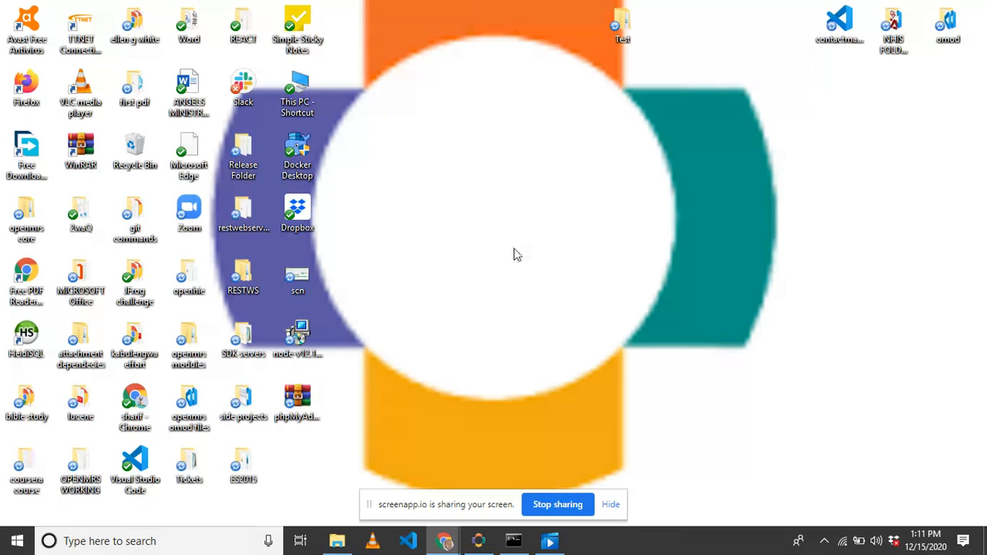
pyautogui.moveTo(472, 239)
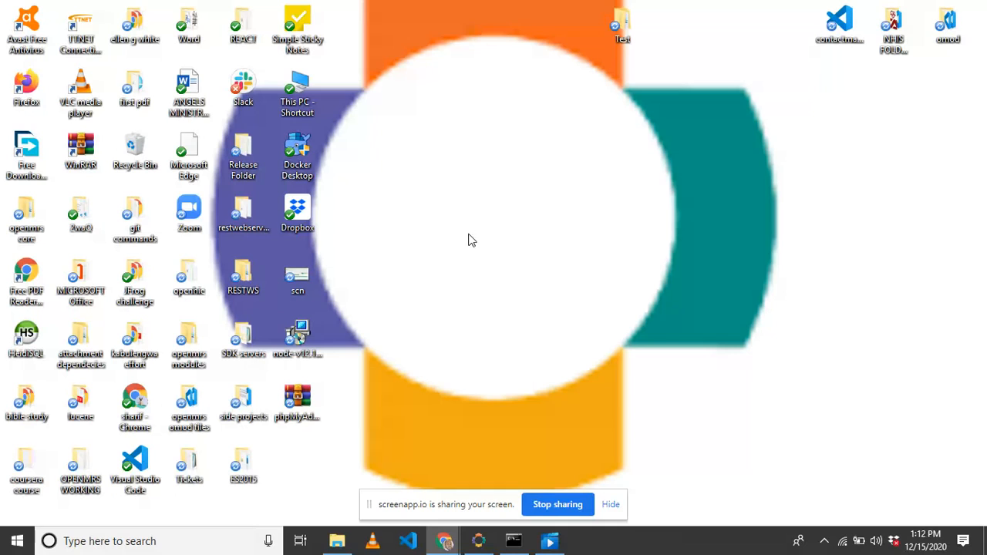
pyautogui.moveTo(478, 244)
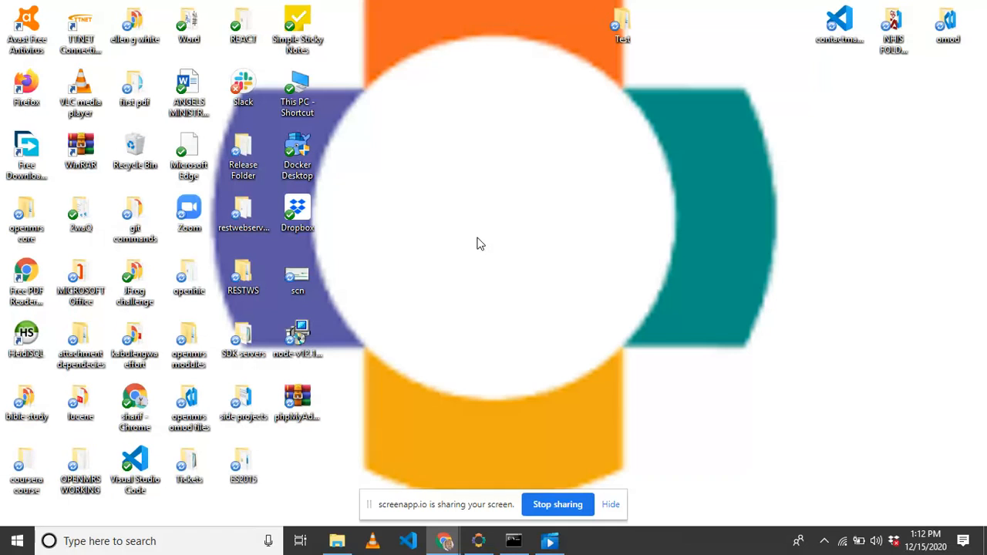
pyautogui.moveTo(453, 310)
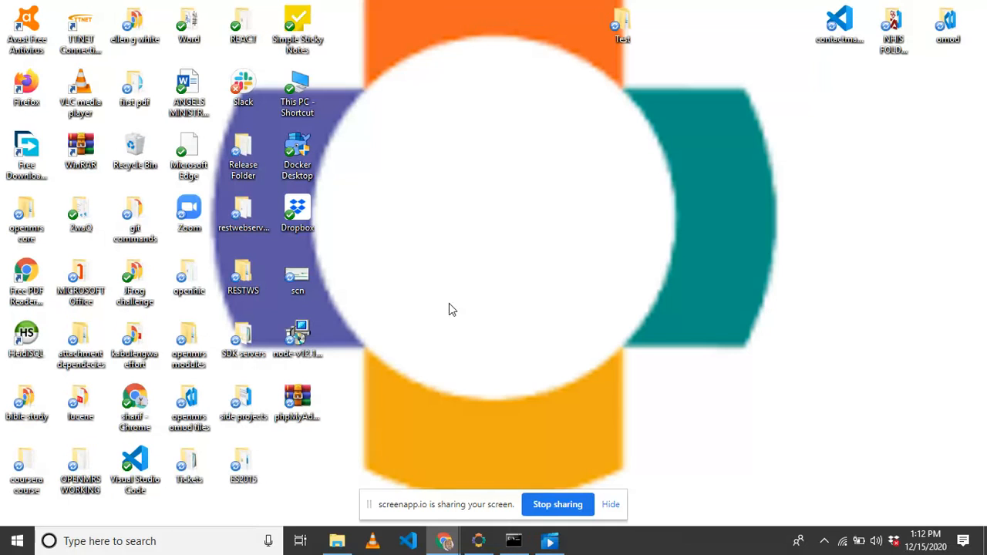
pyautogui.moveTo(459, 196)
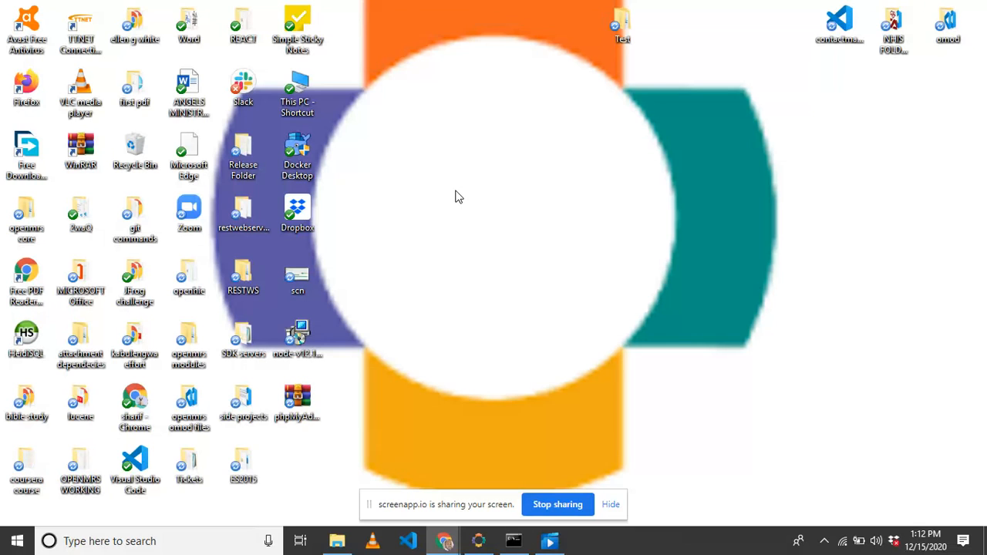
pyautogui.moveTo(465, 199)
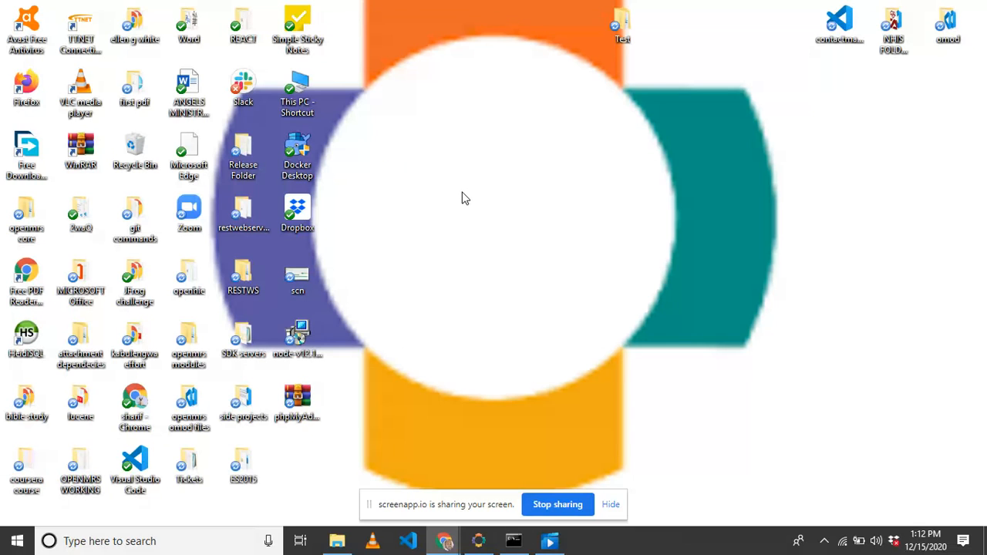
pyautogui.moveTo(486, 213)
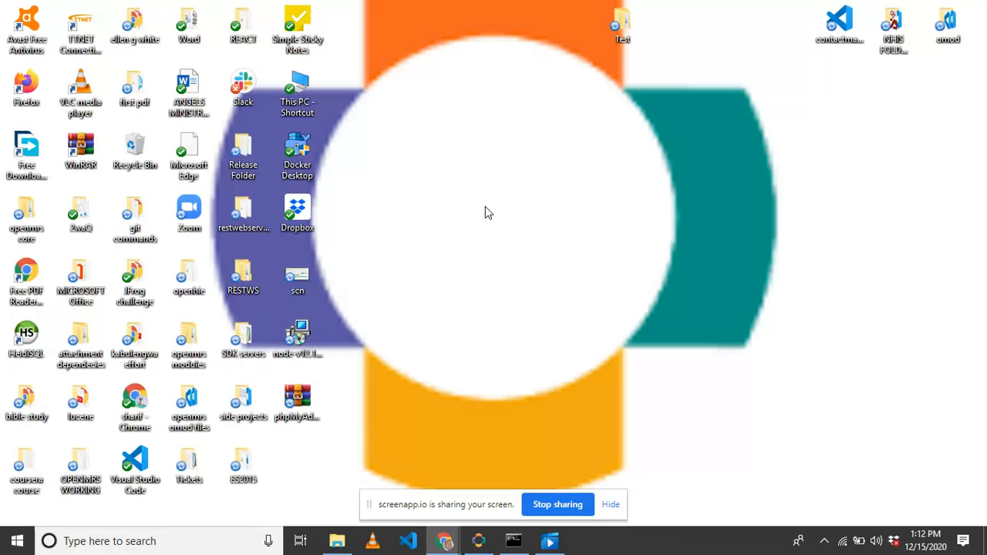
pyautogui.moveTo(473, 162)
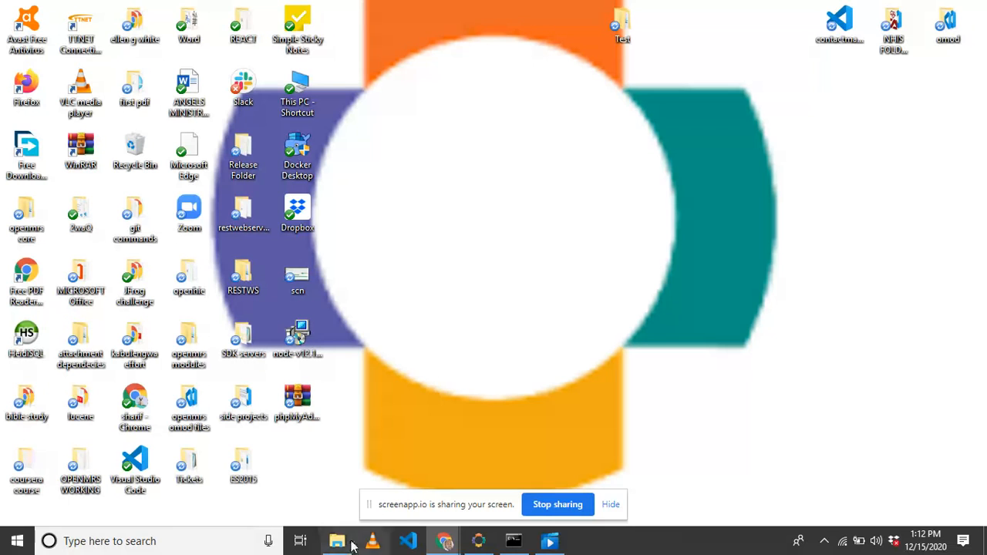
# - Open a Command Prompt in D:\AllDownloads\openmrs from File Explorer's address bar with cmd
pyautogui.click(336, 541)
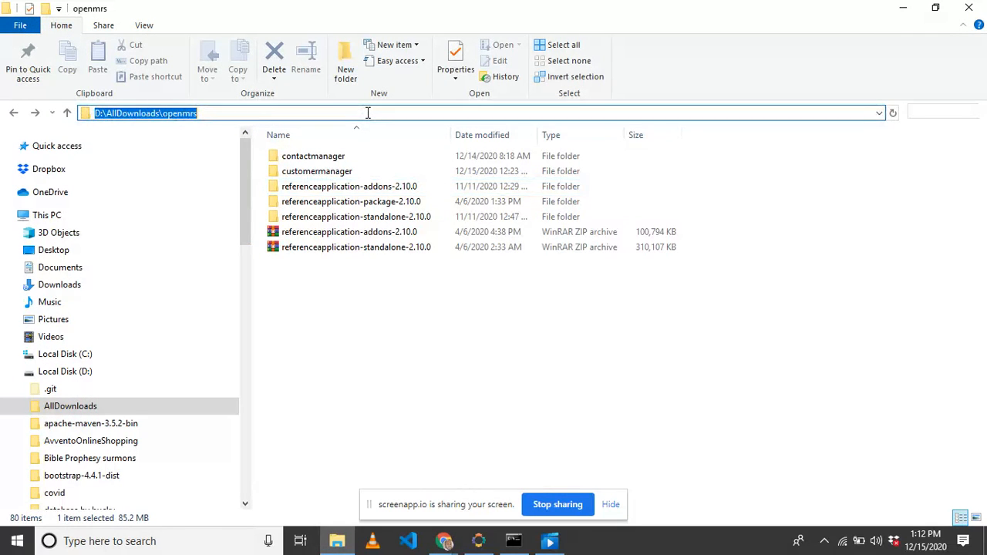
pyautogui.write('xmd')
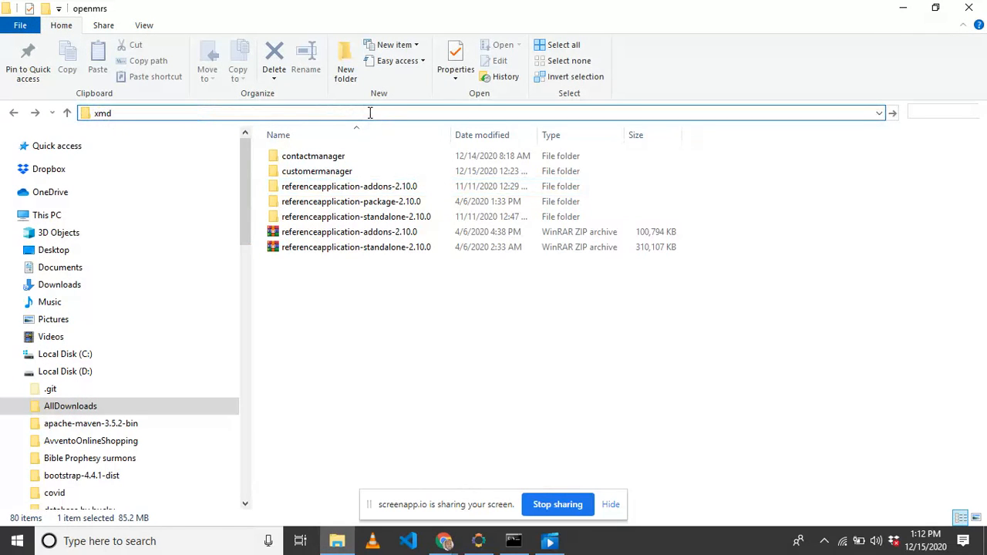
pyautogui.write('cmd')
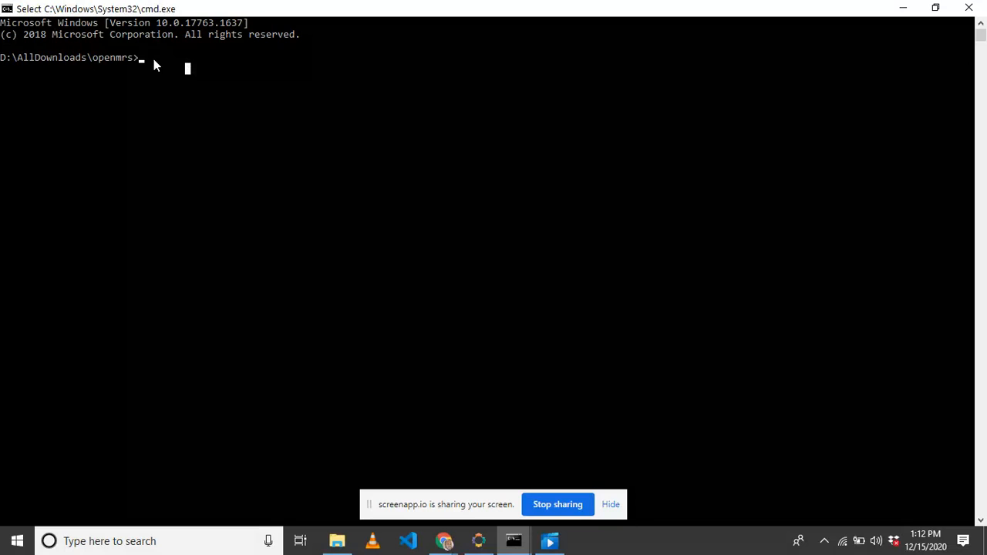
# - Enter mvn openmrs-sdk:create-project at the openmrs prompt without running it
pyautogui.write('mvn')
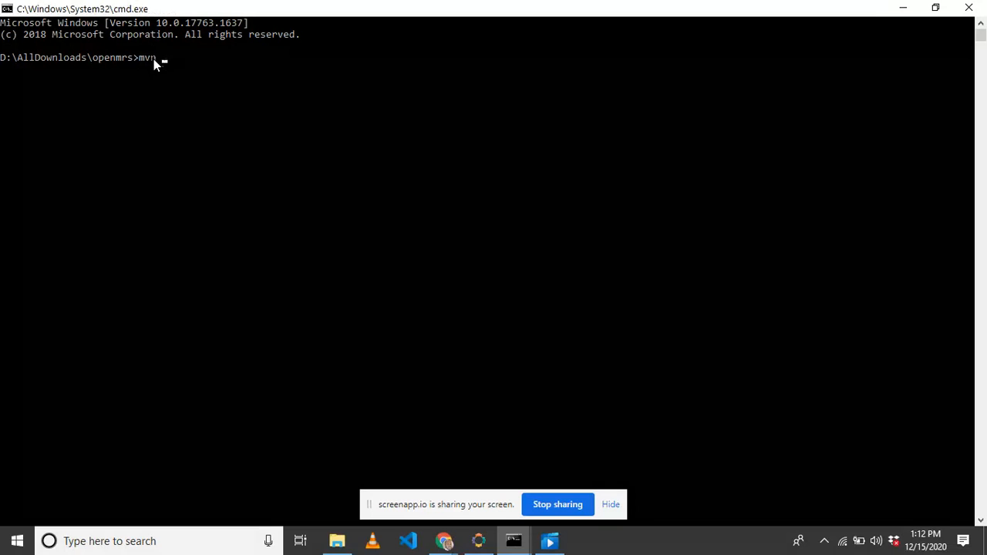
pyautogui.write('openmrs')
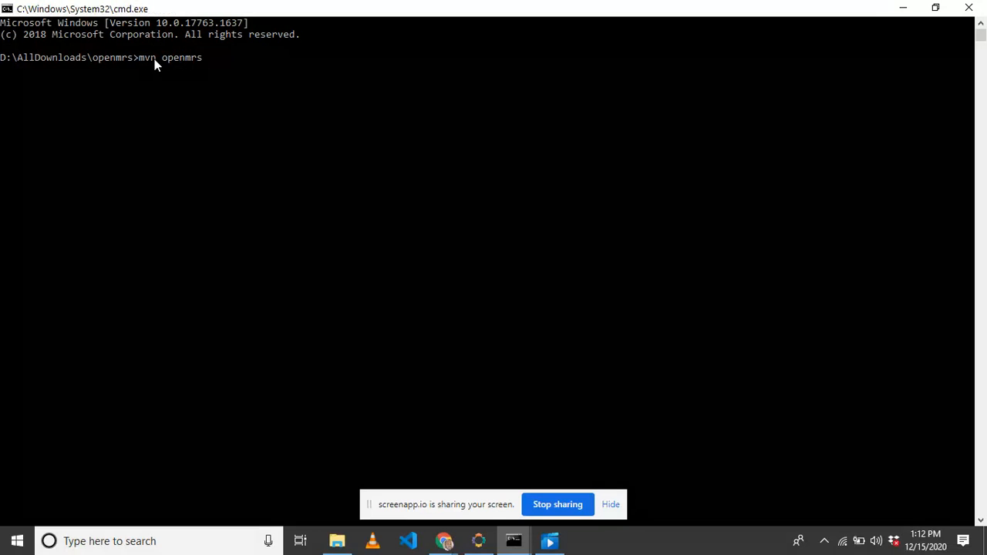
pyautogui.write('-sdk')
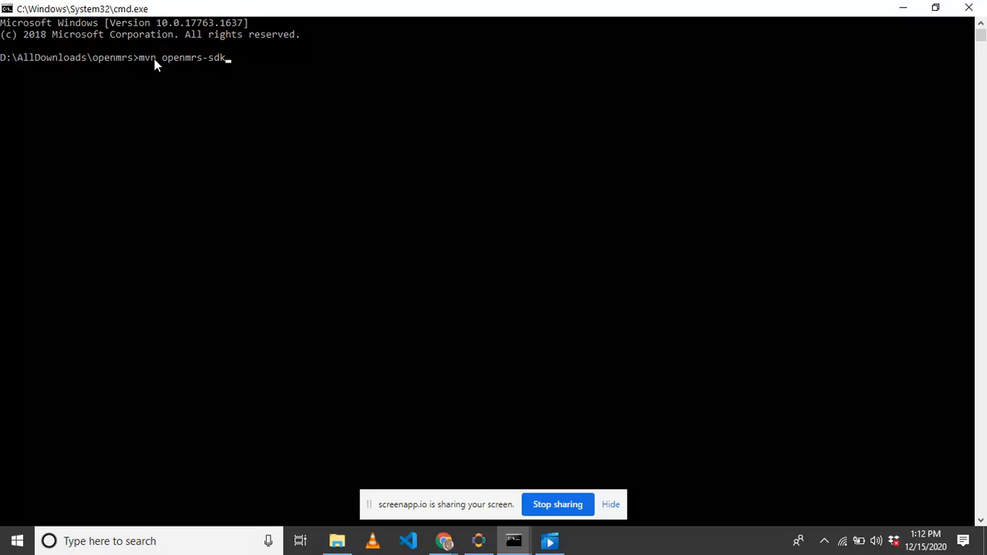
pyautogui.write(':create')
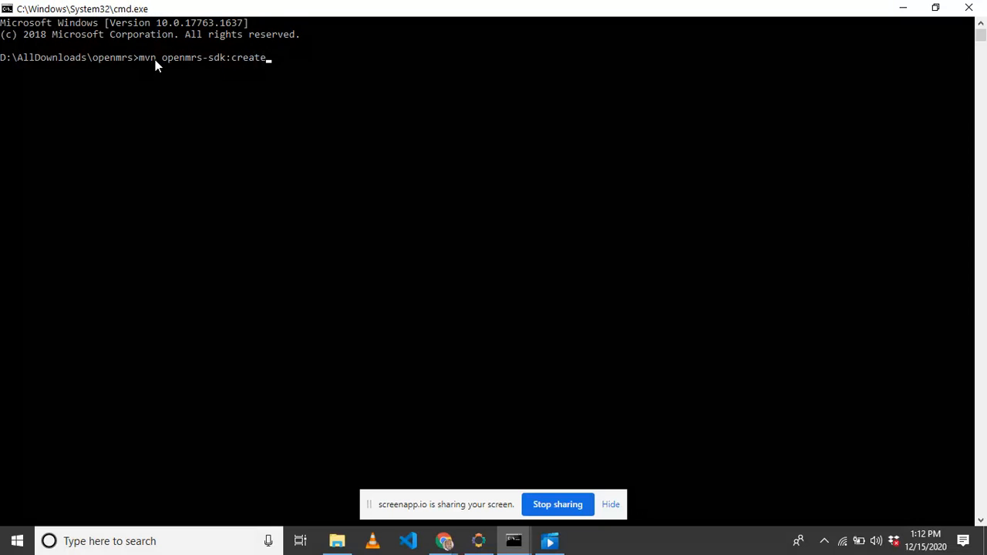
pyautogui.write('-projec')
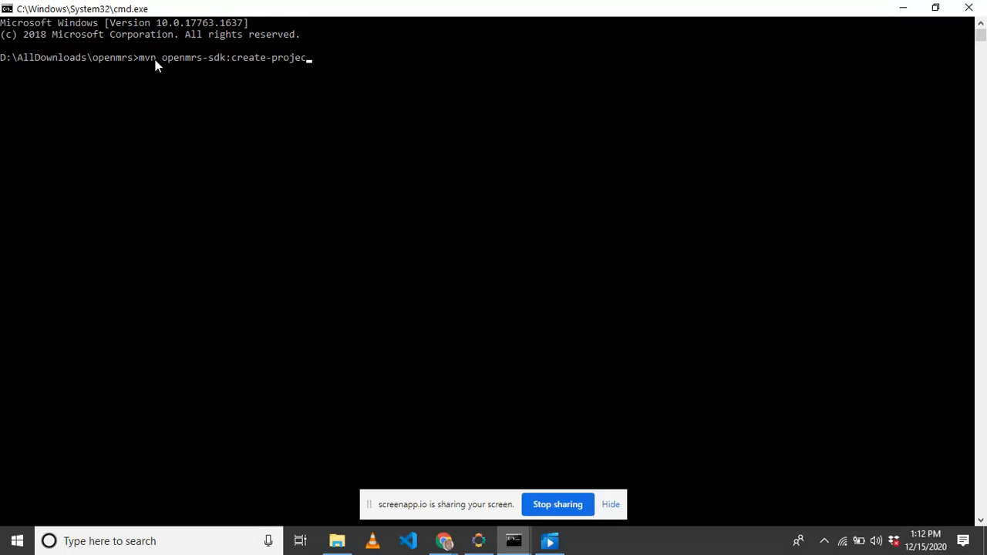
pyautogui.write('t')
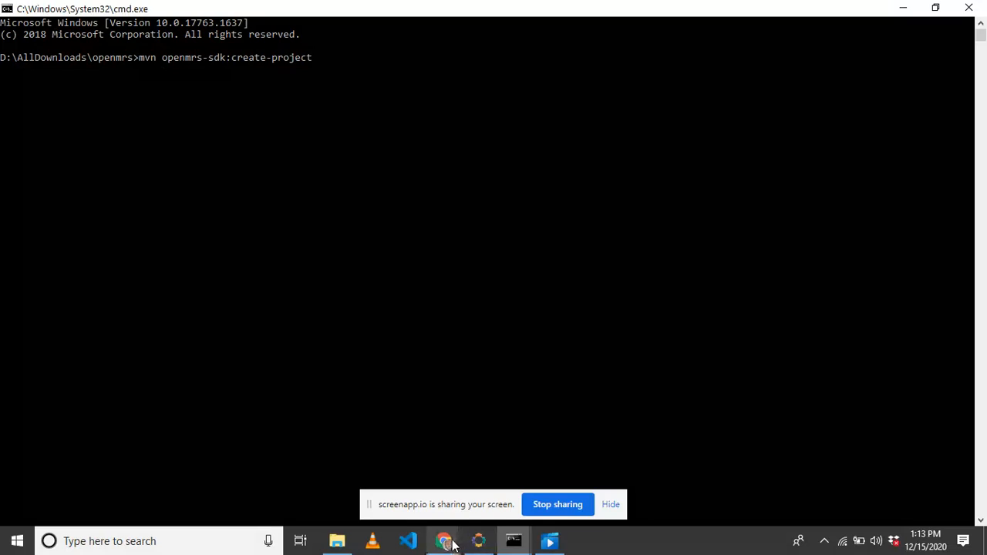
# - Read through the FLOSS Manuals 'Creating Your First Module' page in Chrome
pyautogui.click(443, 541)
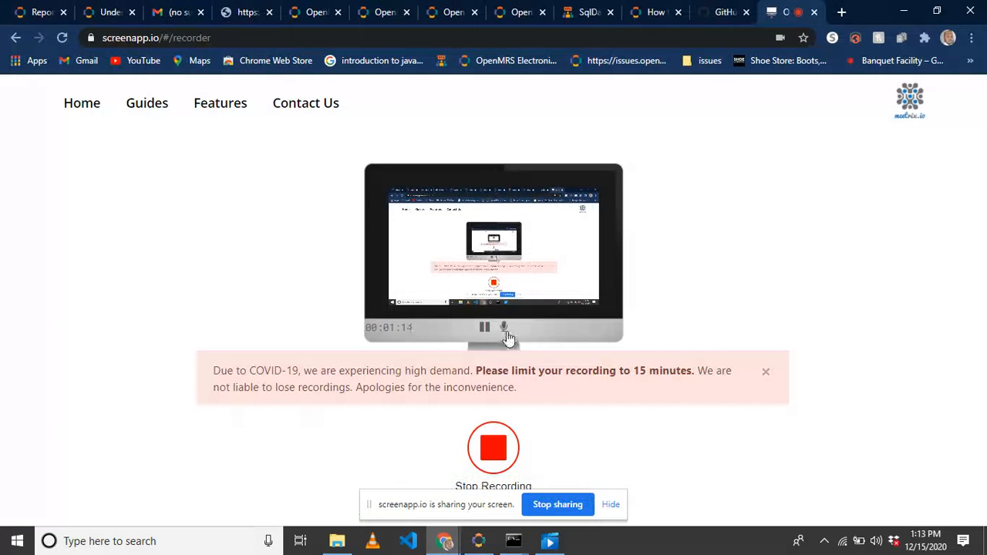
pyautogui.click(794, 12)
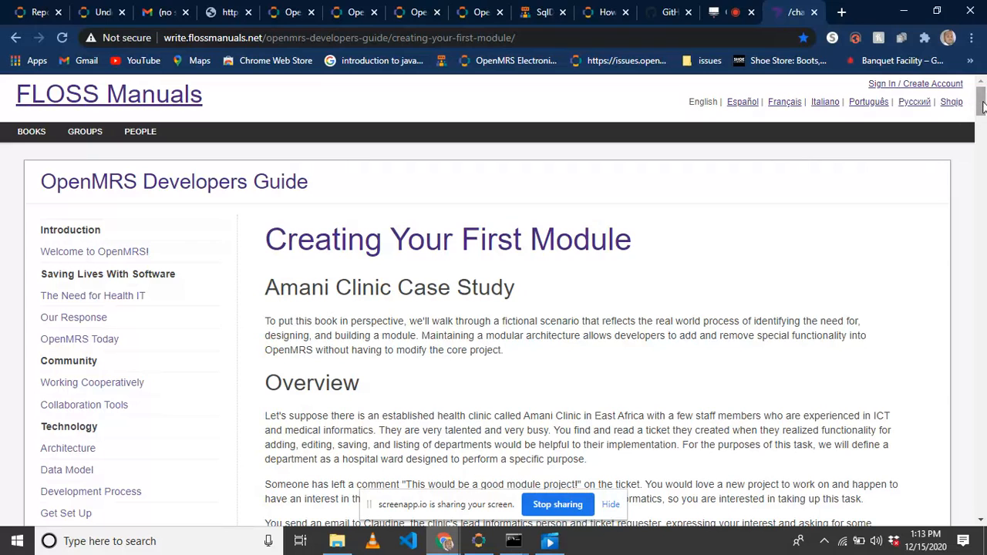
pyautogui.scroll(-3)
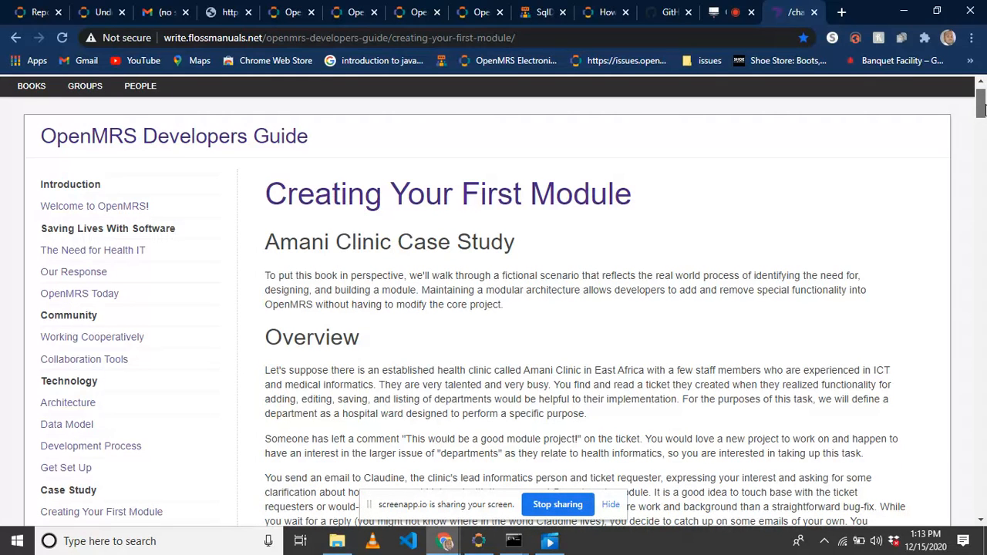
pyautogui.scroll(-3)
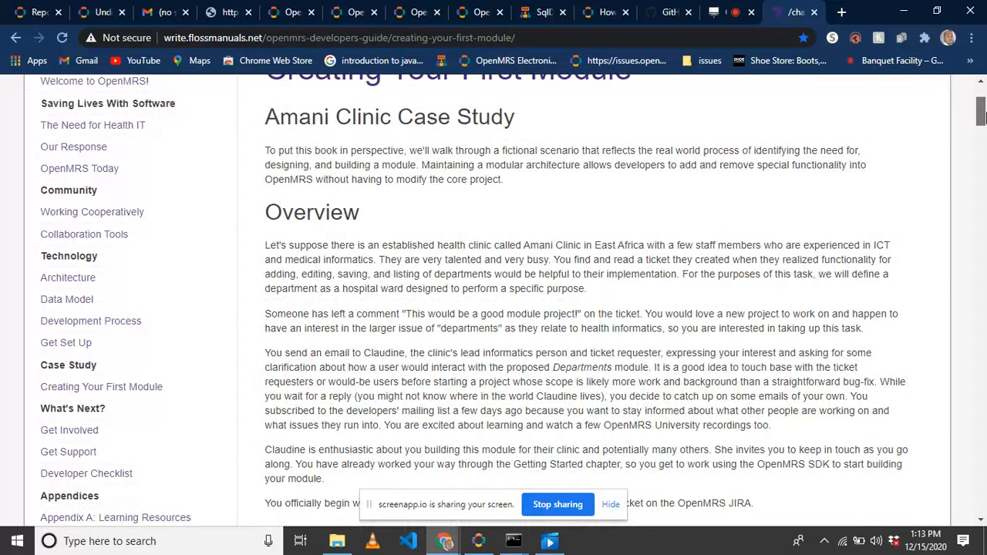
pyautogui.scroll(3)
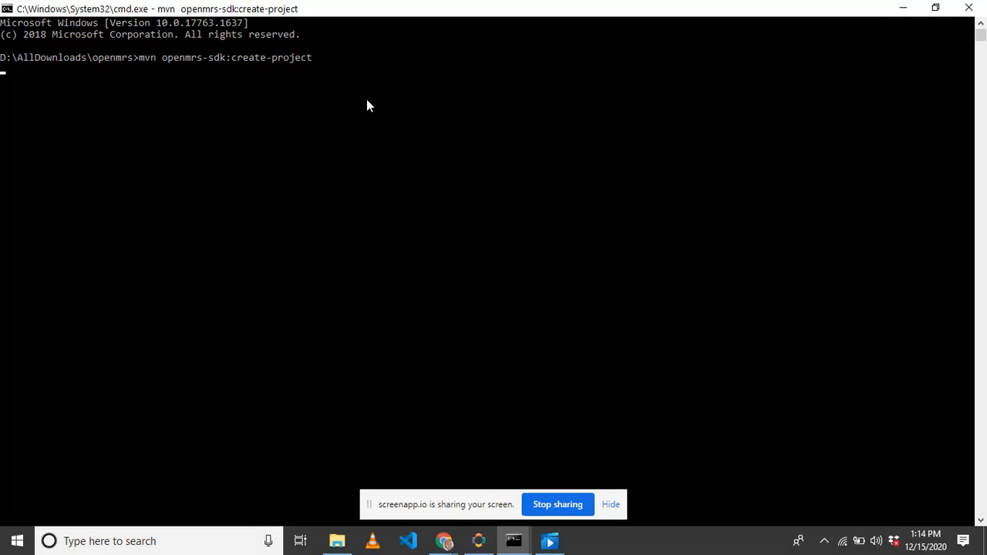
pyautogui.moveTo(502, 152)
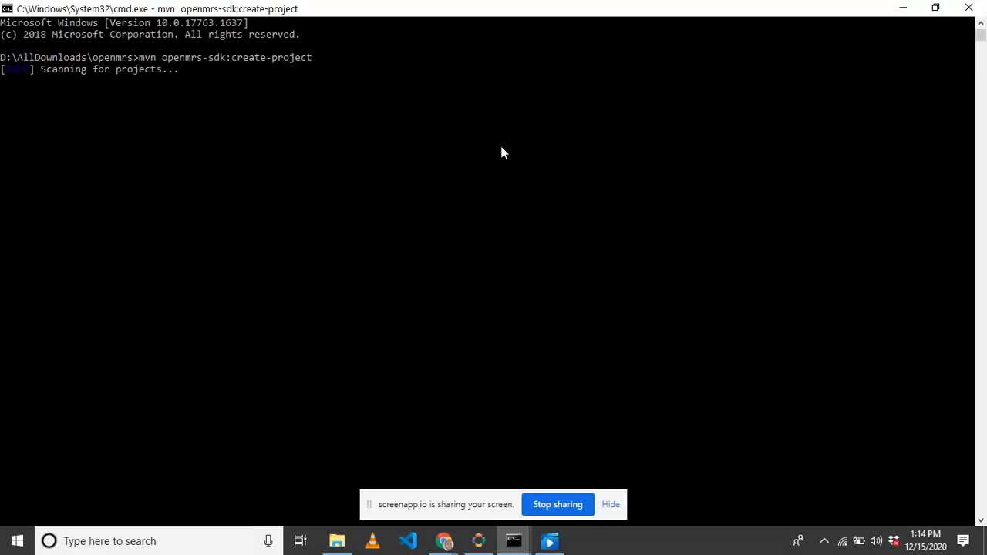
pyautogui.moveTo(451, 312)
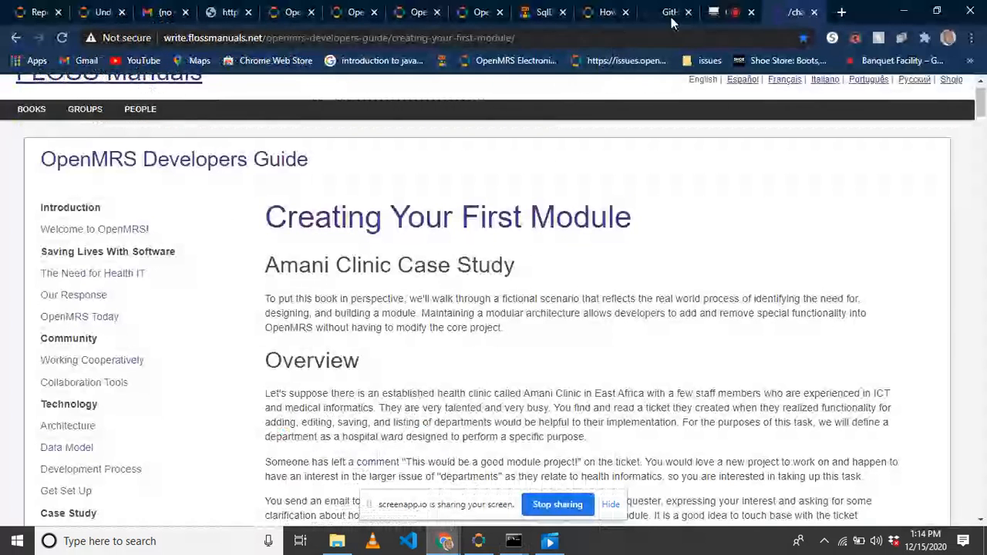
# - Run create-project until it offers Platform, Reference Application, or Open Web App module types
pyautogui.click(714, 12)
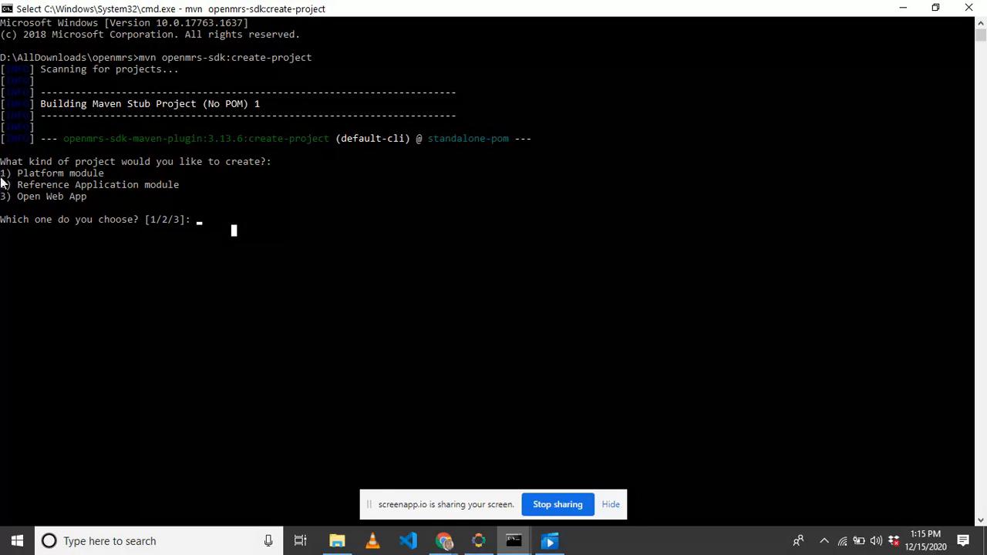
pyautogui.moveTo(374, 253)
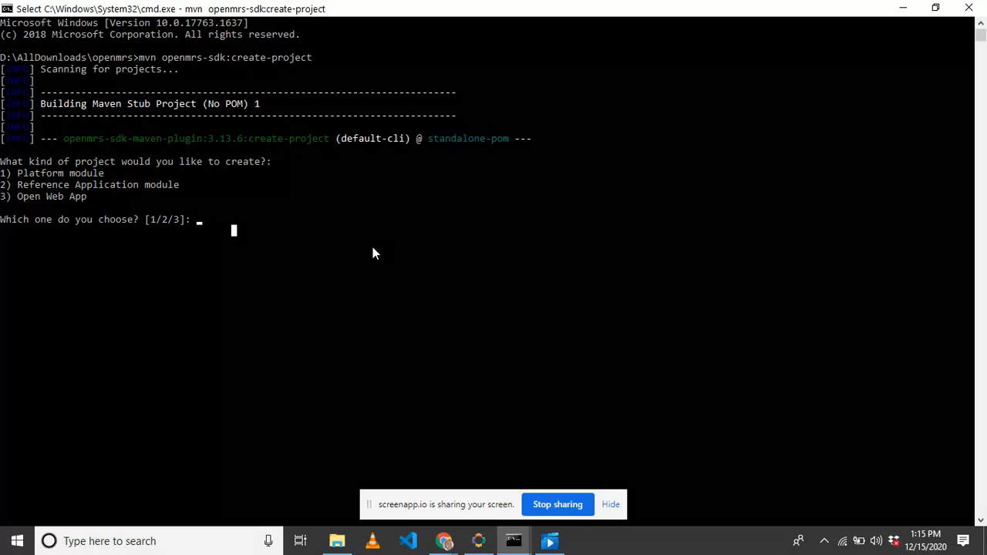
# - Choose the Reference Application module type (2) and enter module id patientconcepts
pyautogui.write('2')
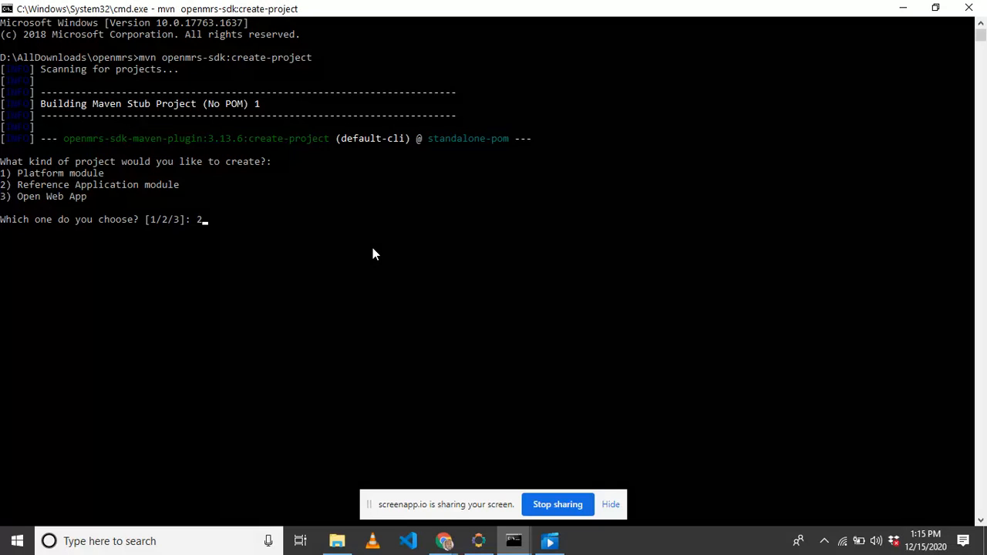
pyautogui.press('enter')
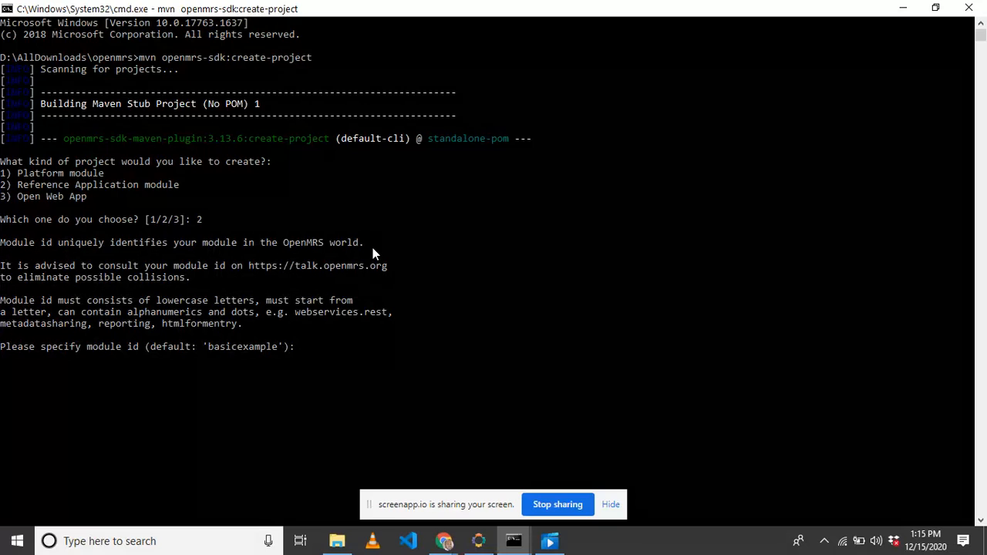
pyautogui.write('pati')
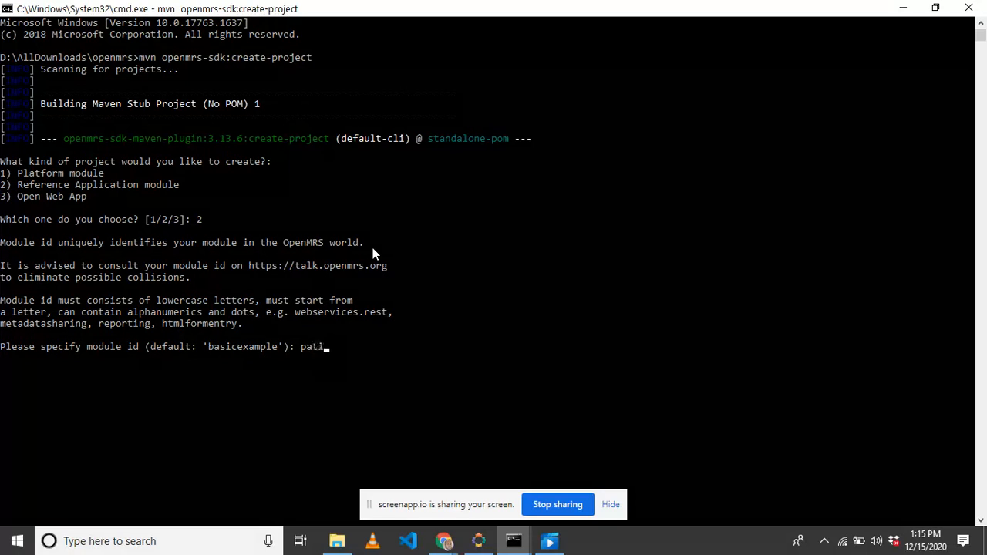
pyautogui.write('ent')
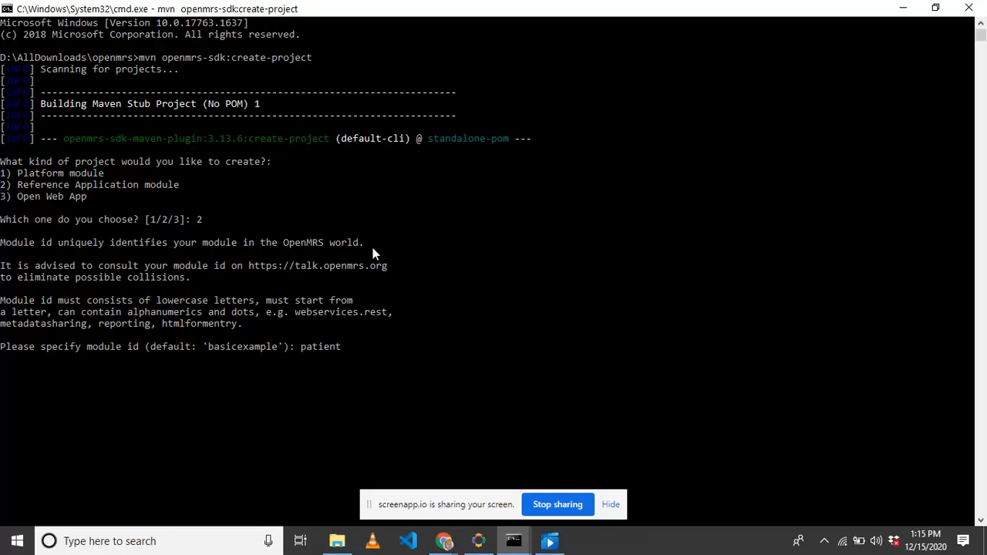
pyautogui.write('concepts')
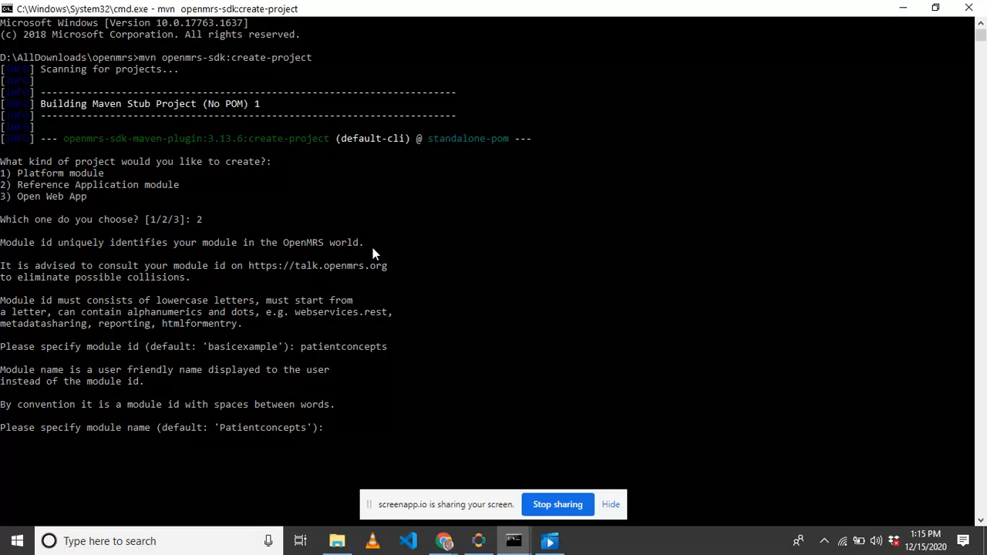
pyautogui.moveTo(164, 436)
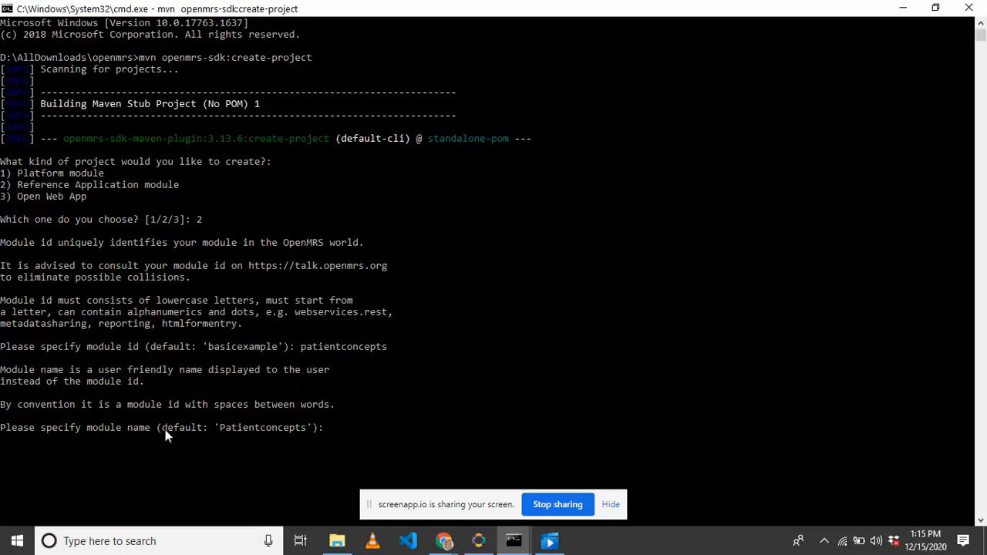
pyautogui.moveTo(260, 441)
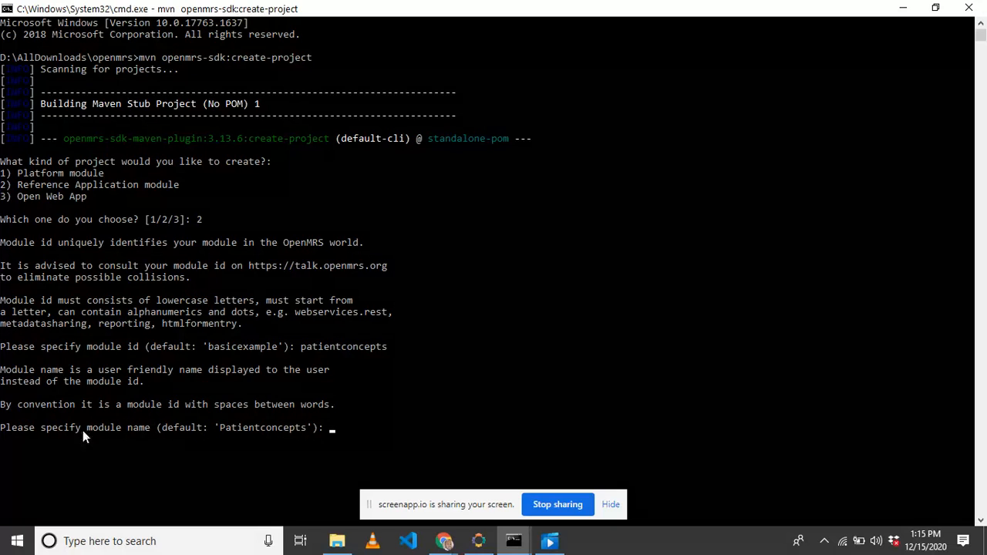
pyautogui.moveTo(365, 429)
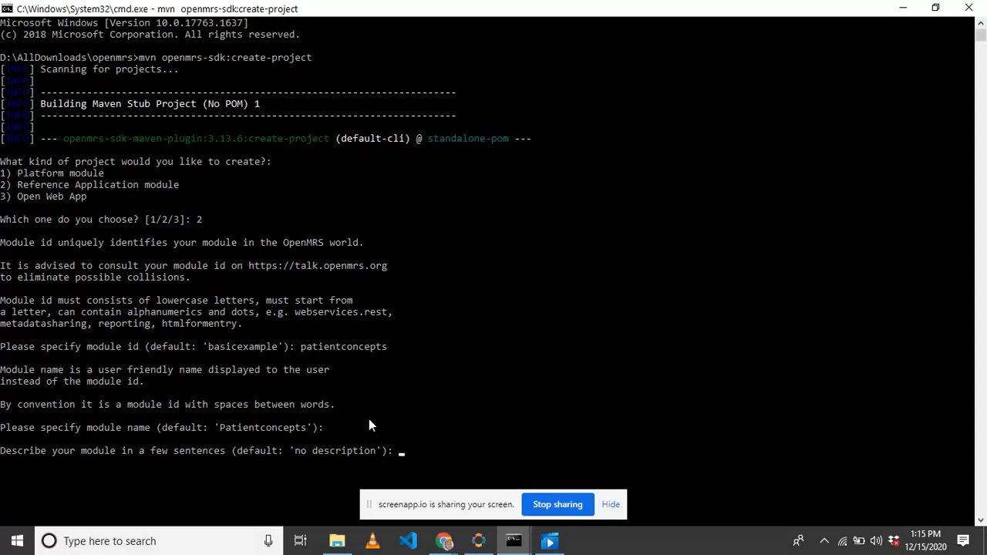
# - Describe it as 'patient concepts for openmrs', accepting default groupId and versions, and generate
pyautogui.write('patient concepts for op')
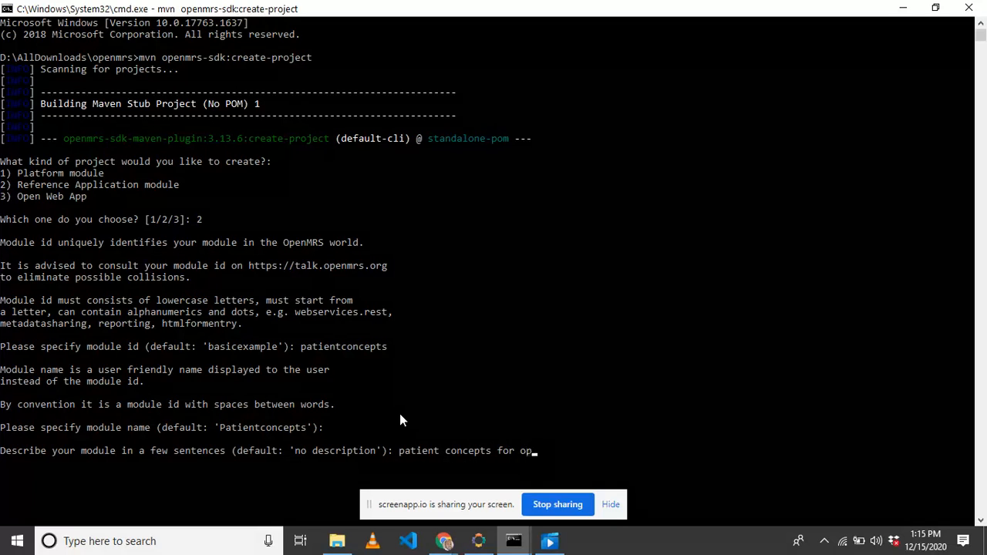
pyautogui.write('en')
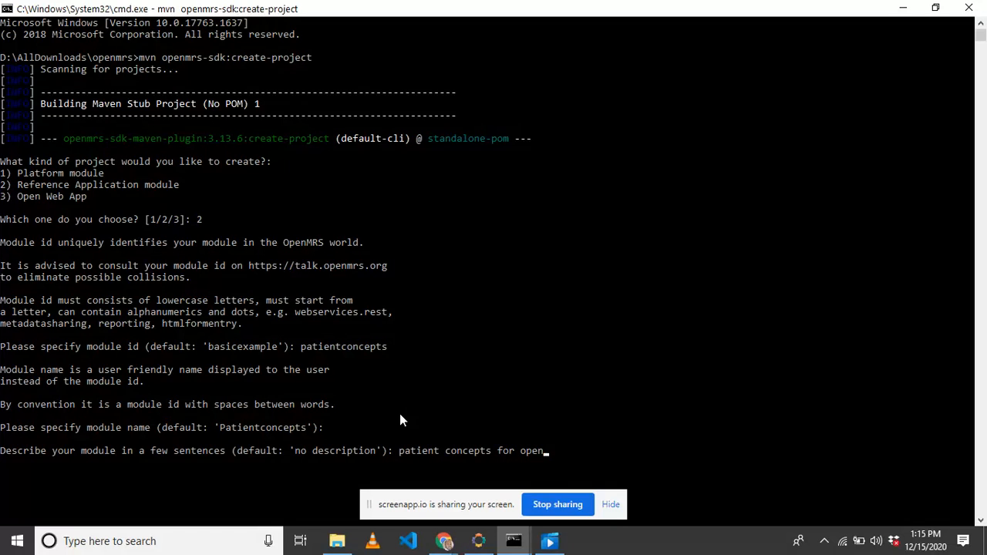
pyautogui.write('rs')
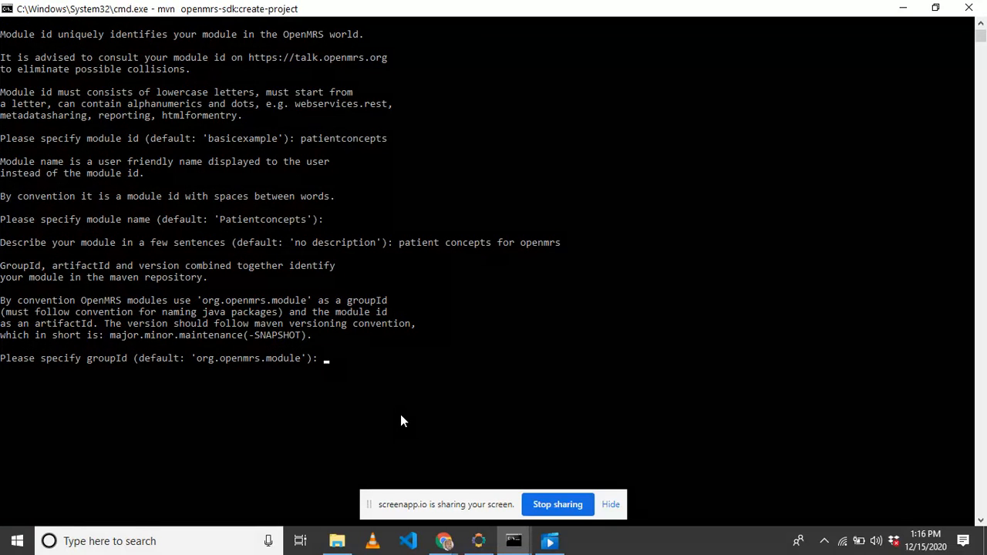
pyautogui.press('enter')
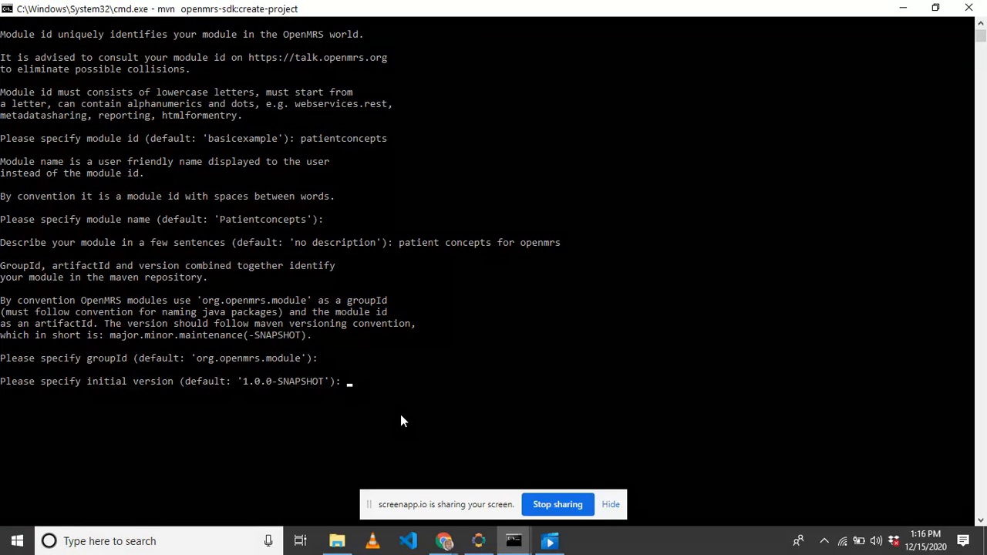
pyautogui.moveTo(431, 404)
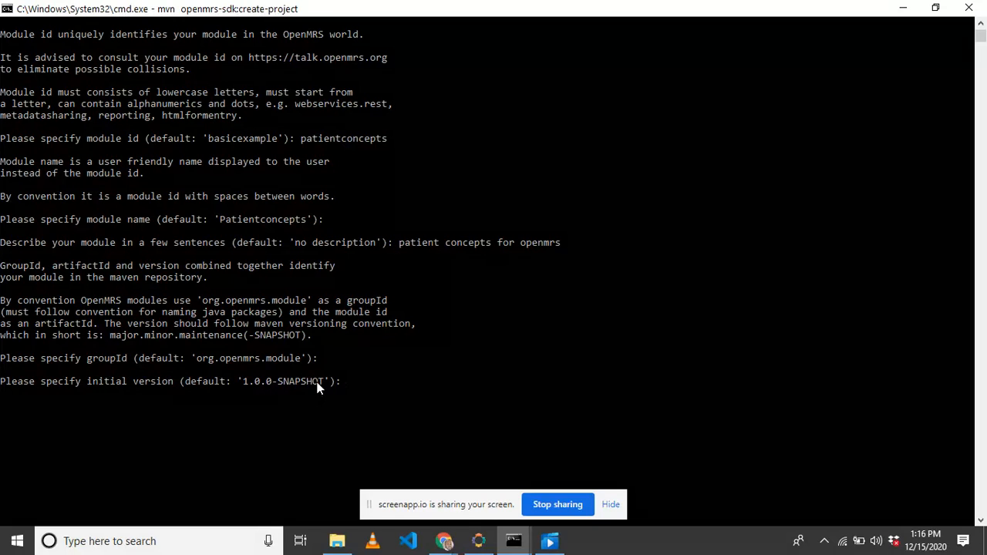
pyautogui.moveTo(375, 389)
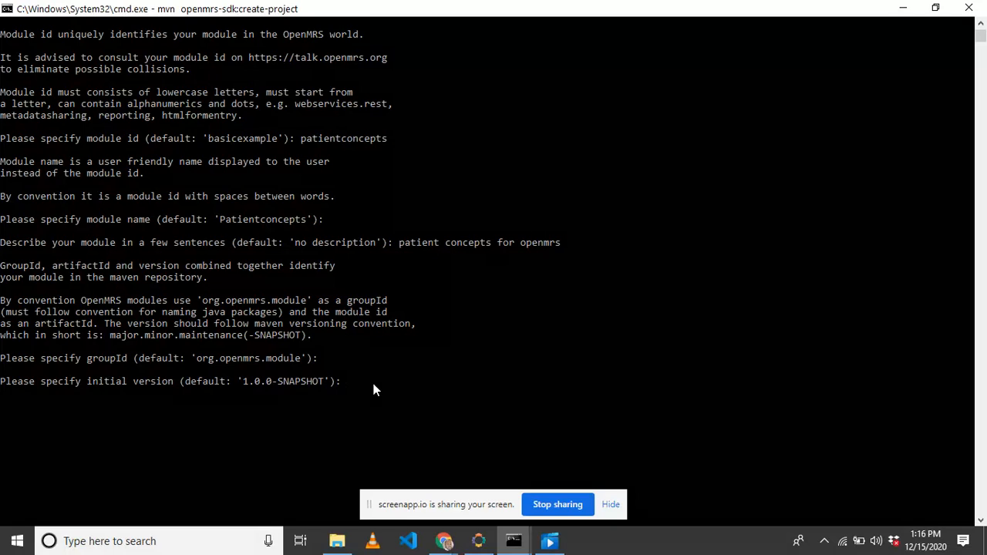
pyautogui.press('enter')
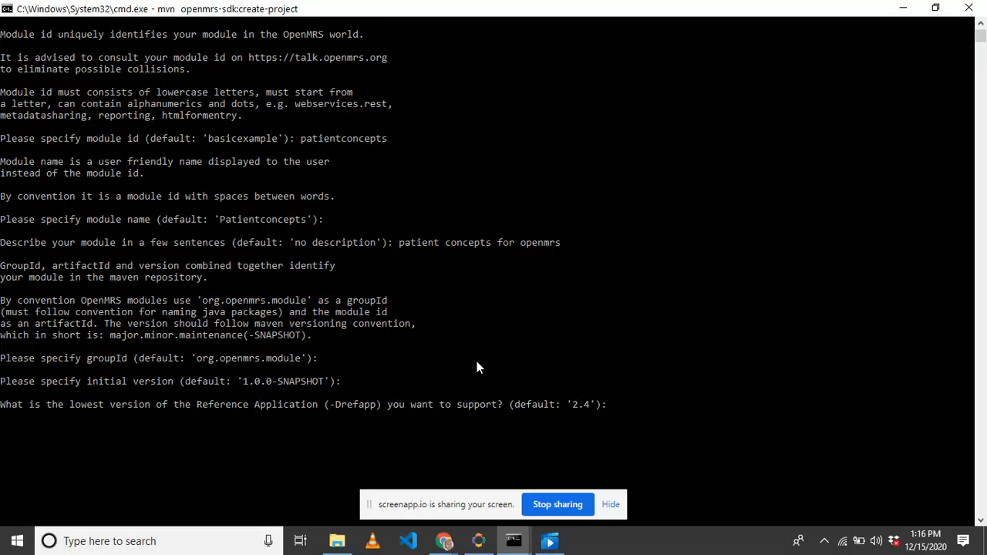
pyautogui.moveTo(614, 404)
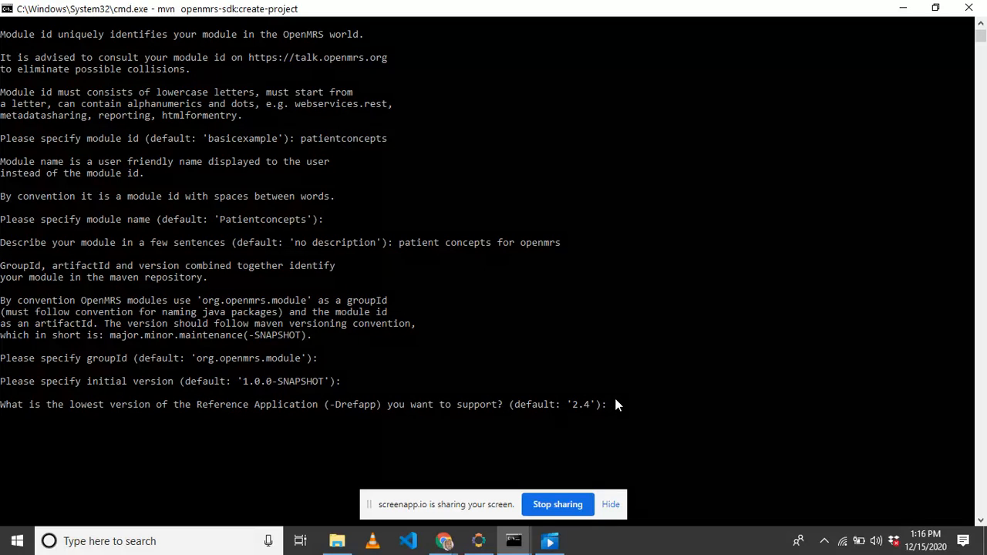
pyautogui.moveTo(590, 413)
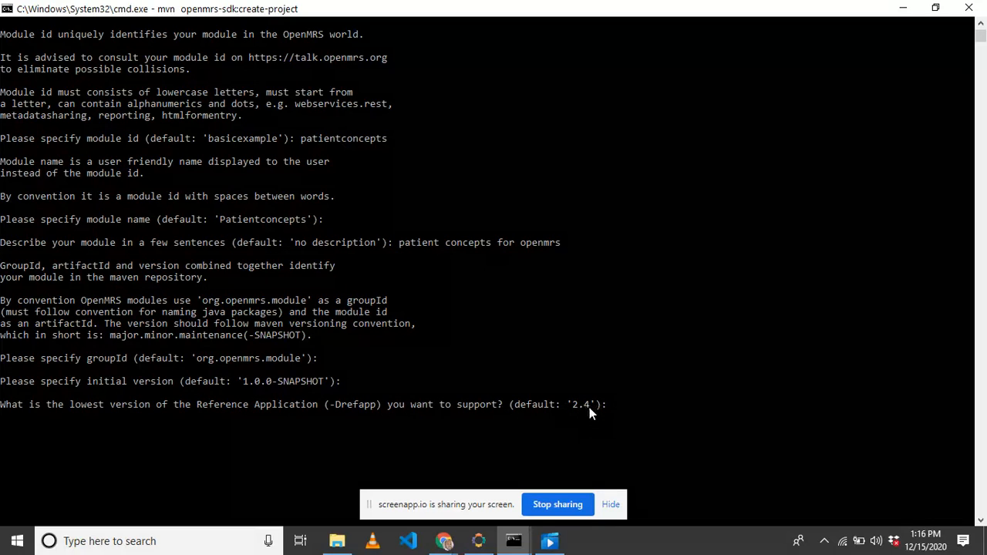
pyautogui.moveTo(603, 411)
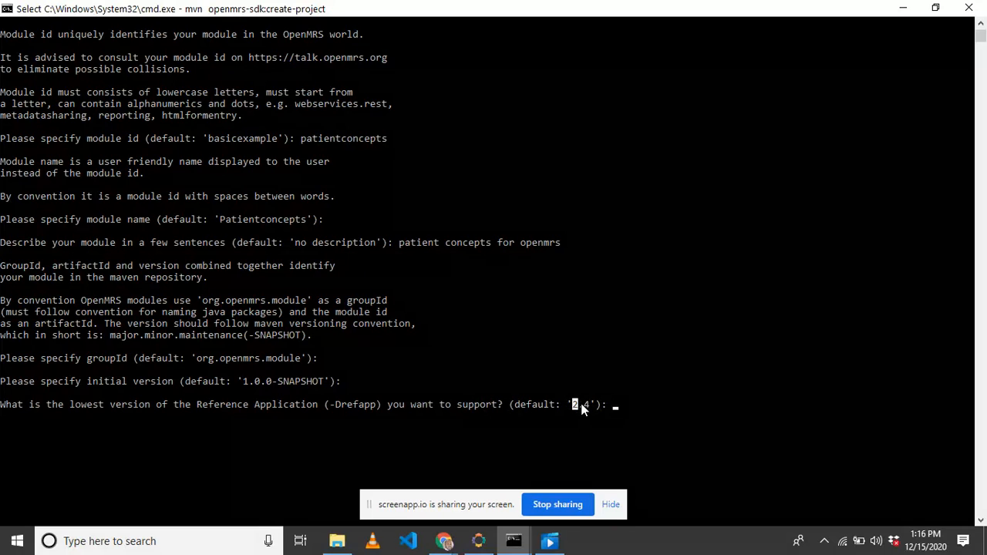
pyautogui.moveTo(345, 407)
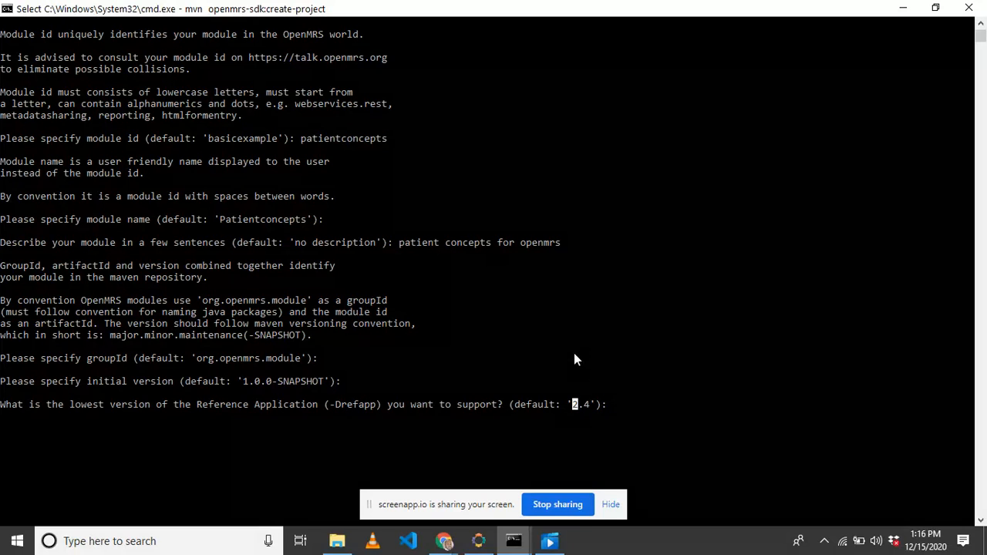
pyautogui.moveTo(615, 397)
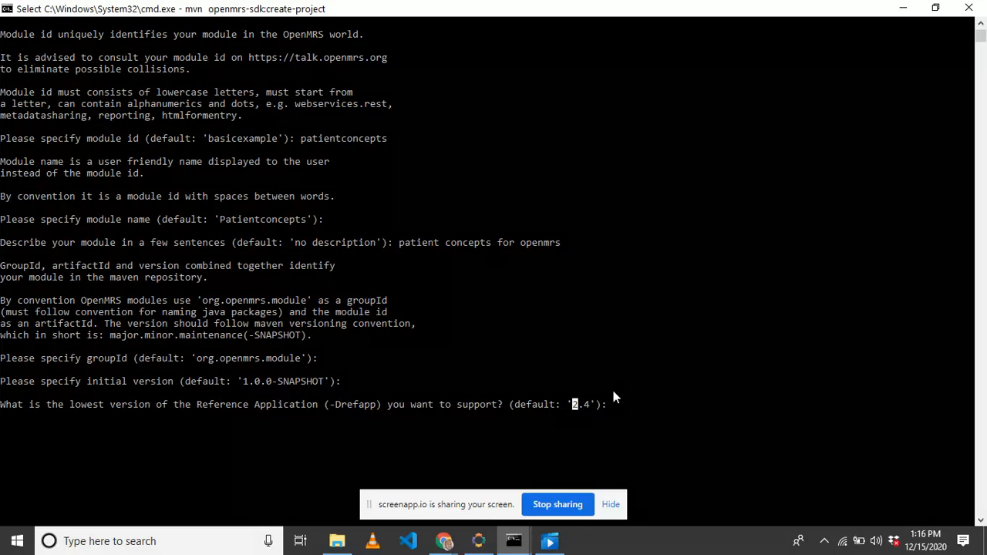
pyautogui.moveTo(612, 399)
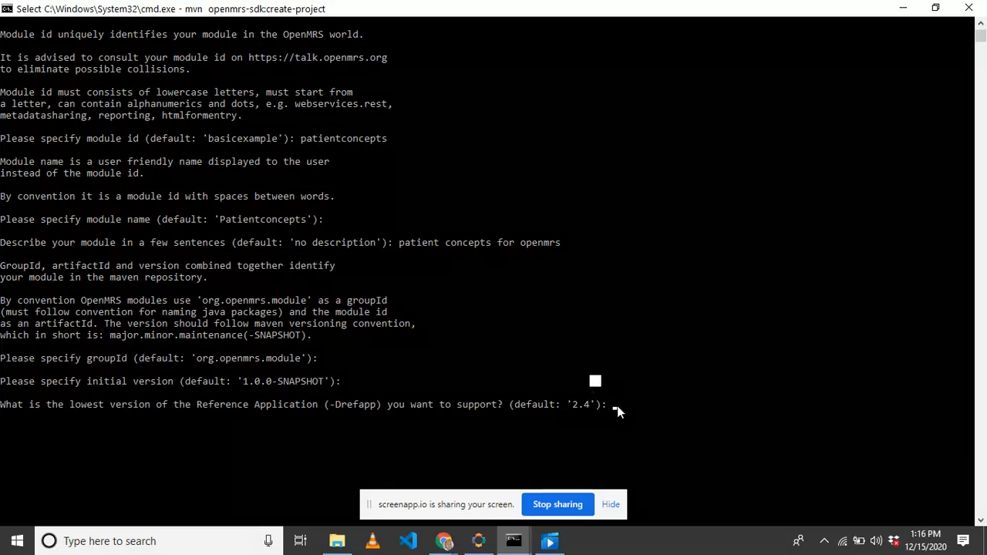
pyautogui.moveTo(617, 378)
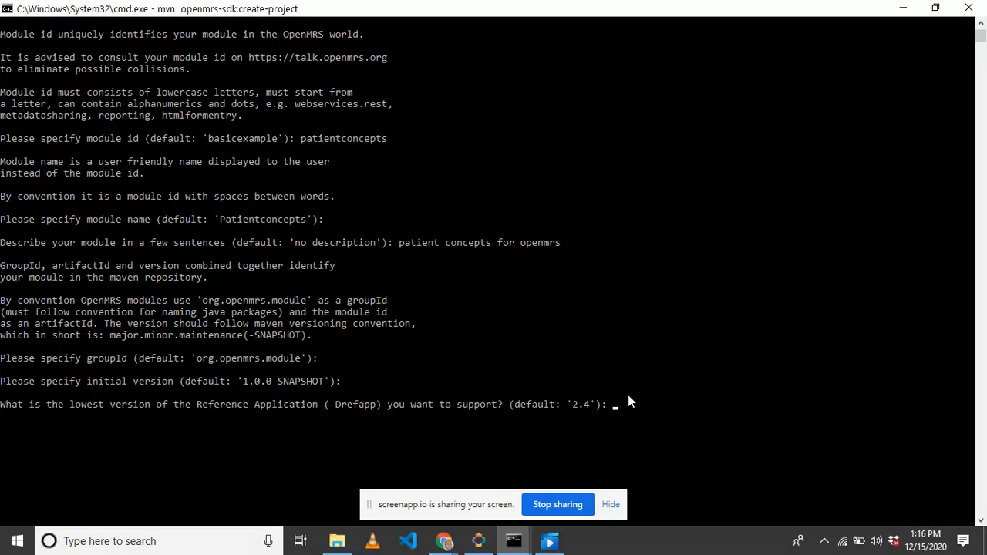
pyautogui.press('enter')
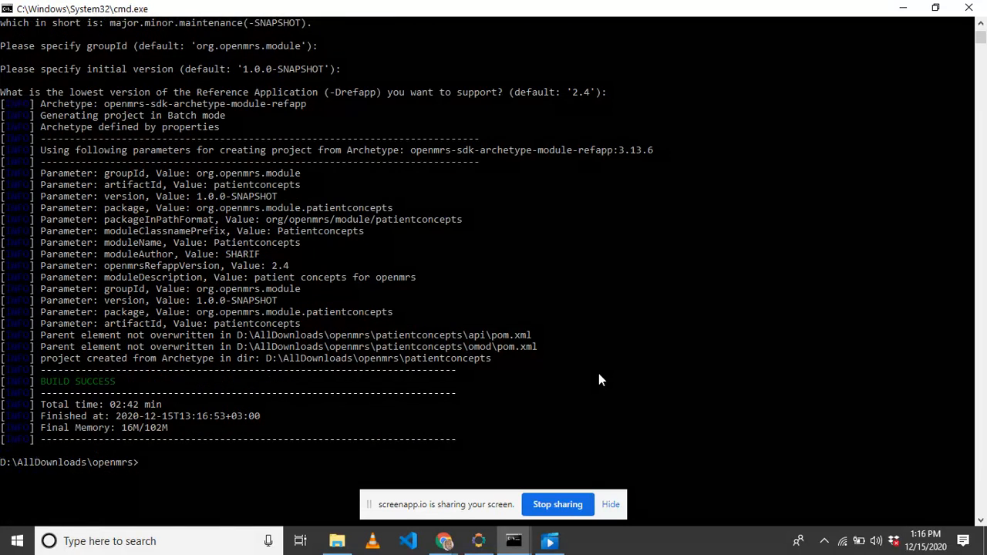
pyautogui.moveTo(566, 307)
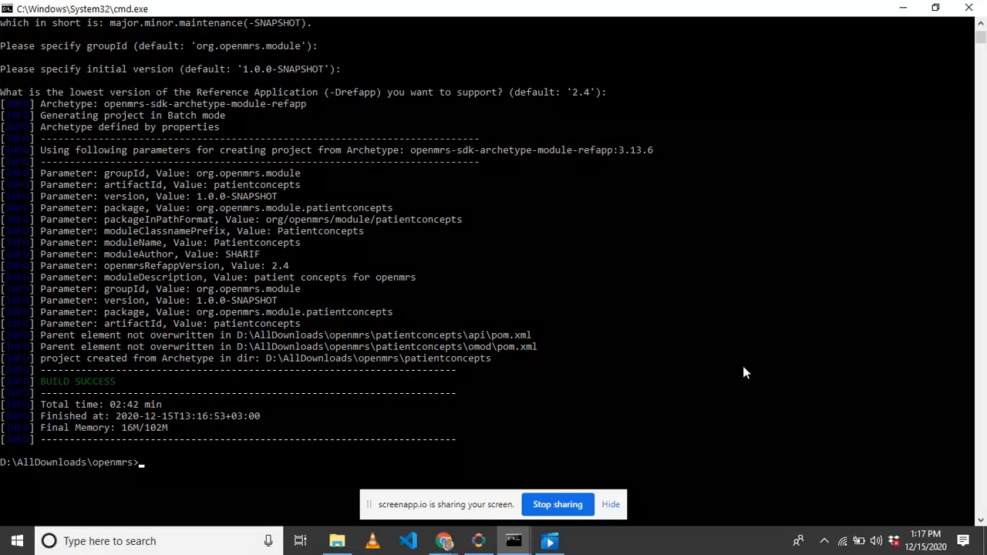
pyautogui.moveTo(820, 401)
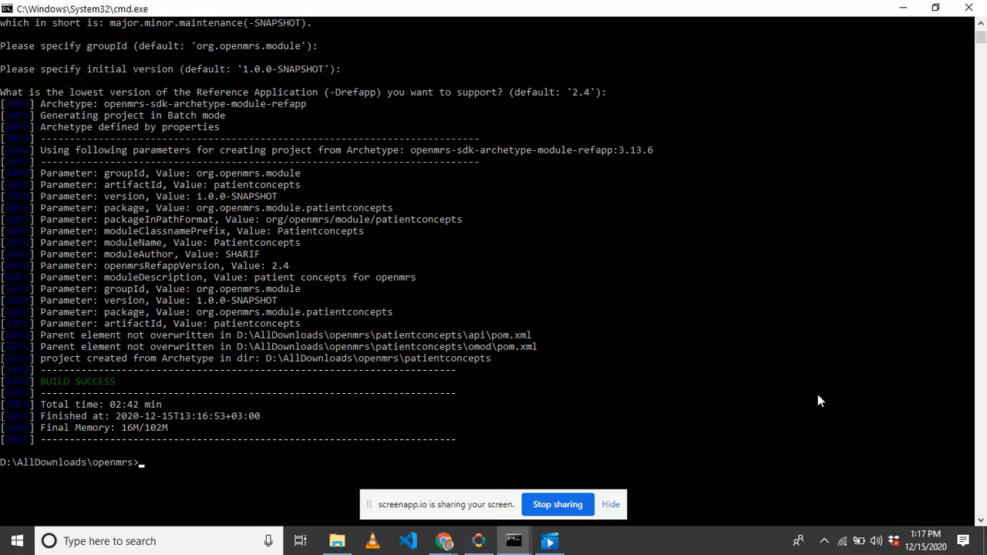
# - Change directory into the patientConcepts project folder
pyautogui.write('cd')
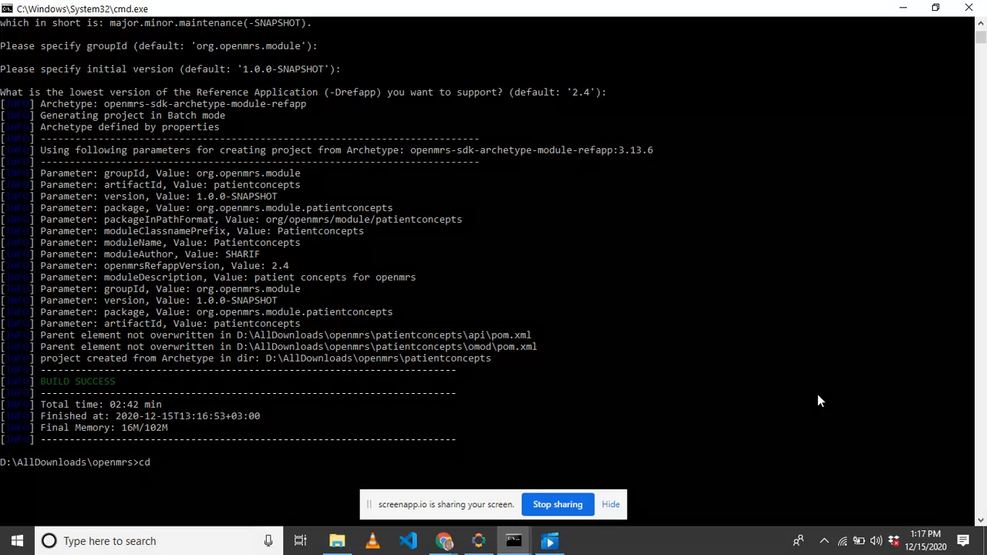
pyautogui.write('openmrs-')
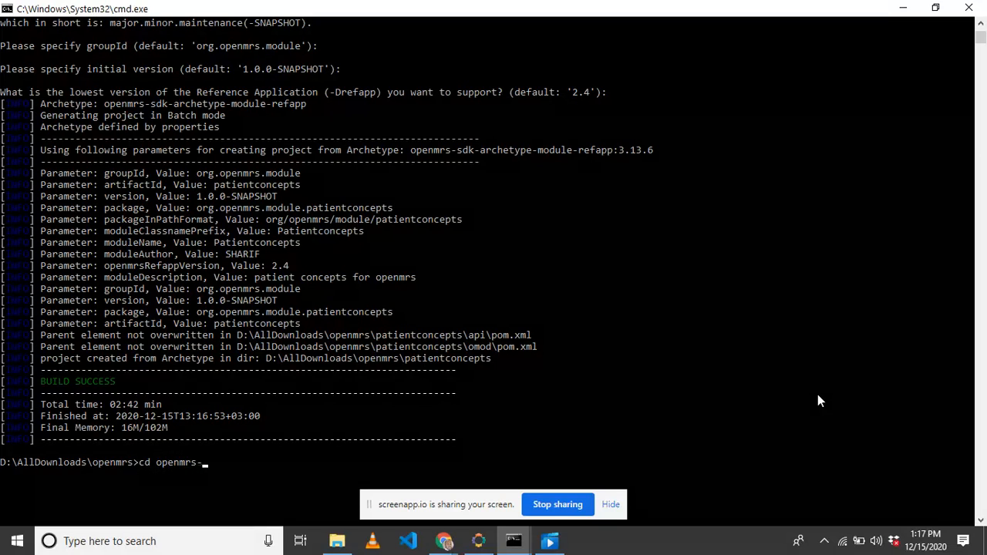
pyautogui.write('mo')
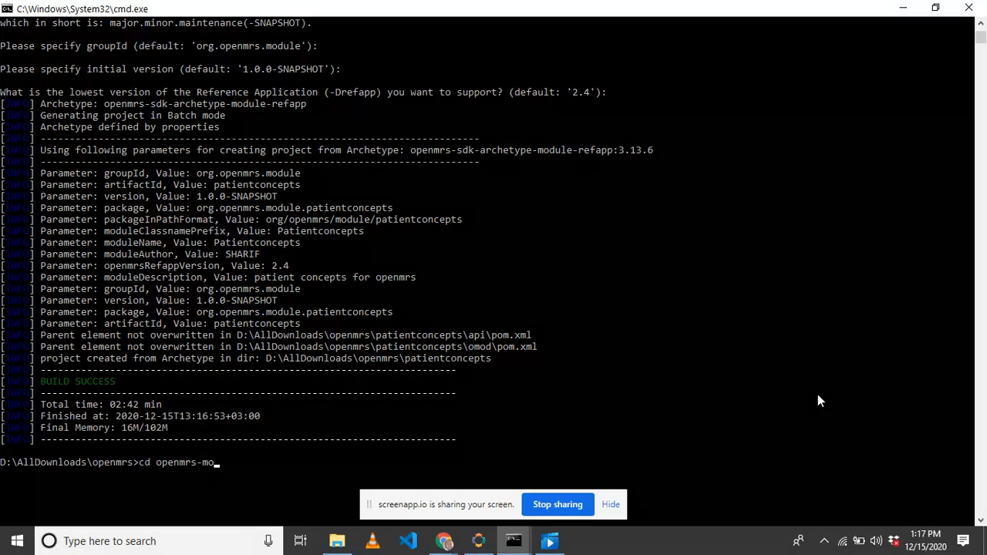
pyautogui.press('BackSpace')
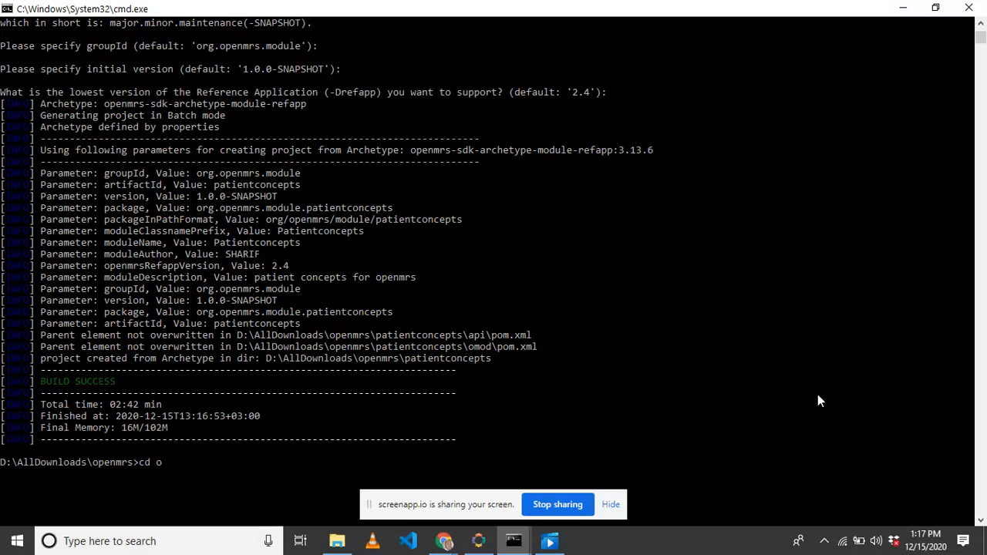
pyautogui.write('atient')
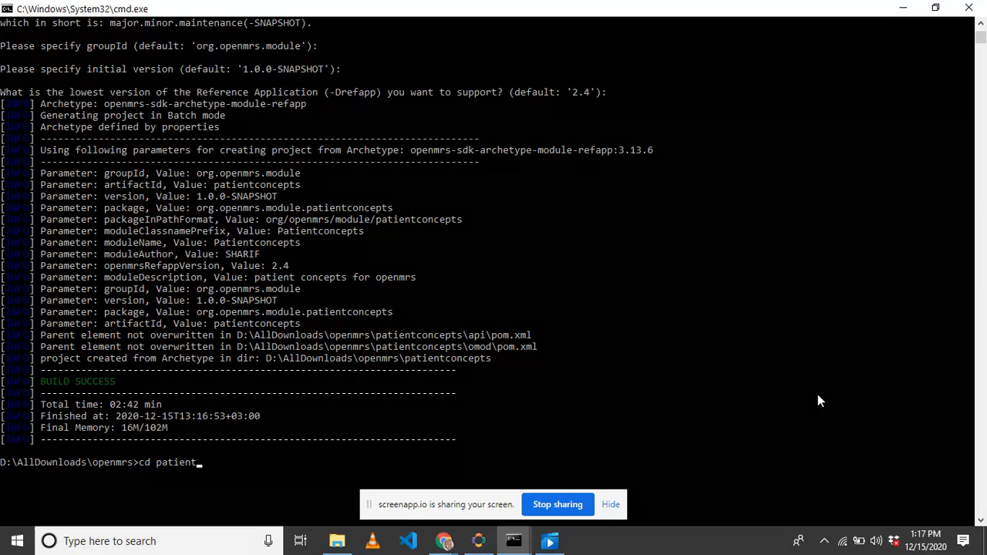
pyautogui.write('Concep')
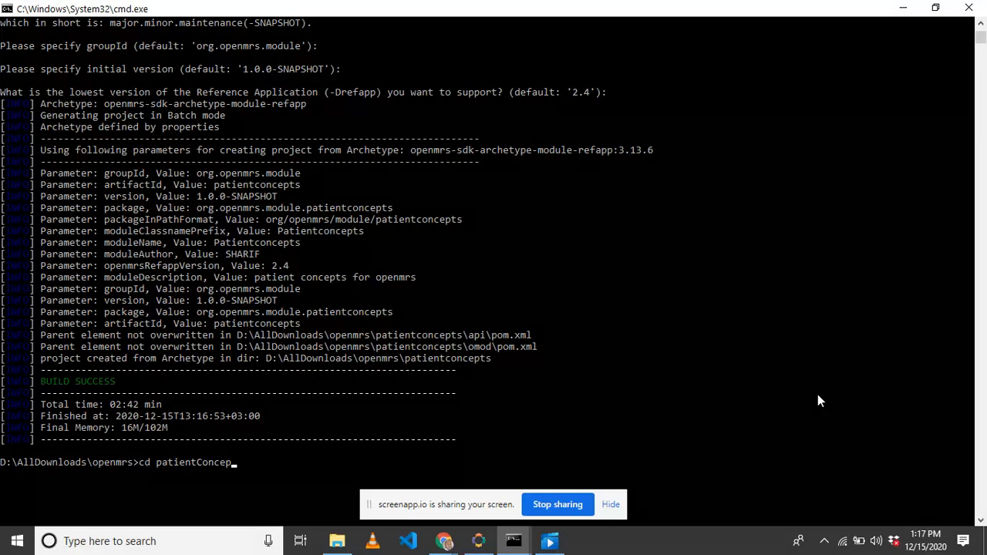
pyautogui.press('enter')
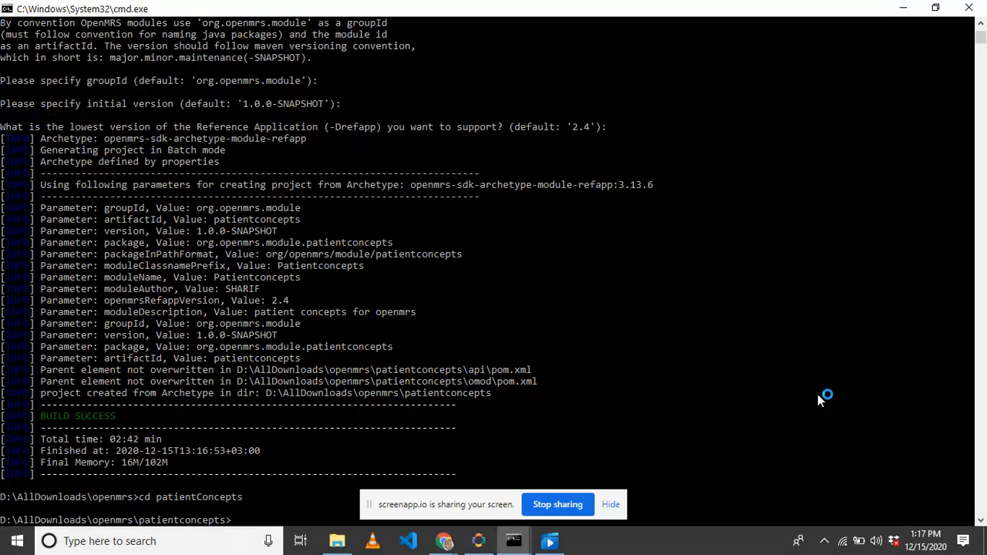
# - Initialize a git repository there with git init
pyautogui.write('git')
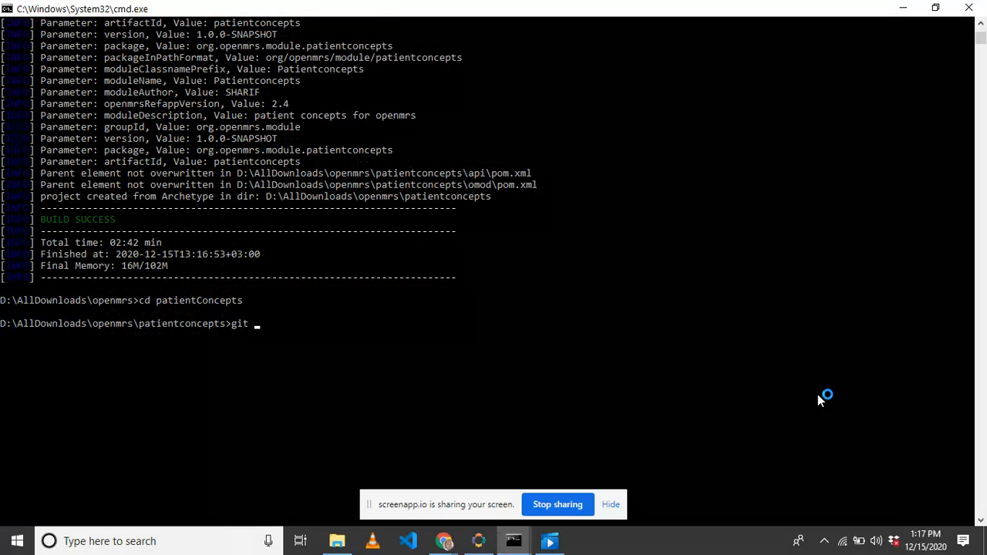
pyautogui.write('init')
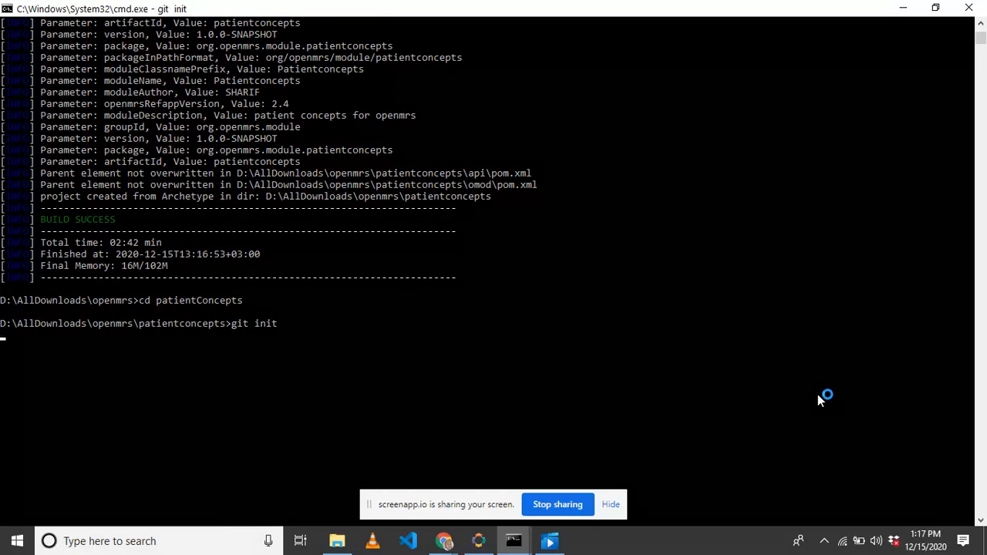
pyautogui.press('enter')
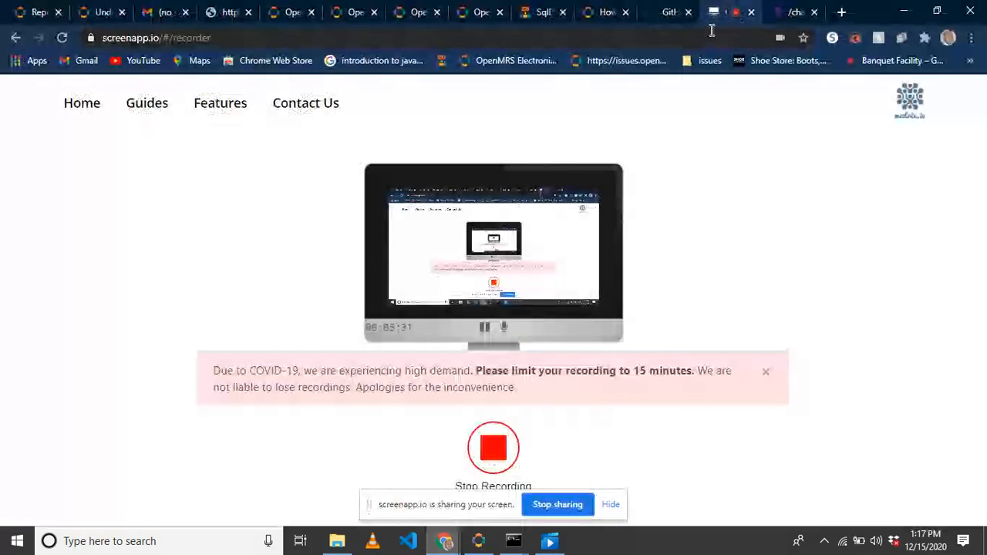
# - Start a new GitHub repository named patientConcepts
pyautogui.click(670, 12)
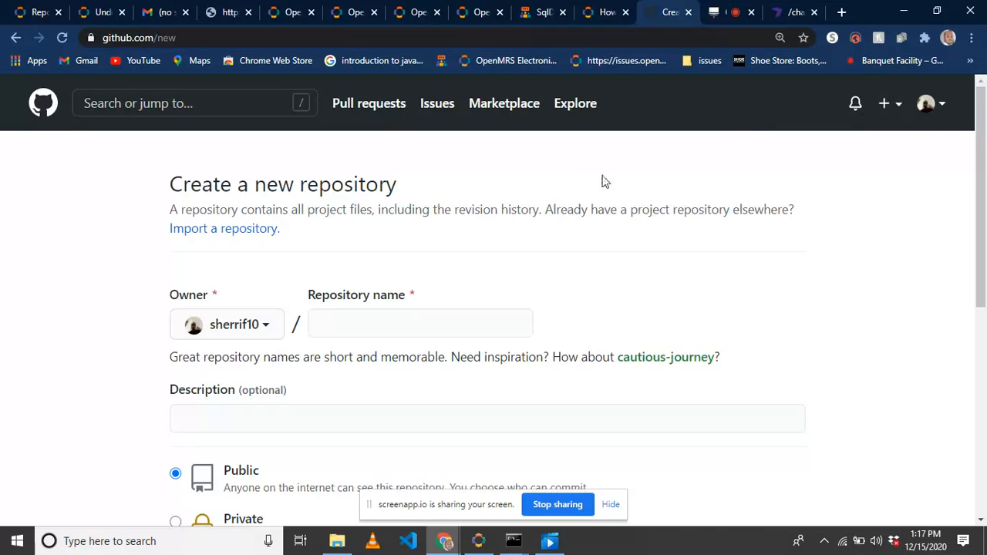
pyautogui.click(421, 323)
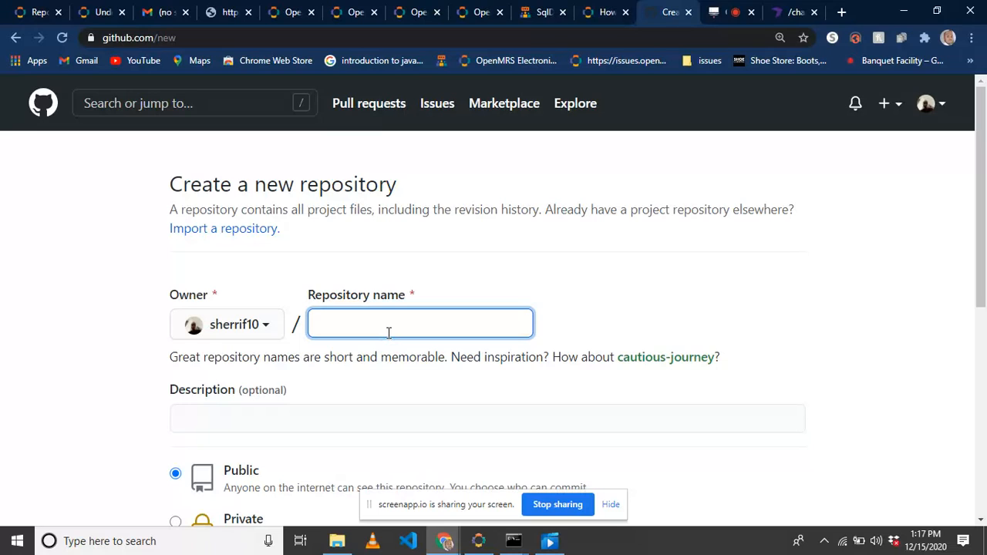
pyautogui.write('patientConcepts')
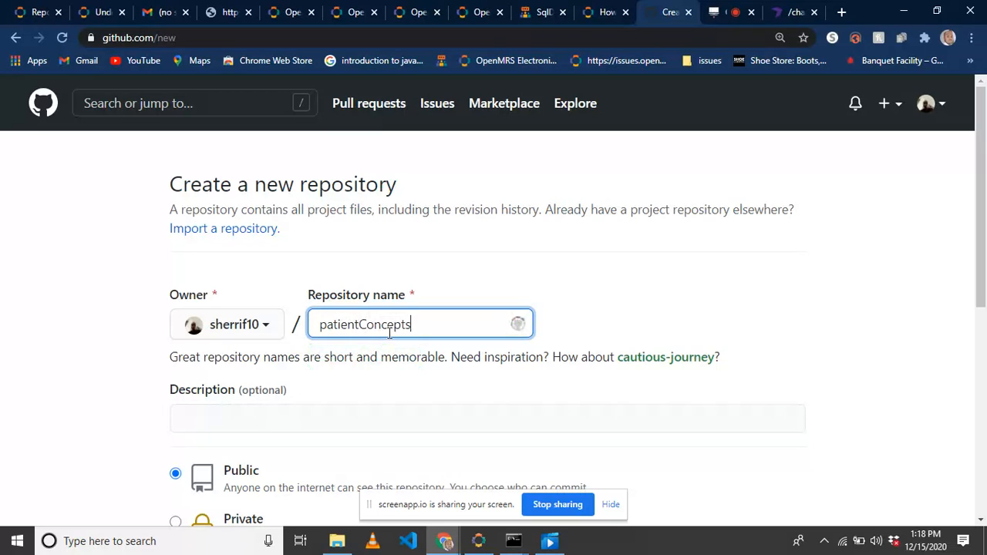
pyautogui.scroll(-3)
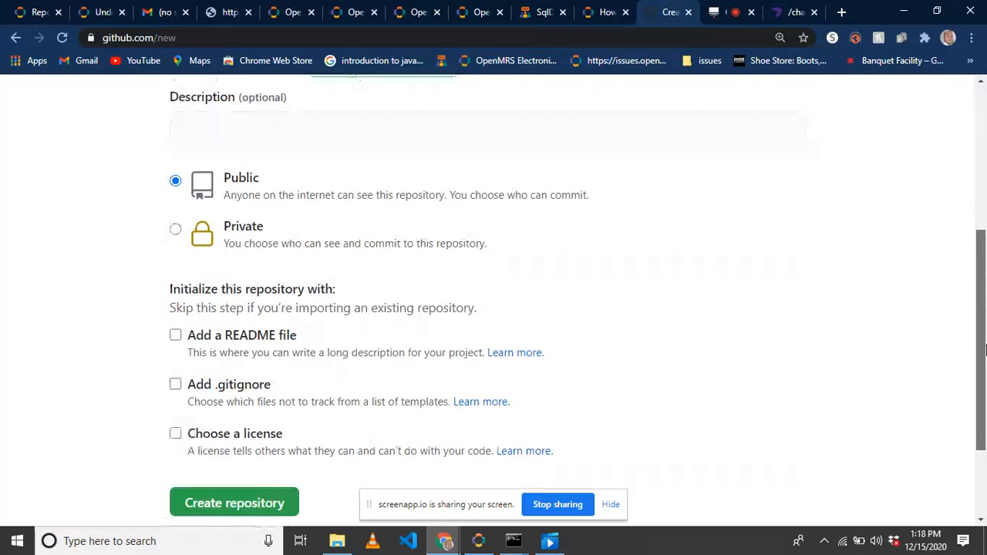
pyautogui.scroll(-3)
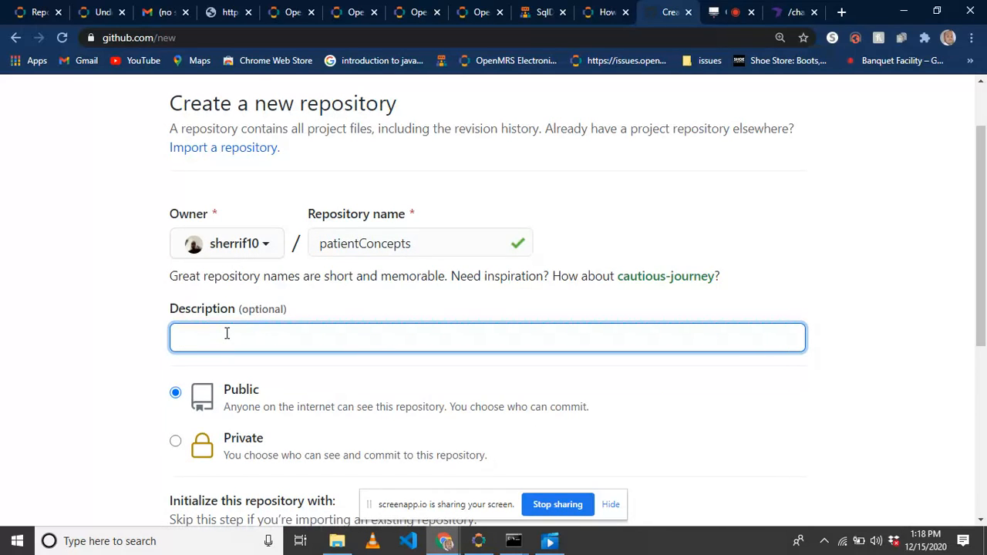
# - Set the description to 'patient concept module created via openmrs sdk'
pyautogui.write('Patient')
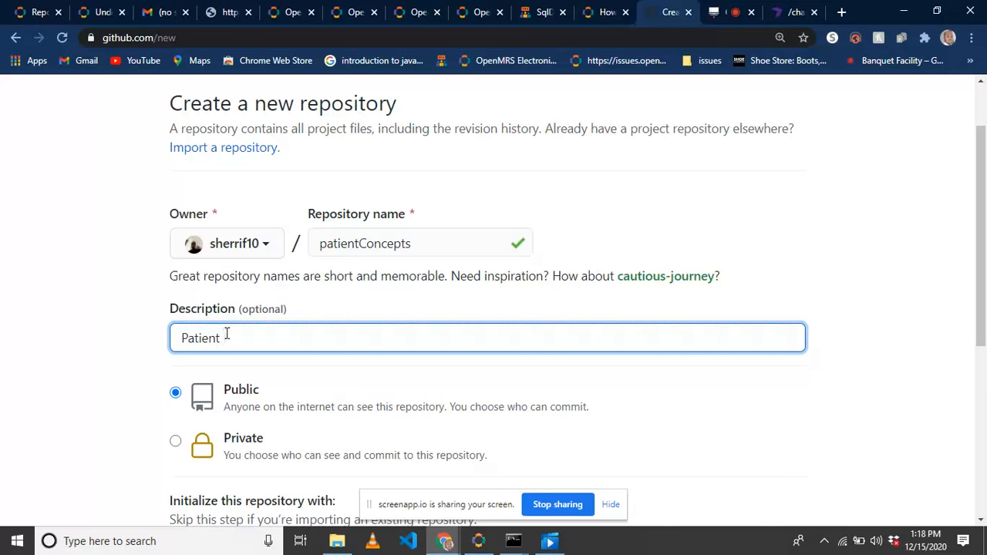
pyautogui.write('concept modul')
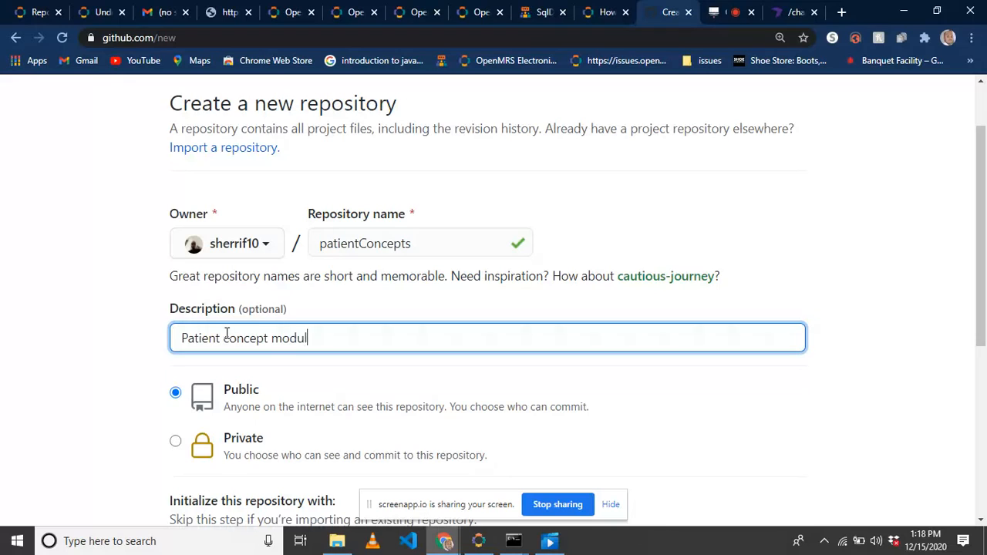
pyautogui.write('e')
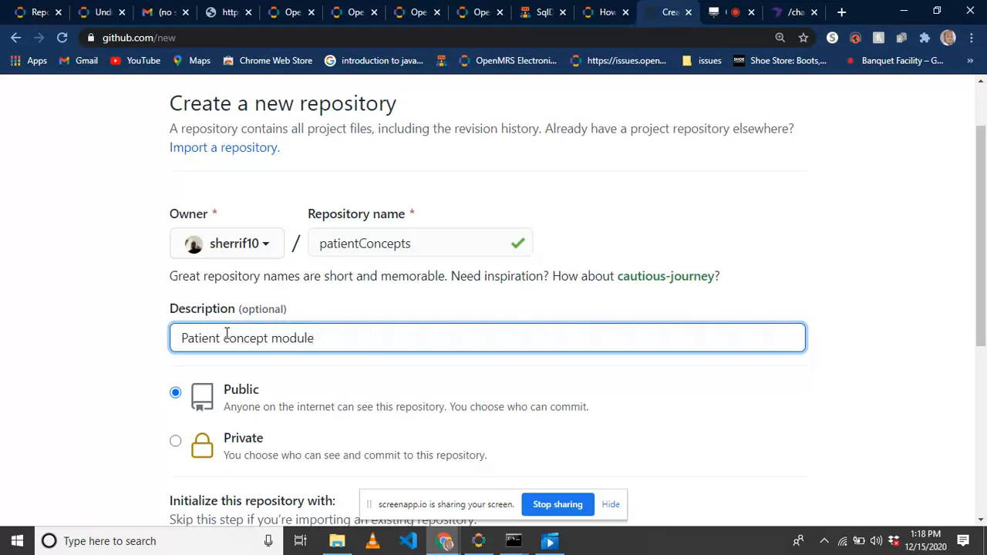
pyautogui.write('for testi')
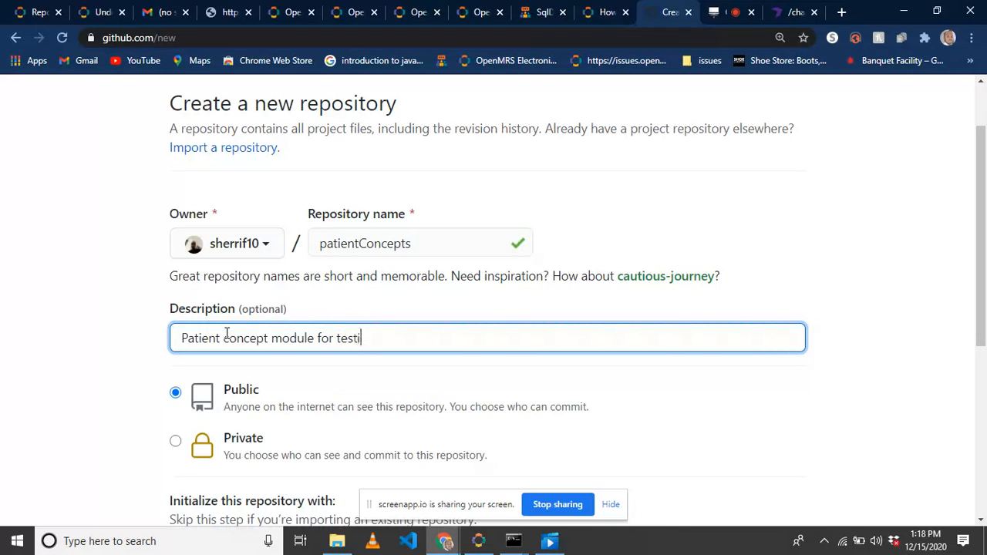
pyautogui.write('ng')
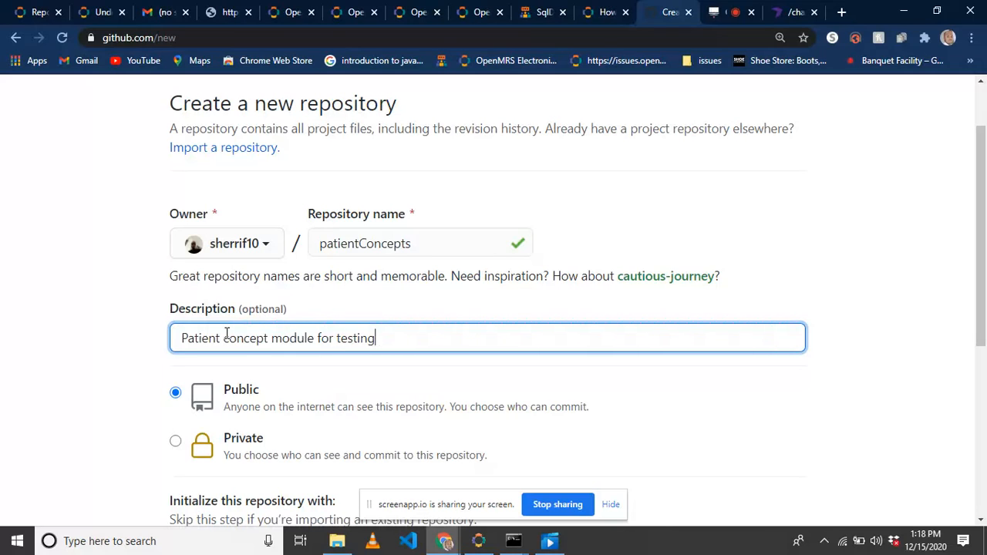
pyautogui.press('Backspace')
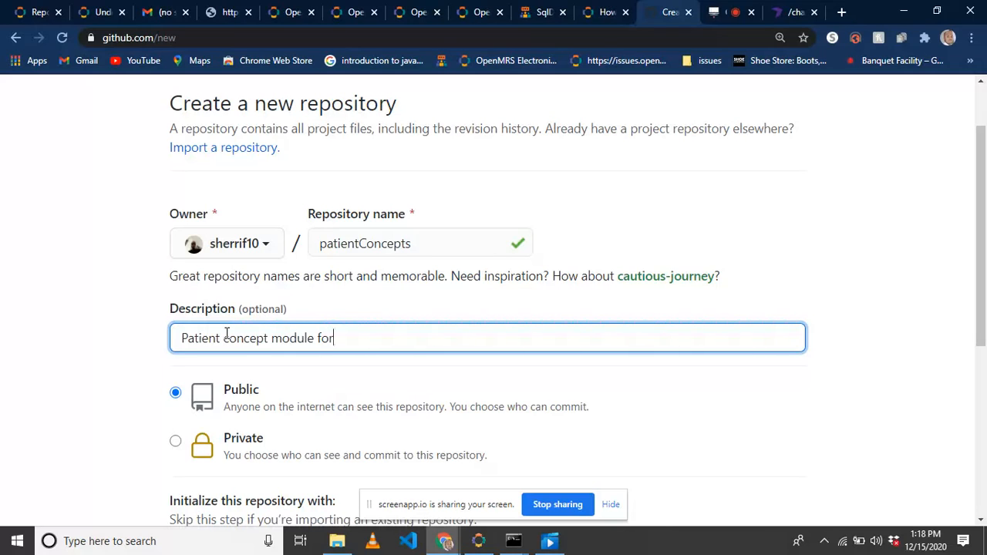
pyautogui.press('BackSpace')
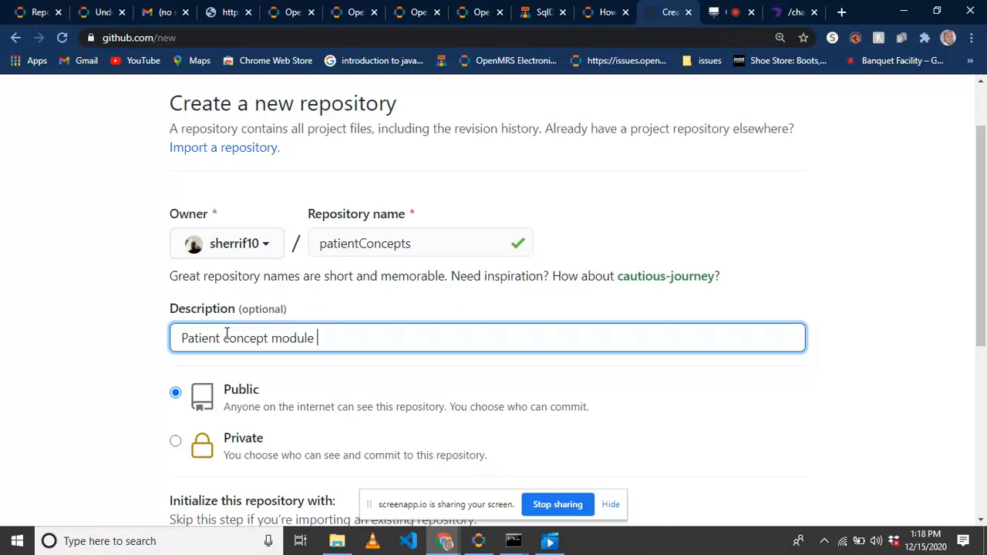
pyautogui.write('created via')
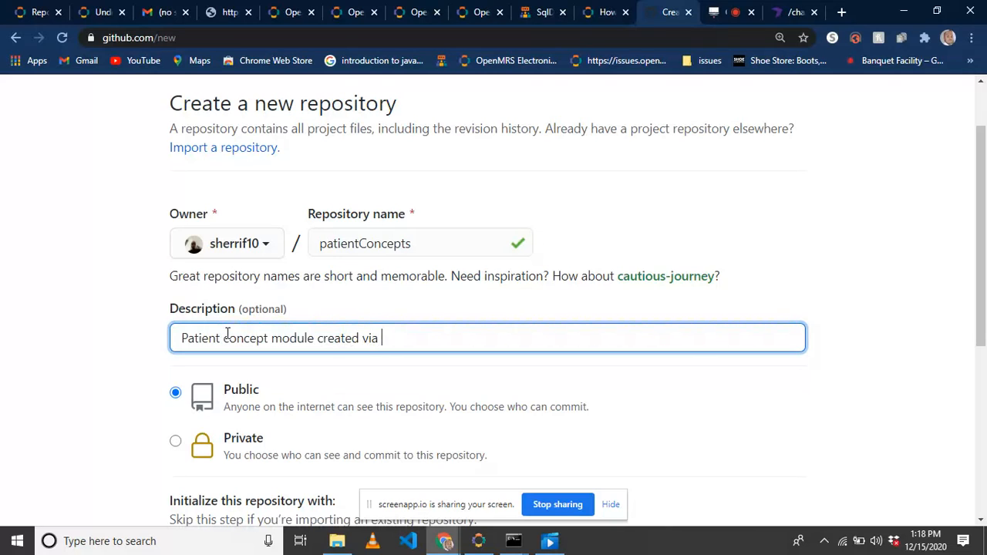
pyautogui.write('o')
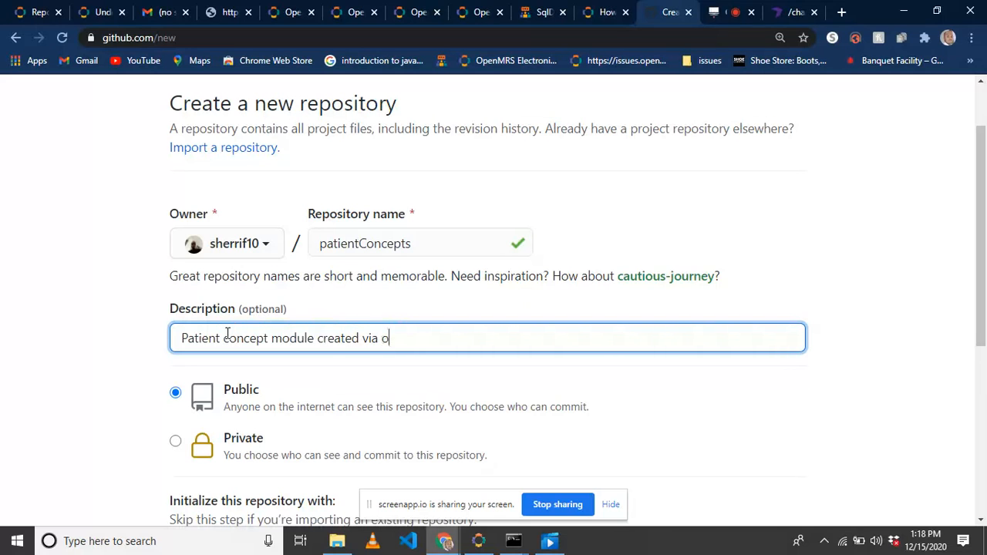
pyautogui.write('penmrs sdk')
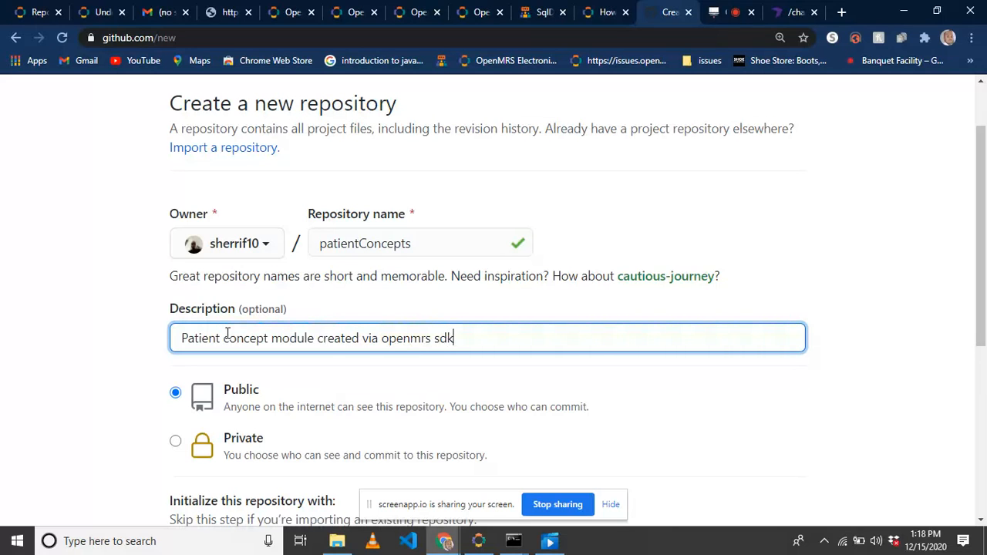
pyautogui.scroll(-3)
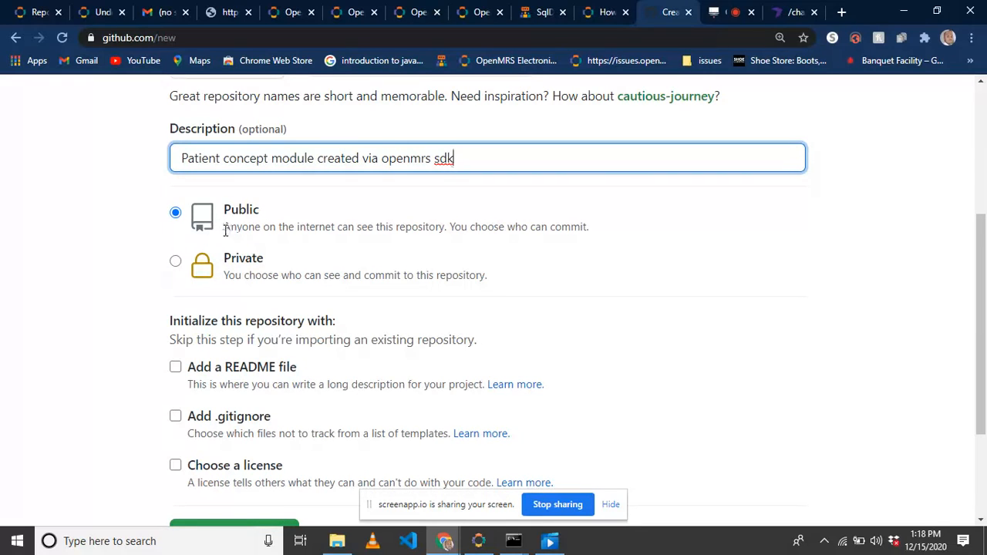
# - Keep it Public with no README, .gitignore or license, and create the repository
pyautogui.moveTo(224, 227); pyautogui.dragTo(469, 227)
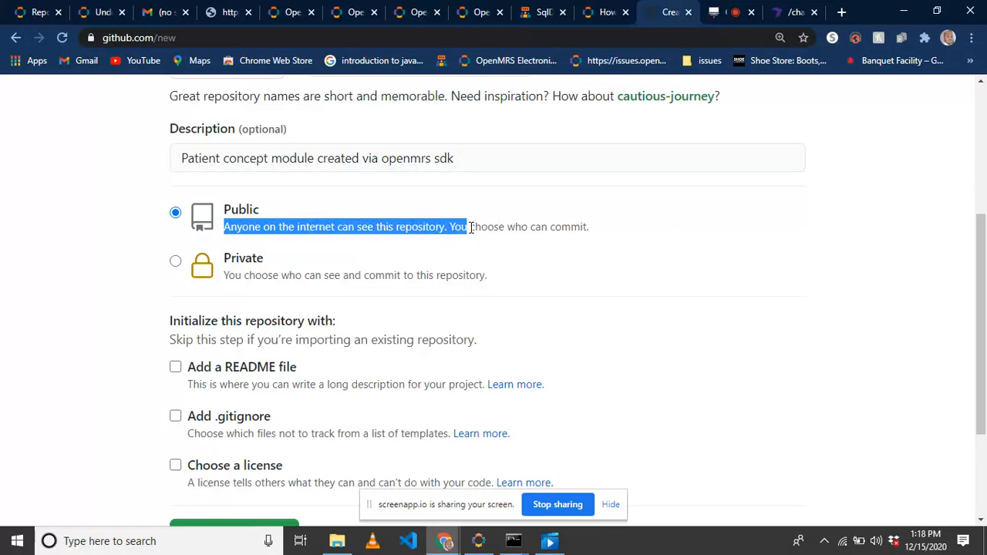
pyautogui.click(598, 219)
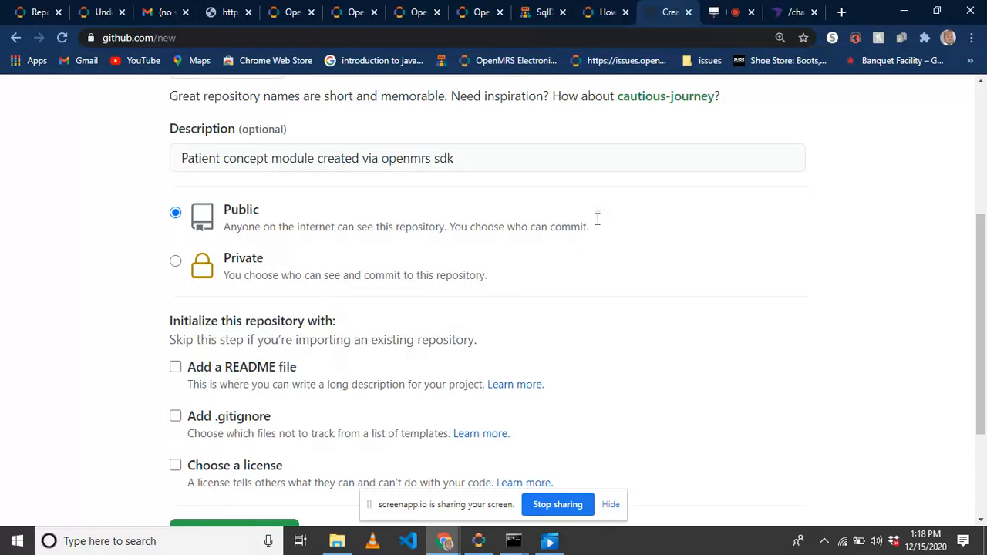
pyautogui.scroll(-3)
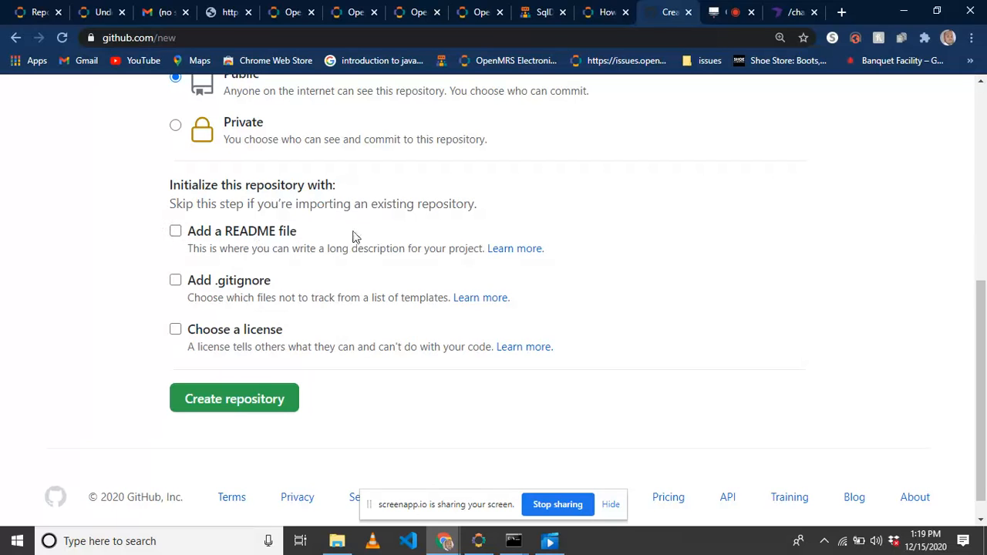
pyautogui.moveTo(265, 290)
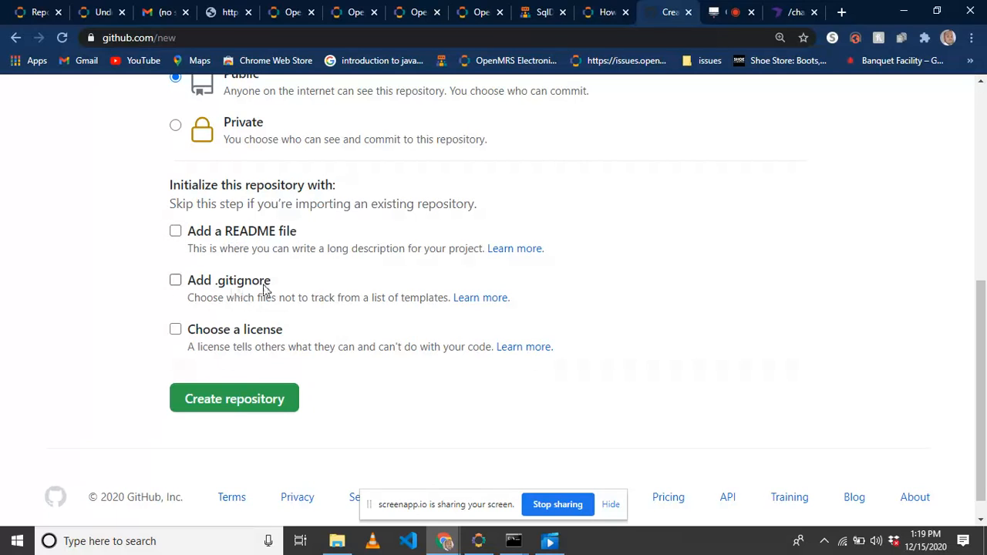
pyautogui.moveTo(132, 450)
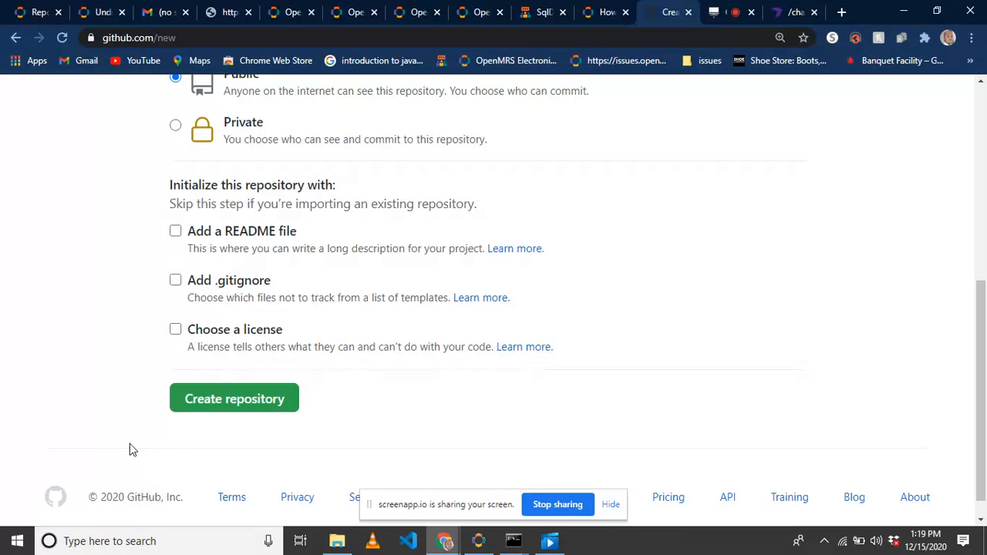
pyautogui.moveTo(193, 203); pyautogui.dragTo(553, 347)
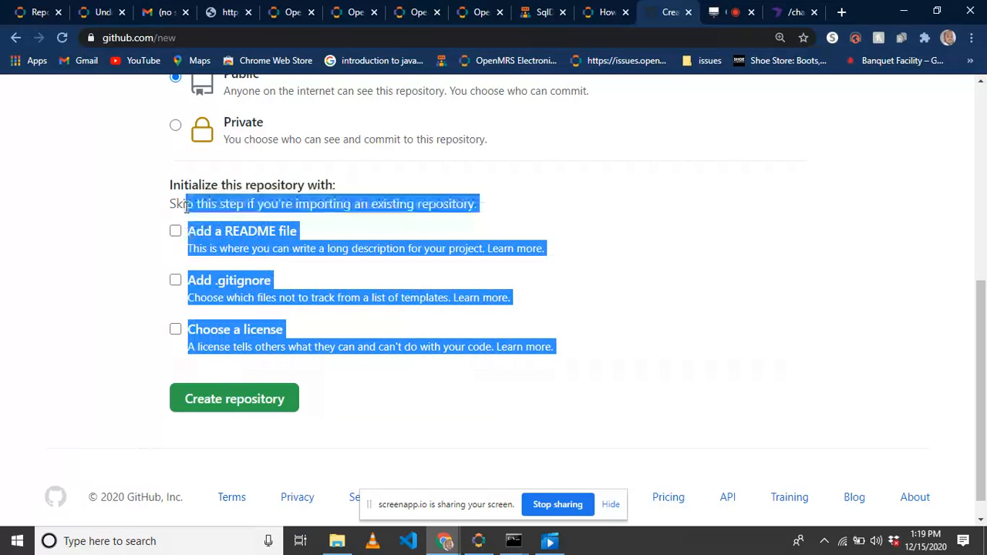
pyautogui.click(50, 343)
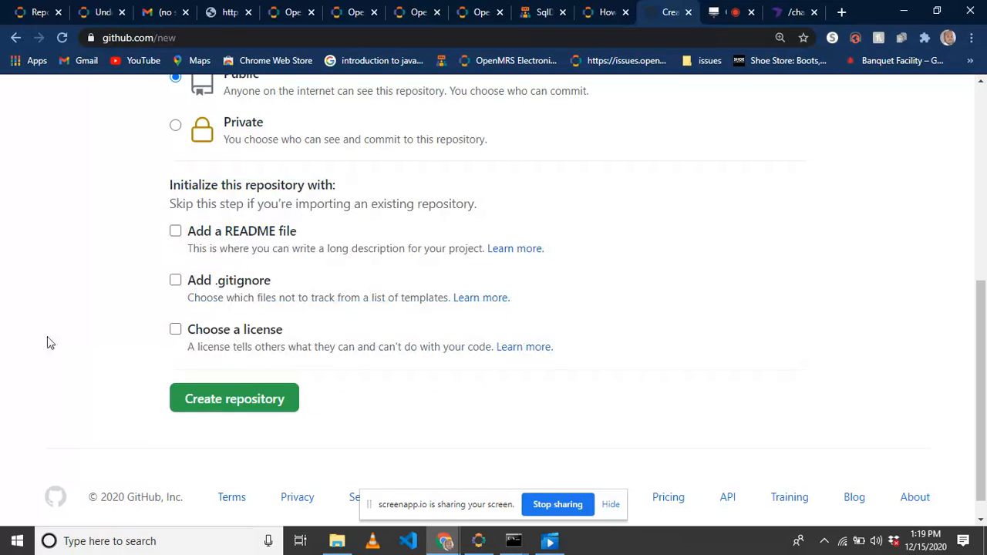
pyautogui.click(233, 399)
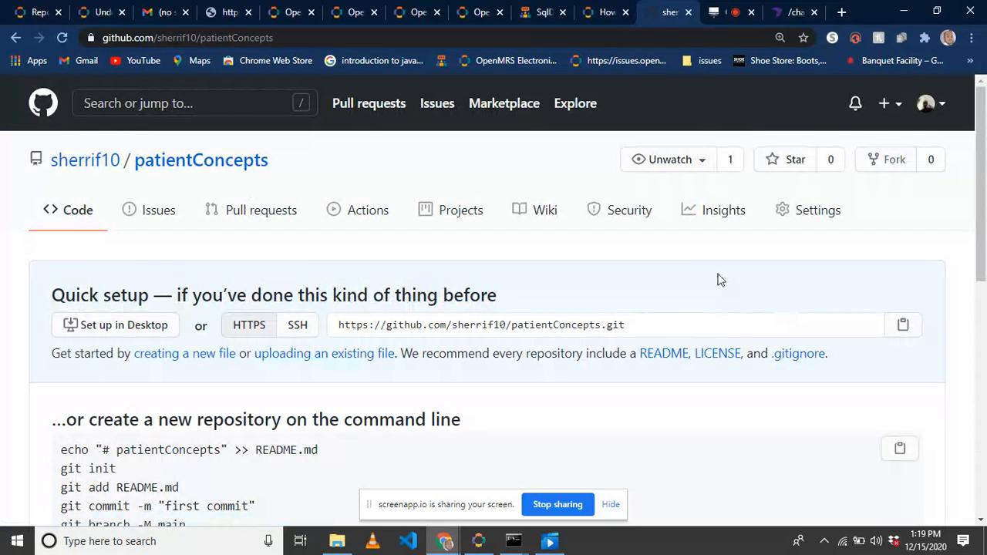
pyautogui.moveTo(631, 237)
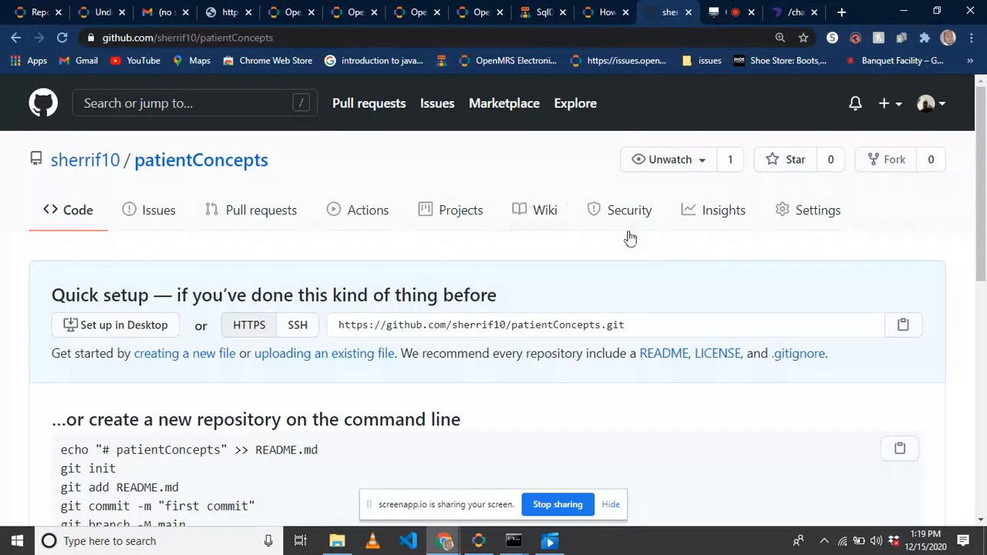
pyautogui.scroll(-3)
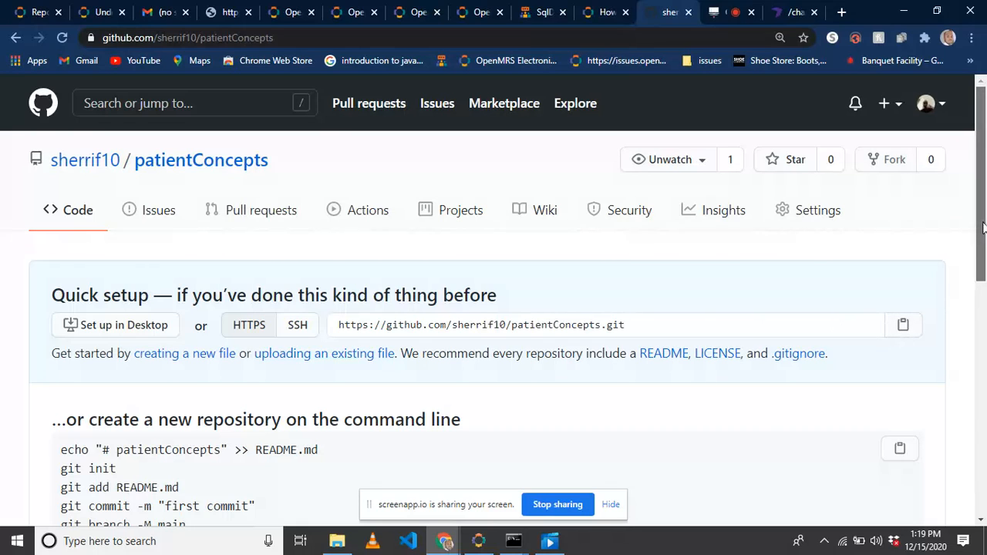
pyautogui.moveTo(300, 164)
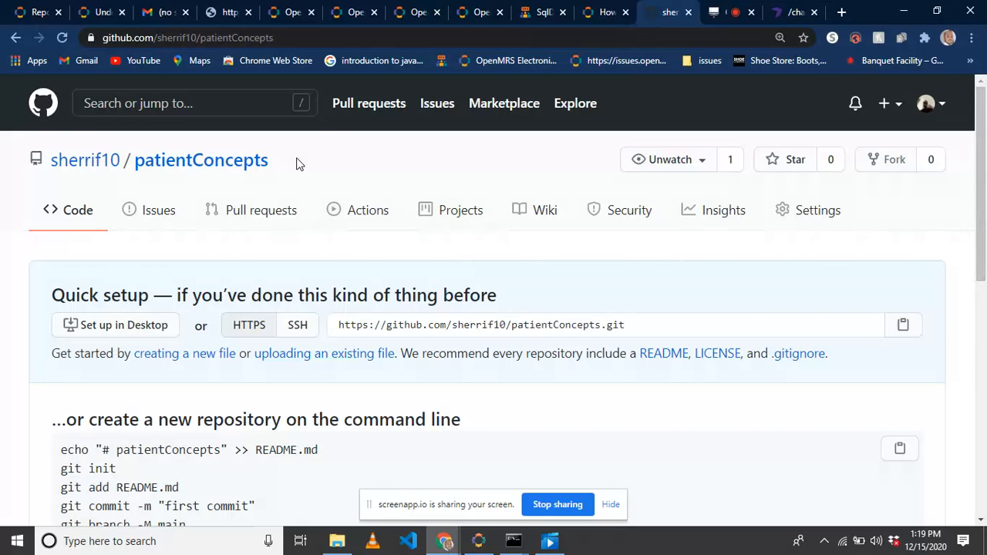
pyautogui.moveTo(846, 322)
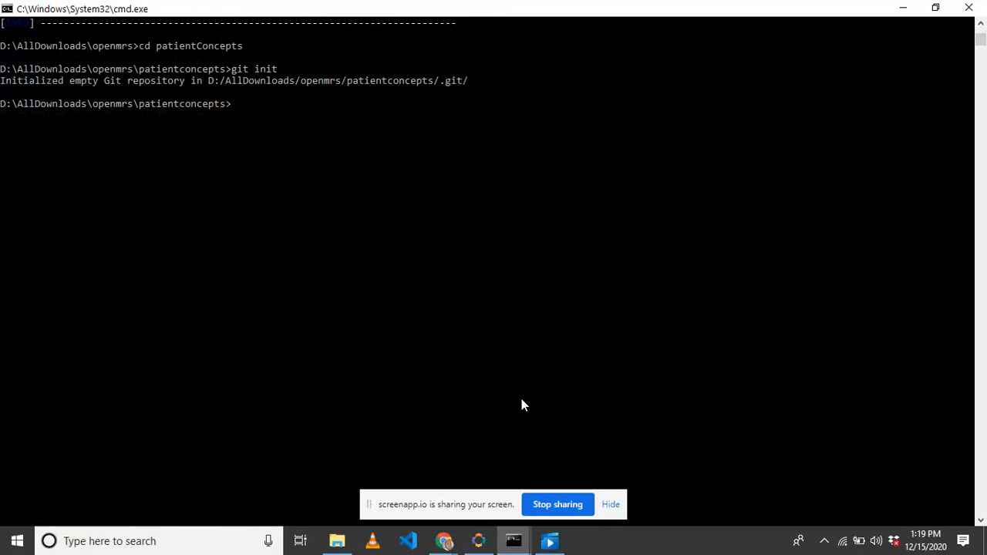
# - Add the patientConcepts repository's HTTPS URL from GitHub as remote origin
pyautogui.write('git')
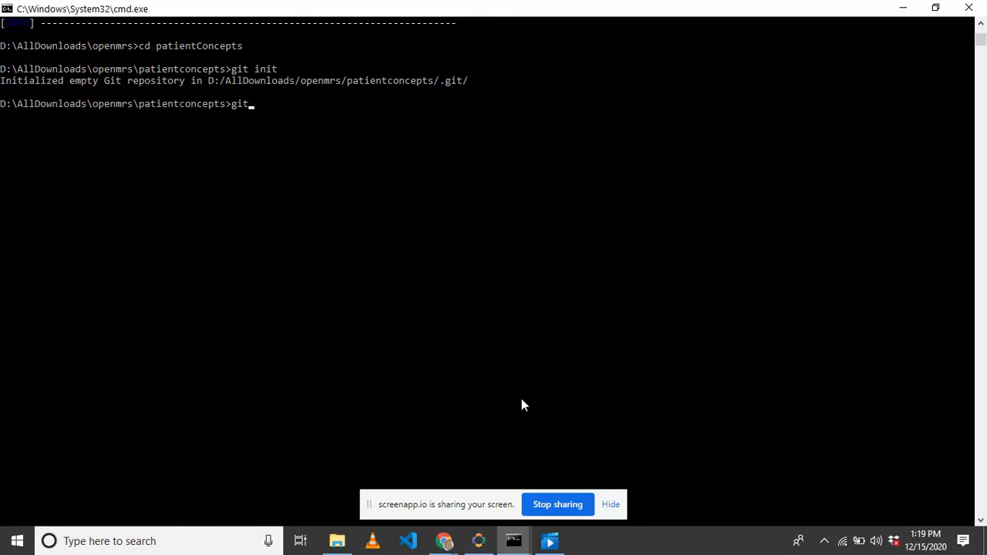
pyautogui.write('remote')
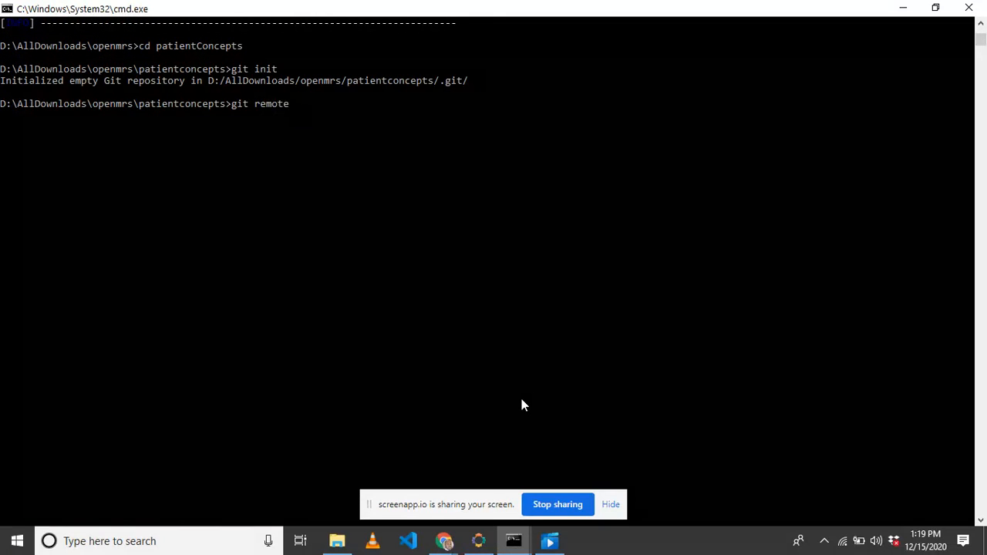
pyautogui.write('add')
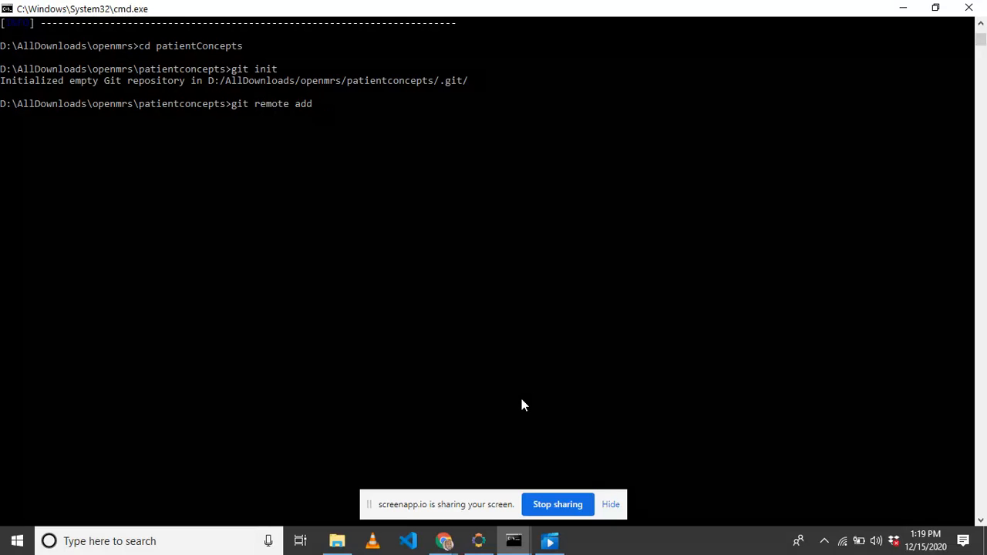
pyautogui.write('orign')
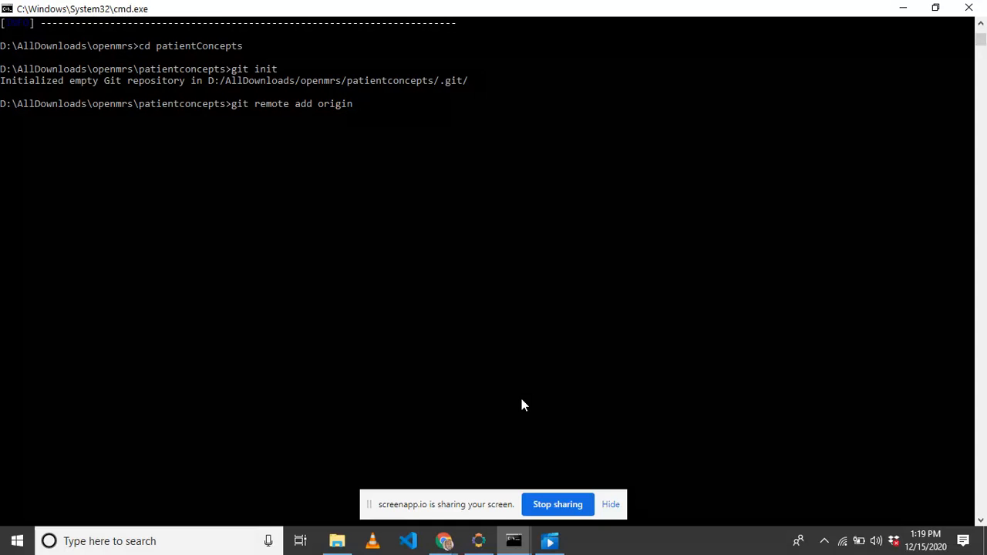
pyautogui.moveTo(356, 115)
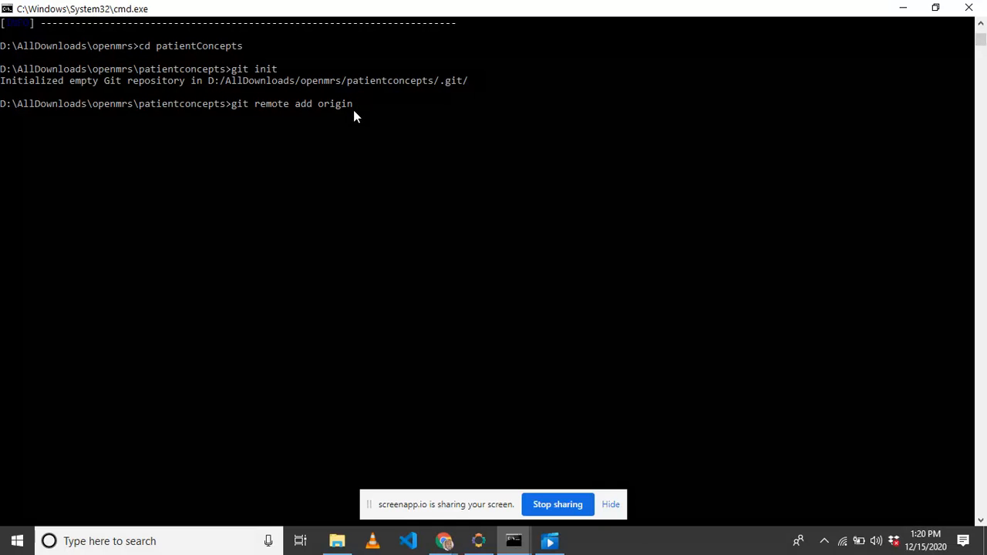
pyautogui.moveTo(399, 378)
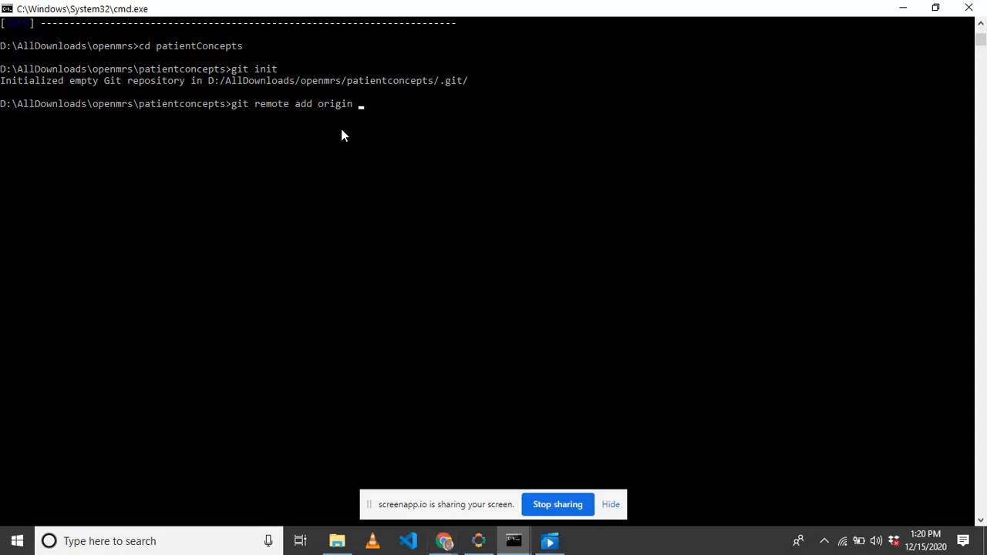
pyautogui.moveTo(224, 127)
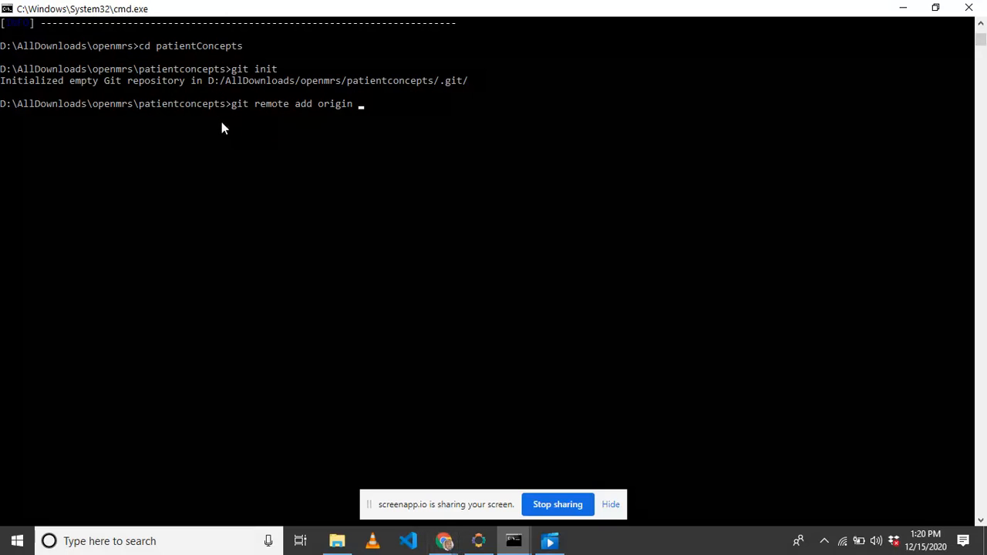
pyautogui.moveTo(231, 116)
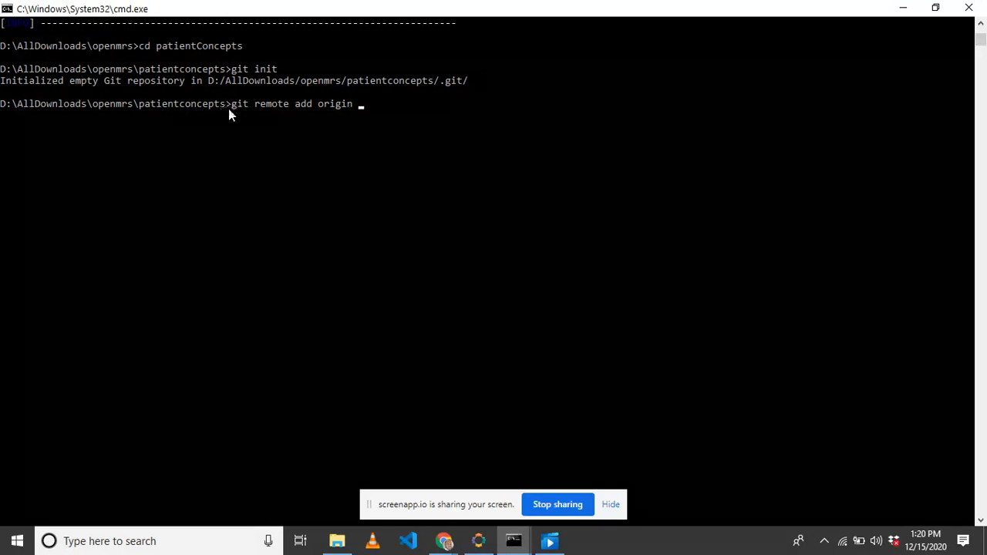
pyautogui.click(444, 541)
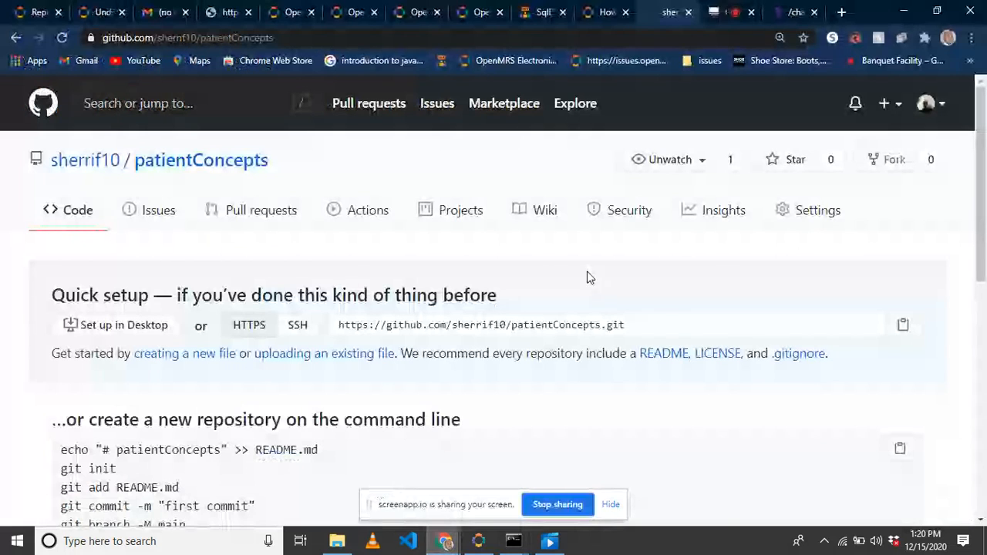
pyautogui.rightClick(602, 325)
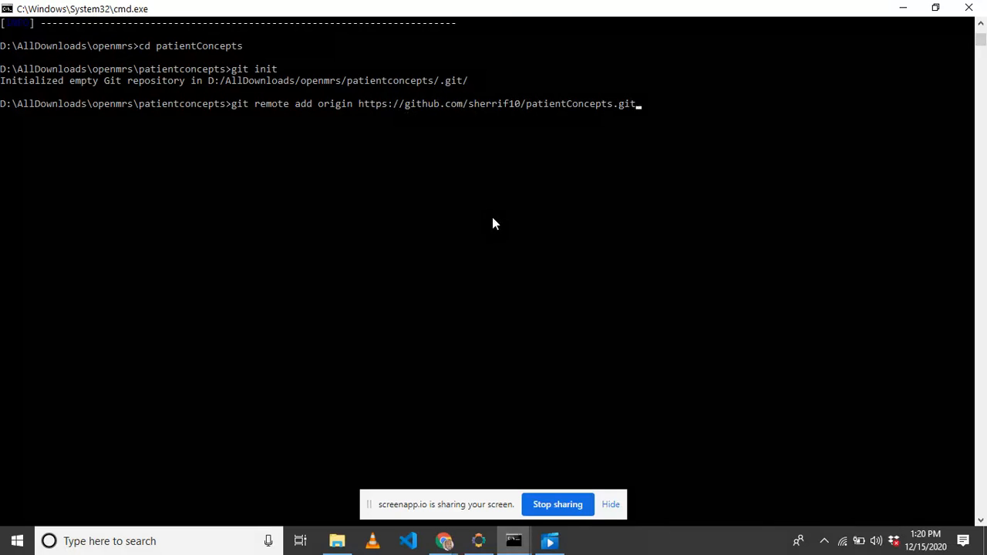
pyautogui.moveTo(285, 125)
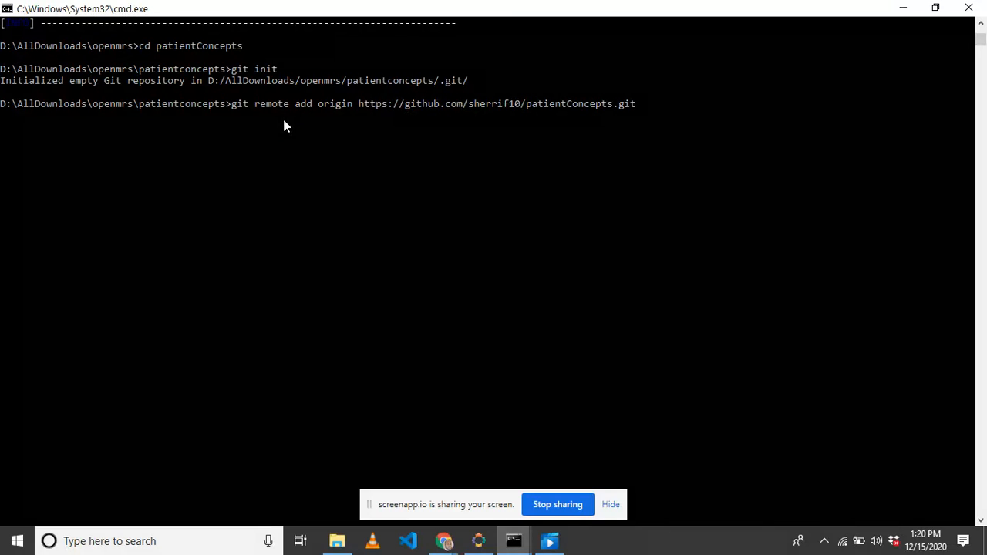
pyautogui.moveTo(574, 107)
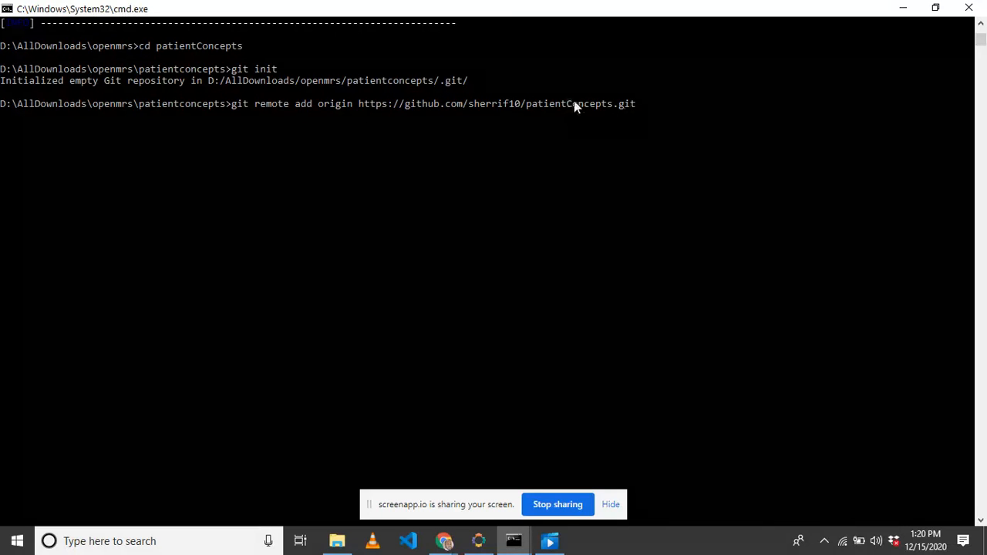
pyautogui.moveTo(357, 103); pyautogui.dragTo(635, 104)
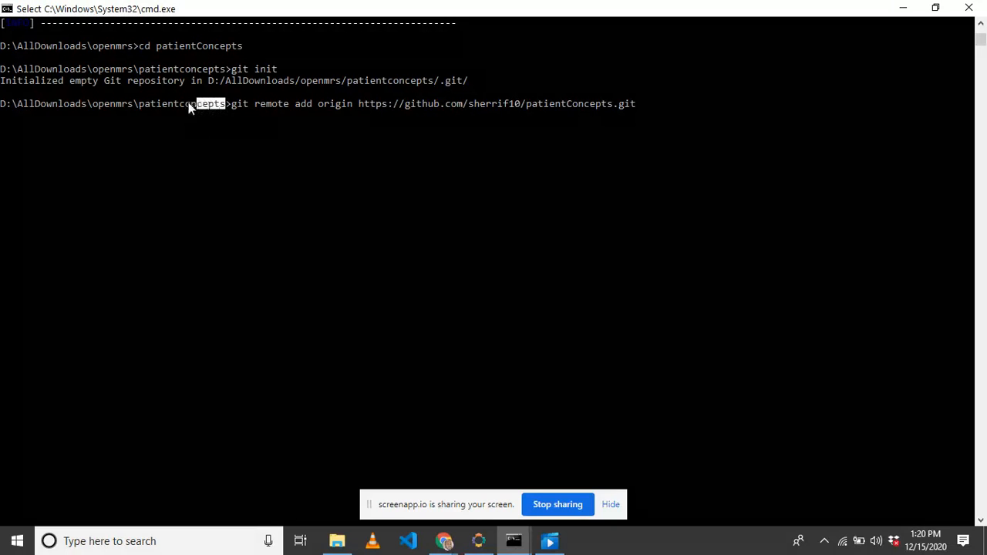
pyautogui.doubleClick(181, 103)
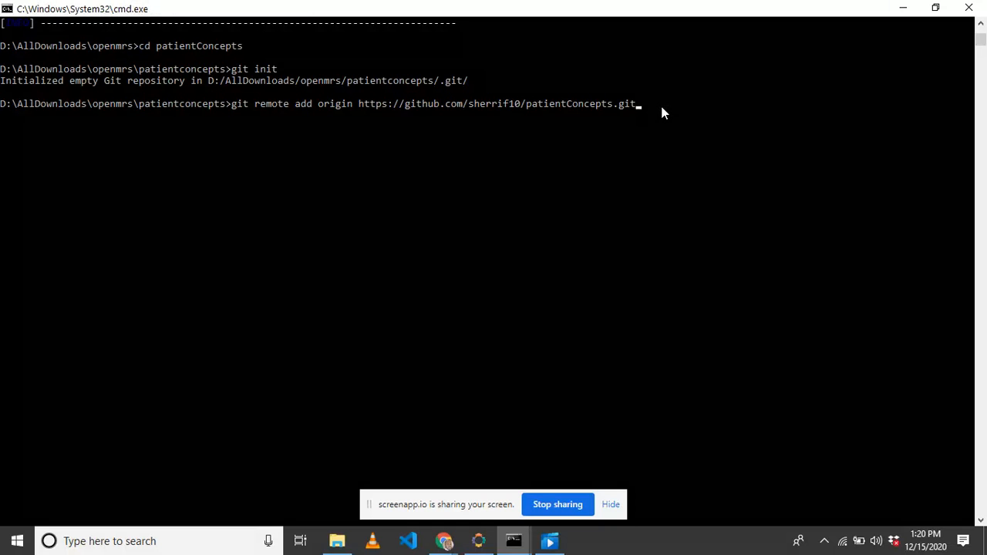
pyautogui.press('Enter')
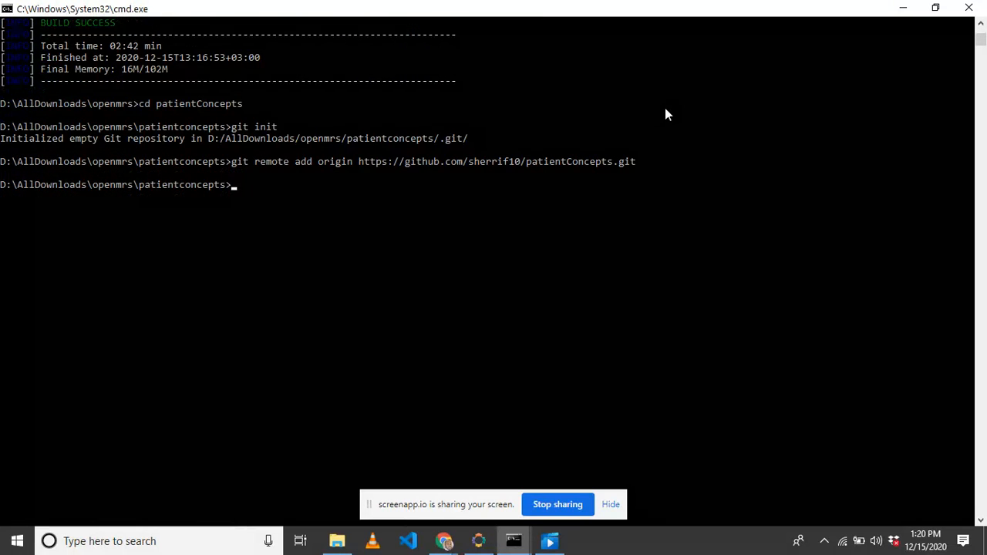
# - Check git status and stage all project files with git add
pyautogui.write('git status')
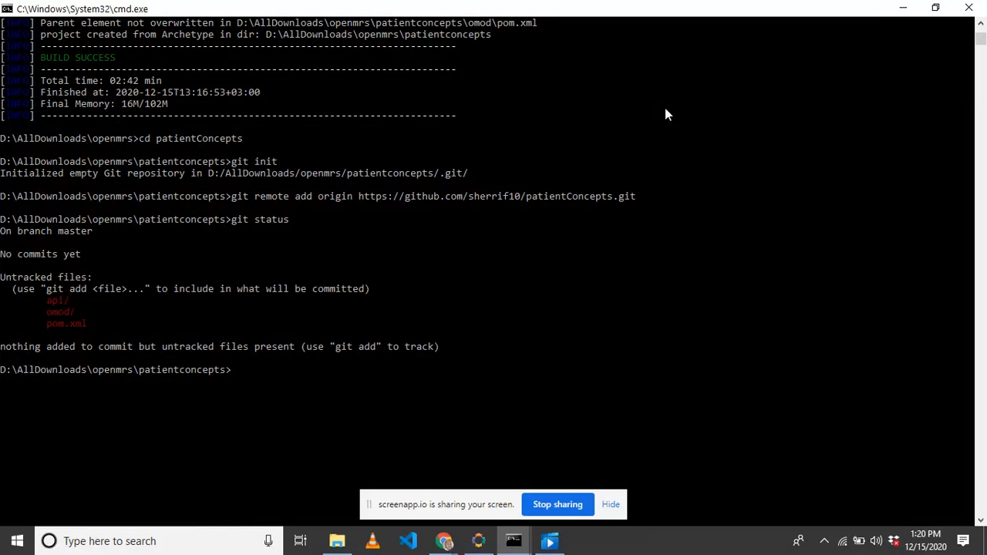
pyautogui.write('git')
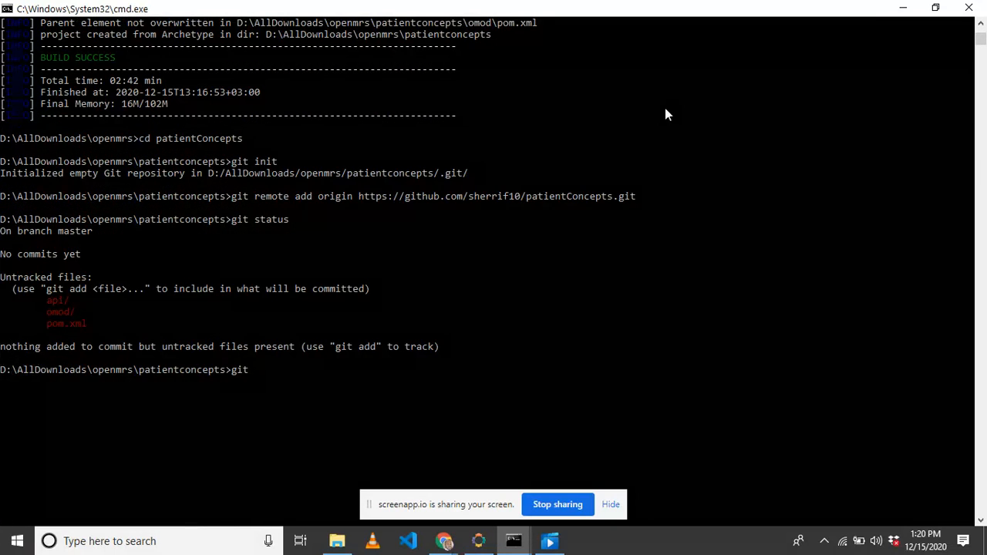
pyautogui.write('add')
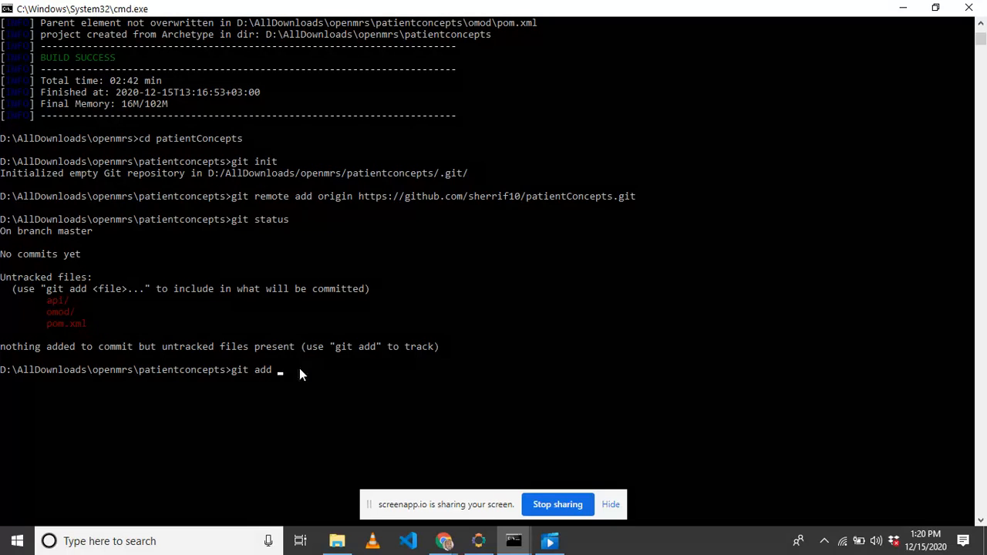
pyautogui.moveTo(46, 255)
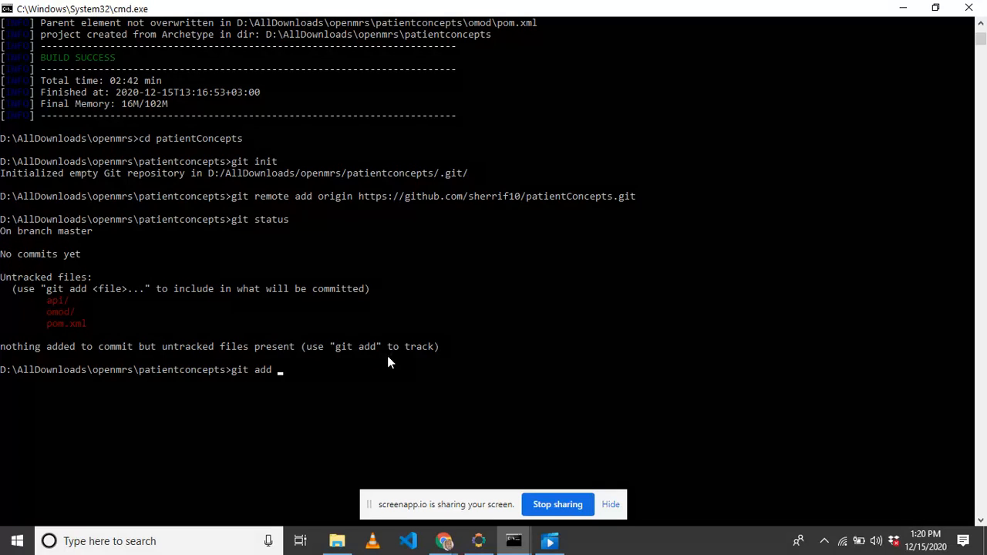
pyautogui.moveTo(328, 386)
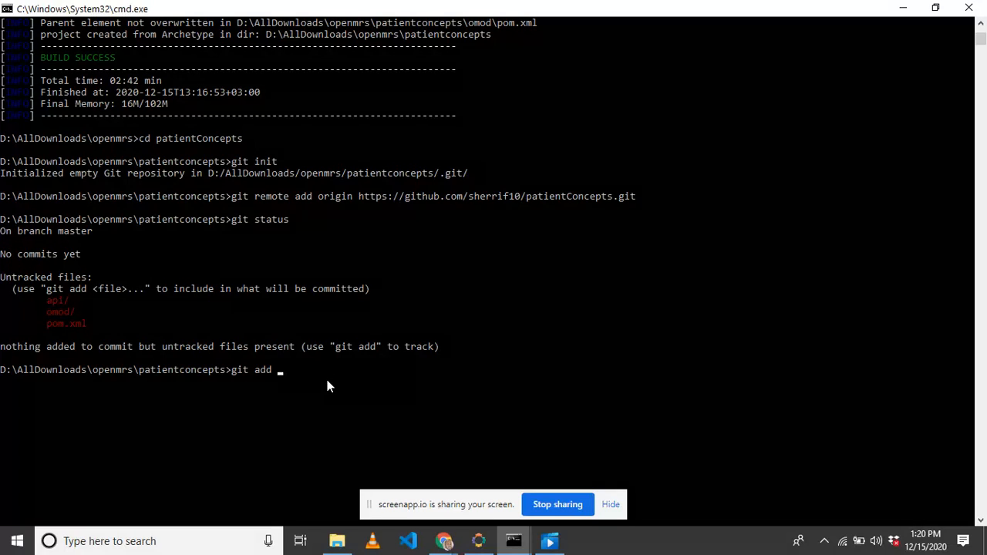
pyautogui.write('.')
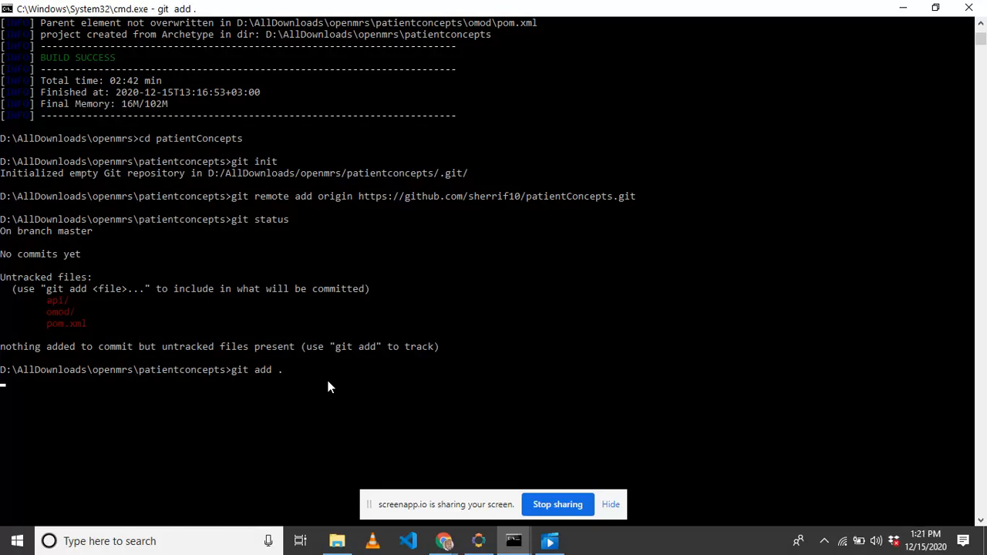
pyautogui.press('enter')
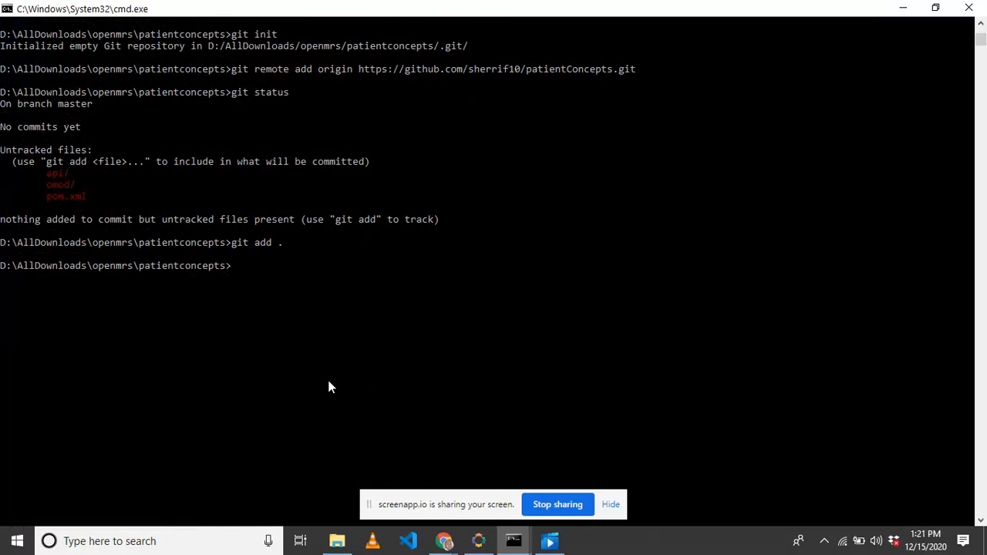
# - Recheck status and commit the staged files with message 'First commit'
pyautogui.write('git status')
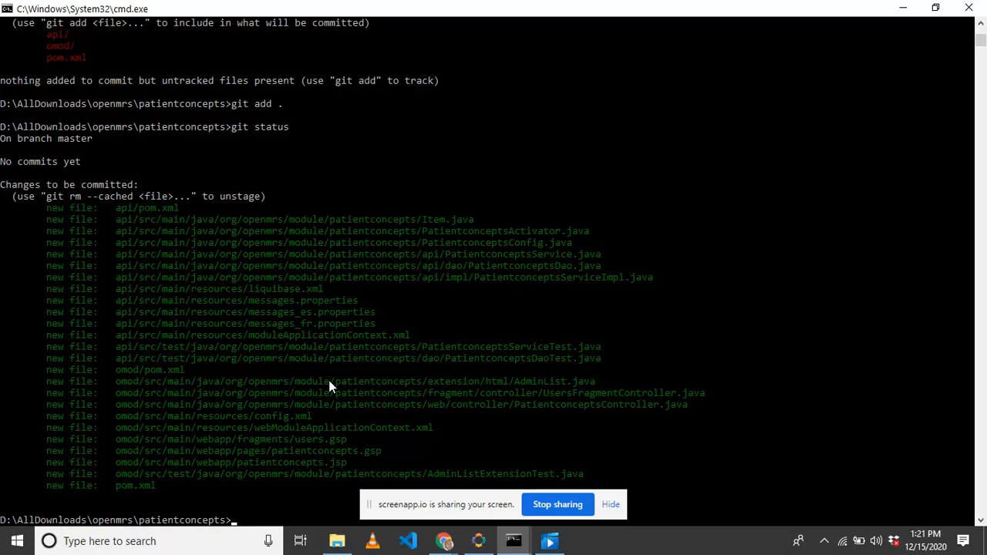
pyautogui.write('git commit -m "')
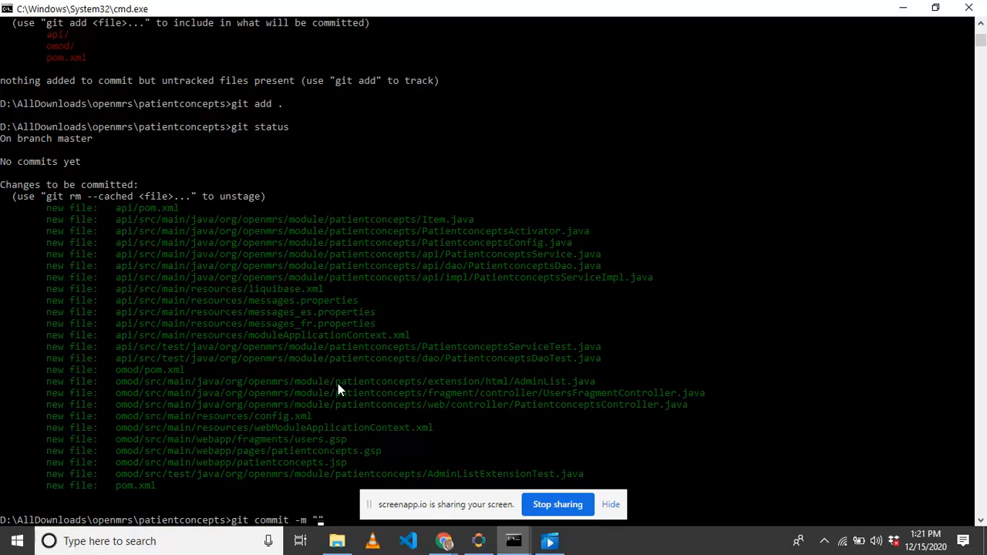
pyautogui.write('First')
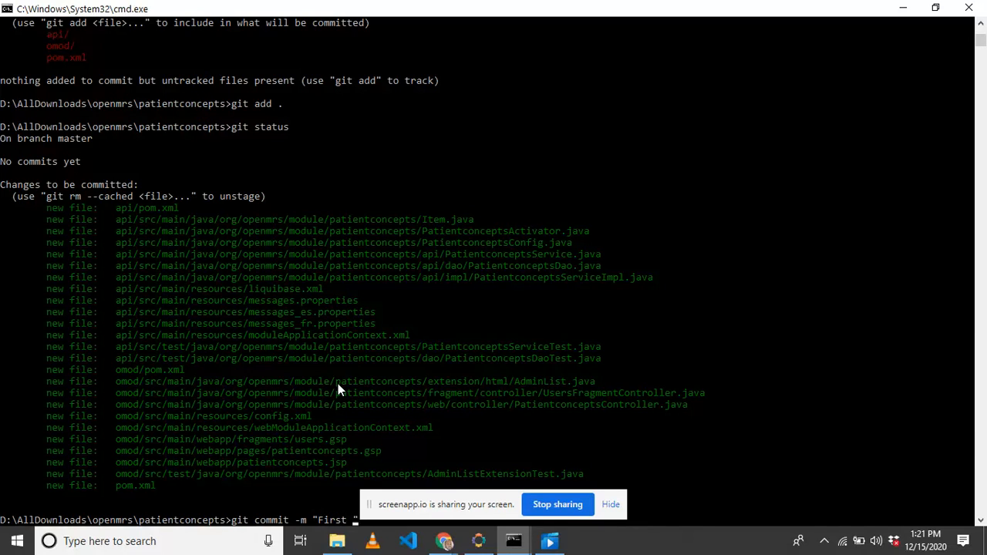
pyautogui.write('commit"')
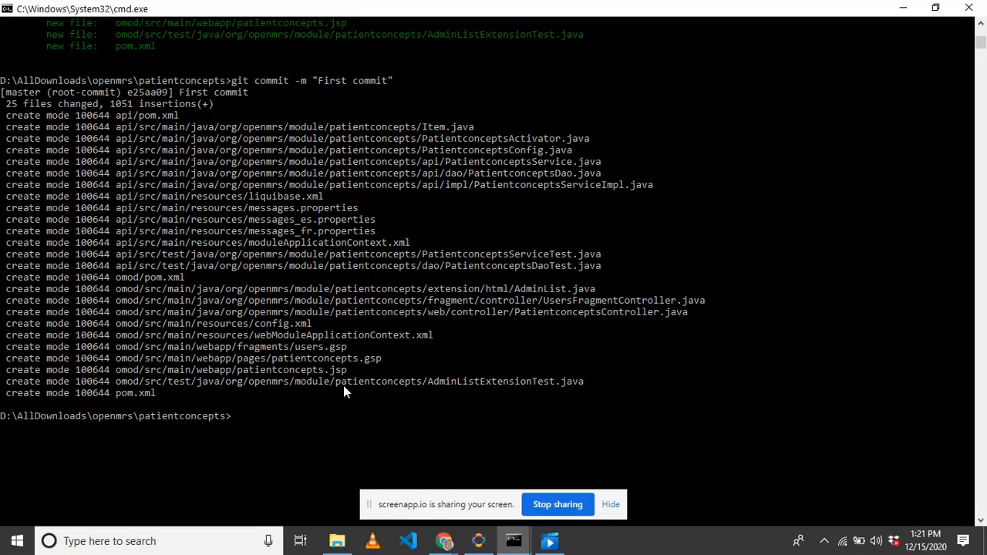
# - Run git push -u origin master to send the commit to GitHub
pyautogui.write('git')
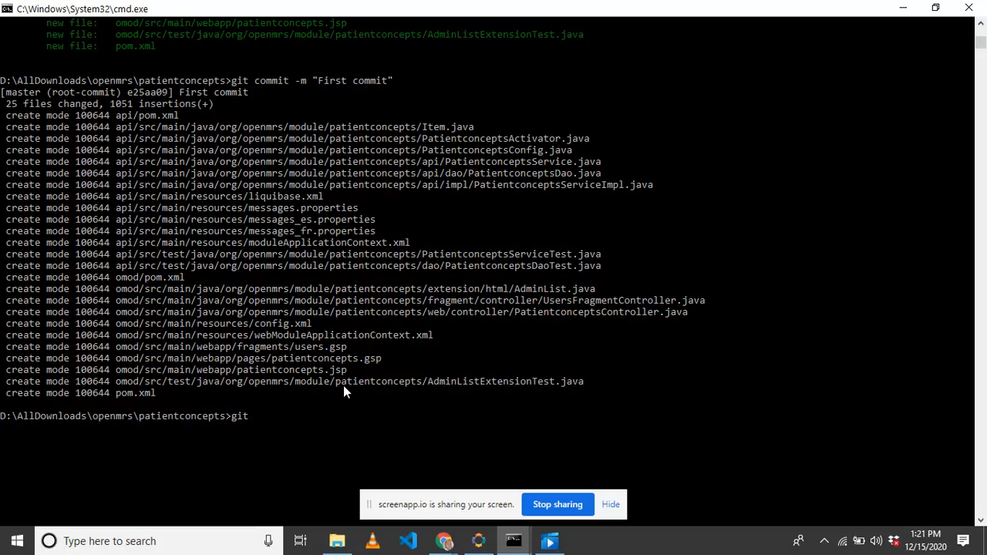
pyautogui.write('push -u ori')
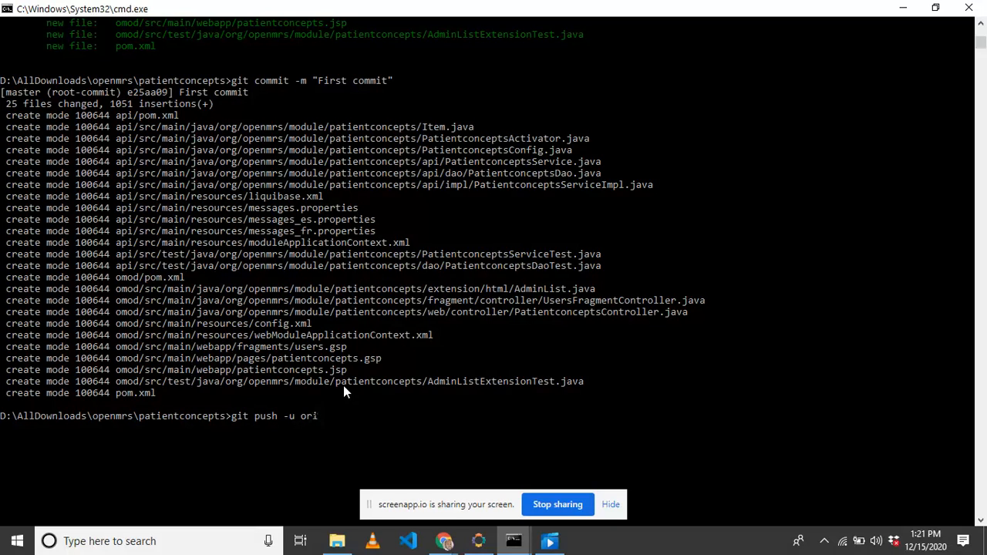
pyautogui.write('gin')
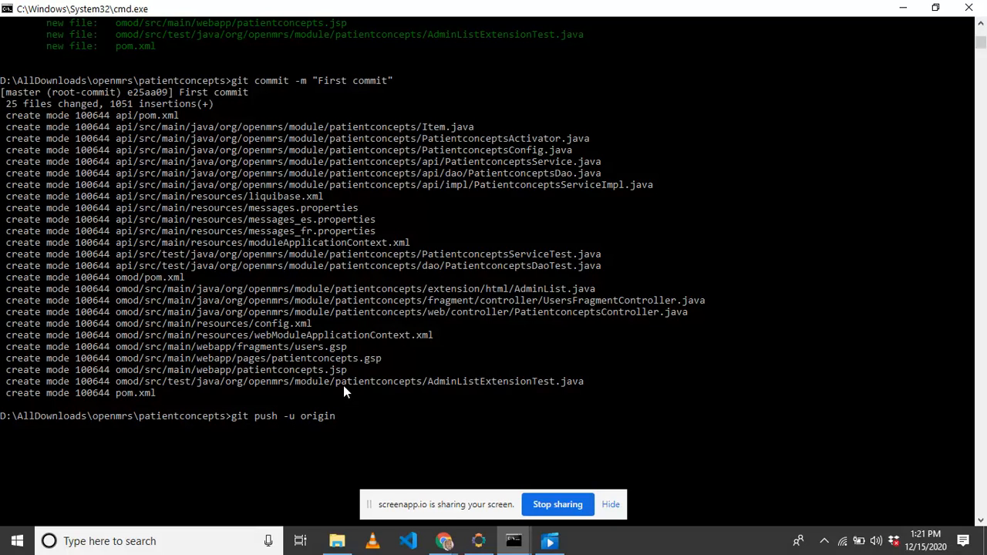
pyautogui.write('master')
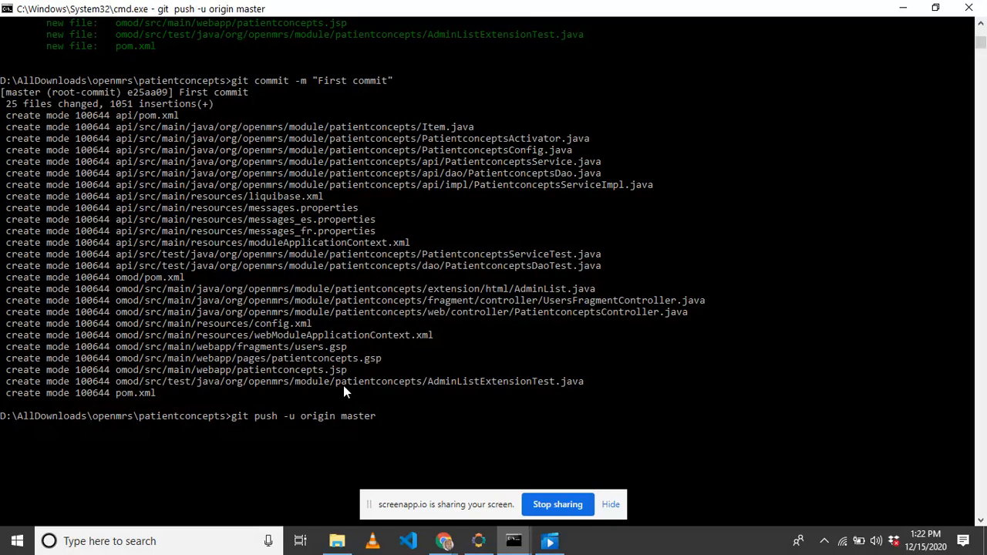
pyautogui.moveTo(334, 372)
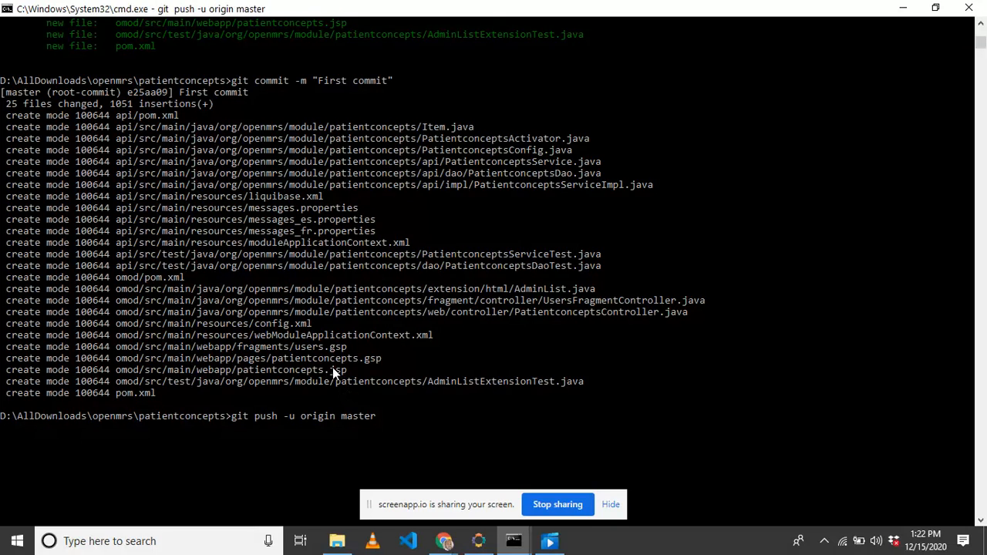
pyautogui.press('enter')
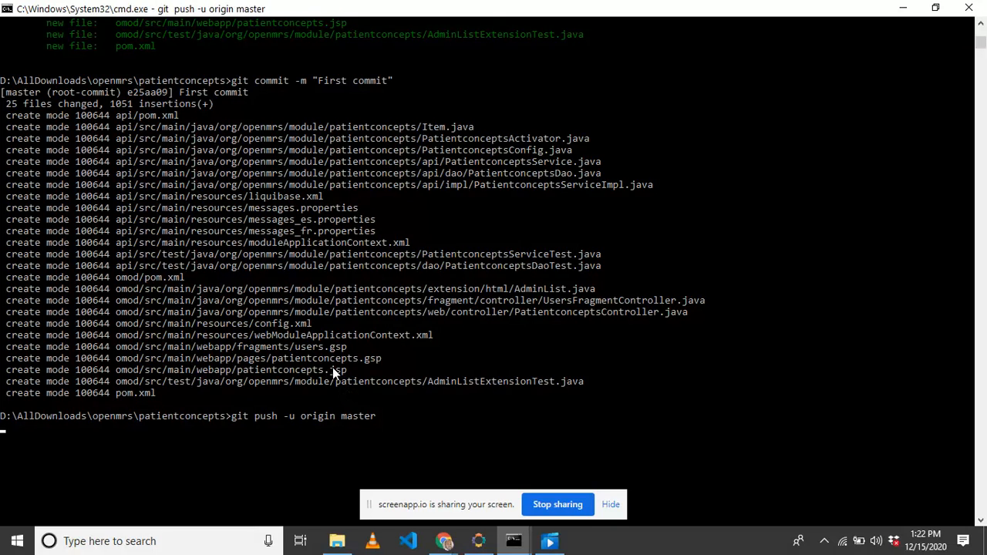
pyautogui.moveTo(355, 305)
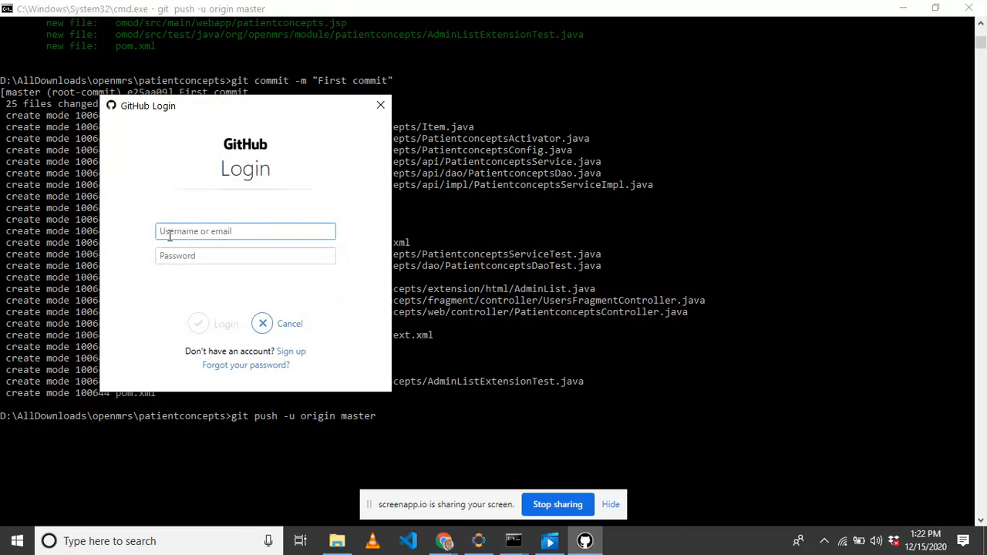
# - Sign in to GitHub as sherrif10 and re-enter credentials so the push to master completes
pyautogui.write('sherrif10')
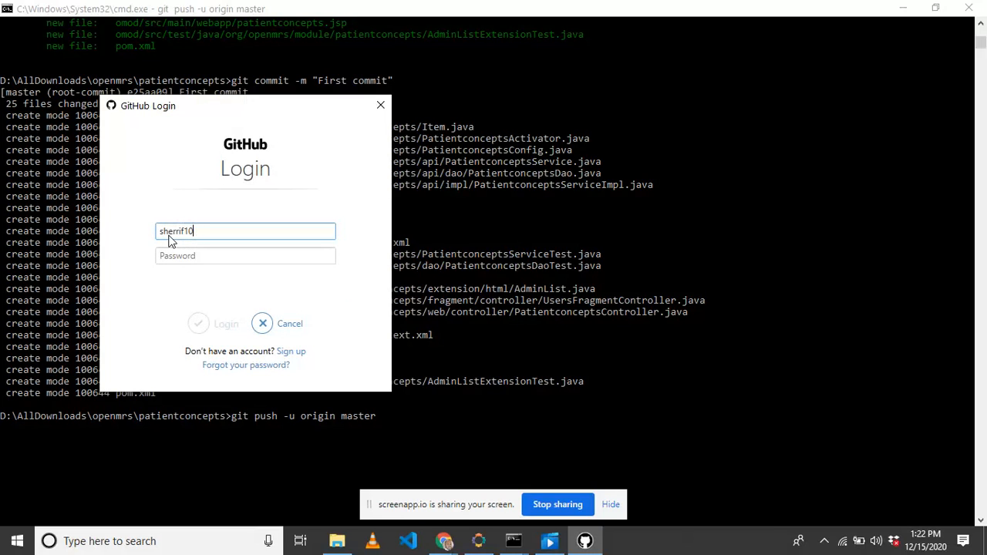
pyautogui.click(245, 256)
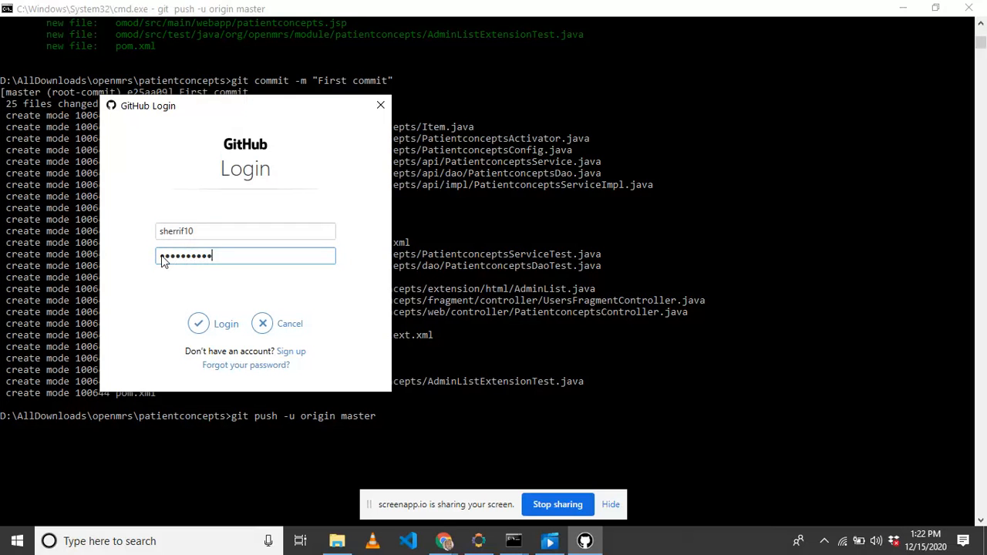
pyautogui.click(214, 323)
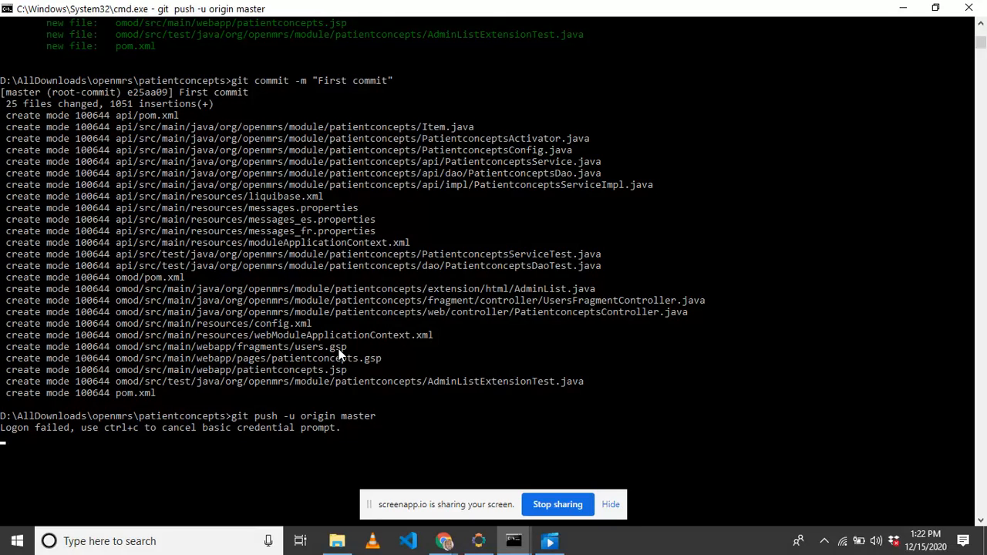
pyautogui.write('sherrif10')
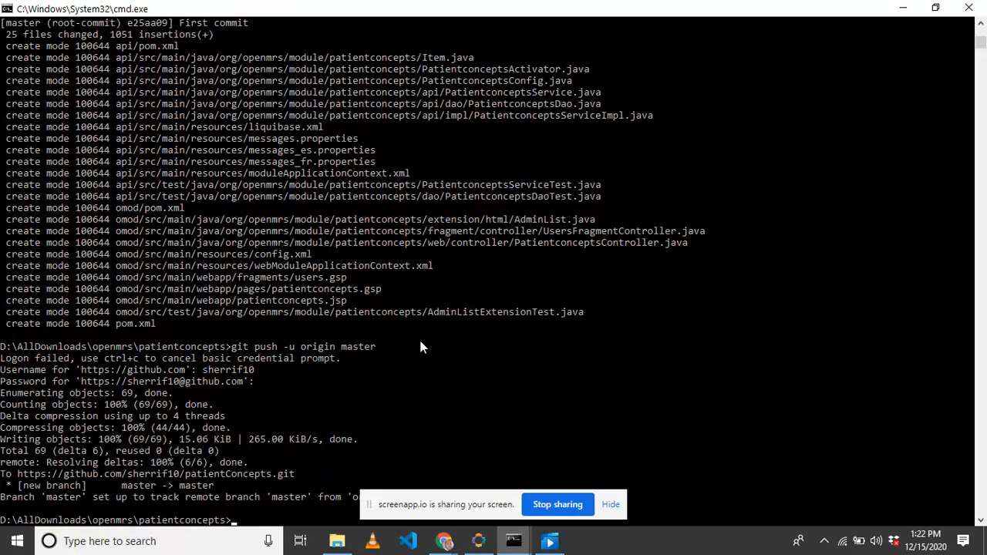
pyautogui.moveTo(385, 362)
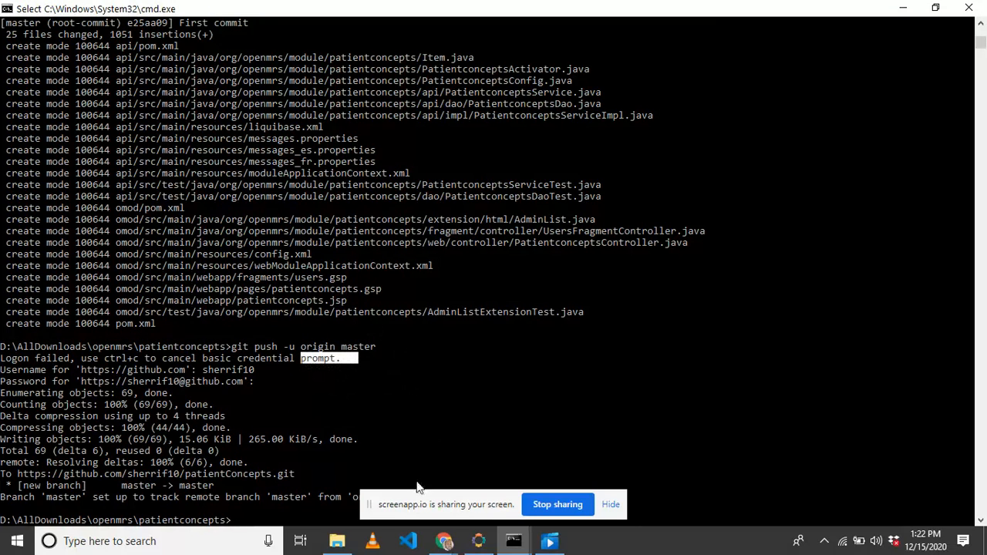
# - Compare the local openmrs module folders with the patientConcepts repository page in Chrome
pyautogui.click(443, 541)
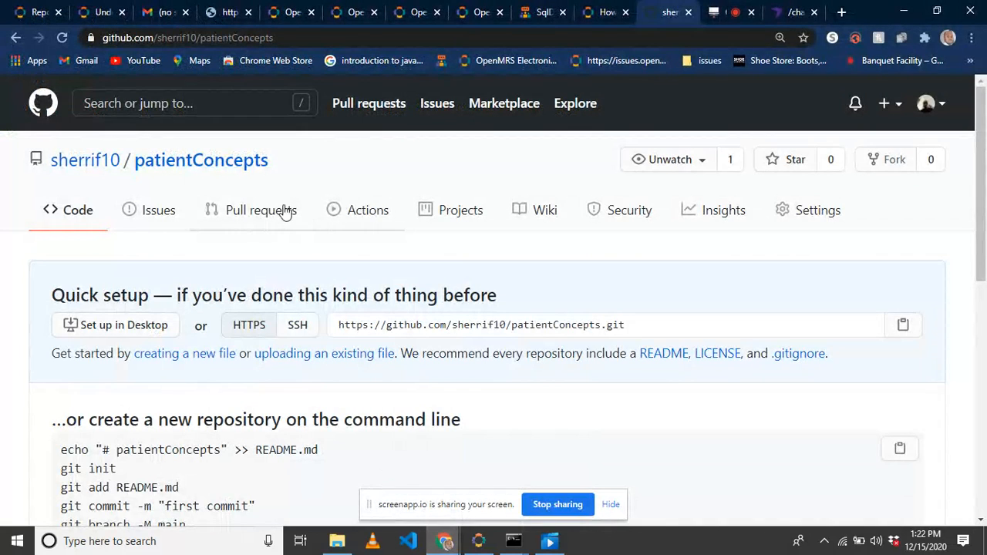
pyautogui.moveTo(202, 160)
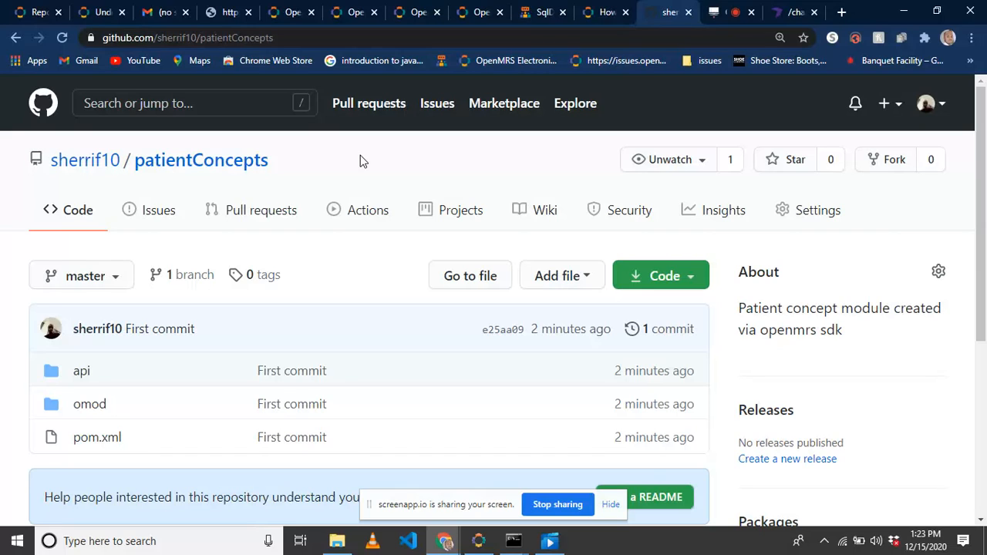
pyautogui.moveTo(467, 482)
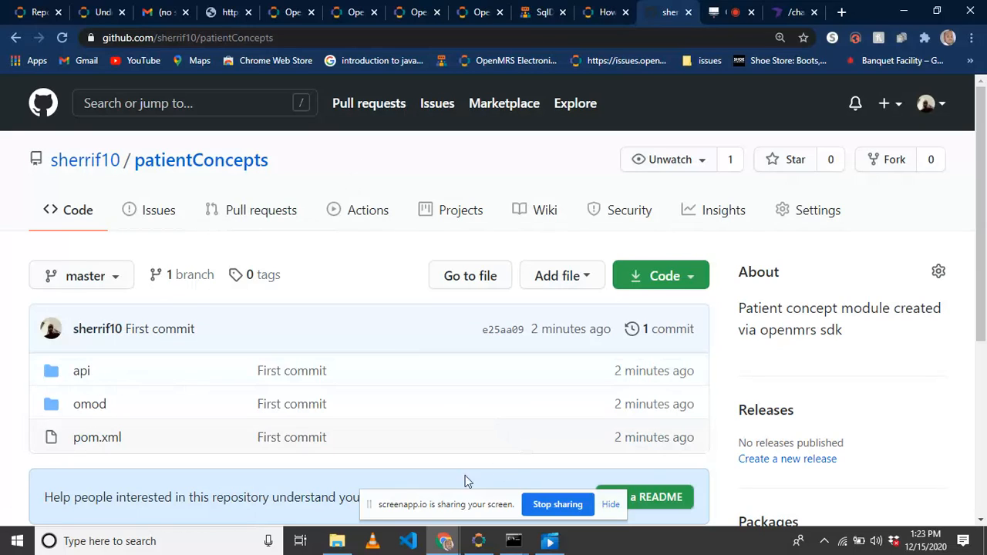
pyautogui.click(336, 541)
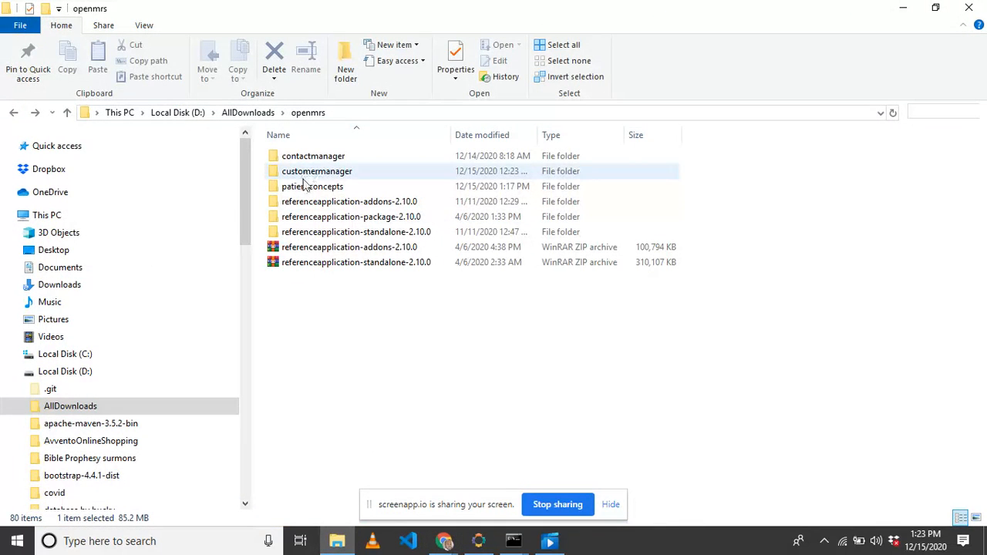
pyautogui.click(312, 186)
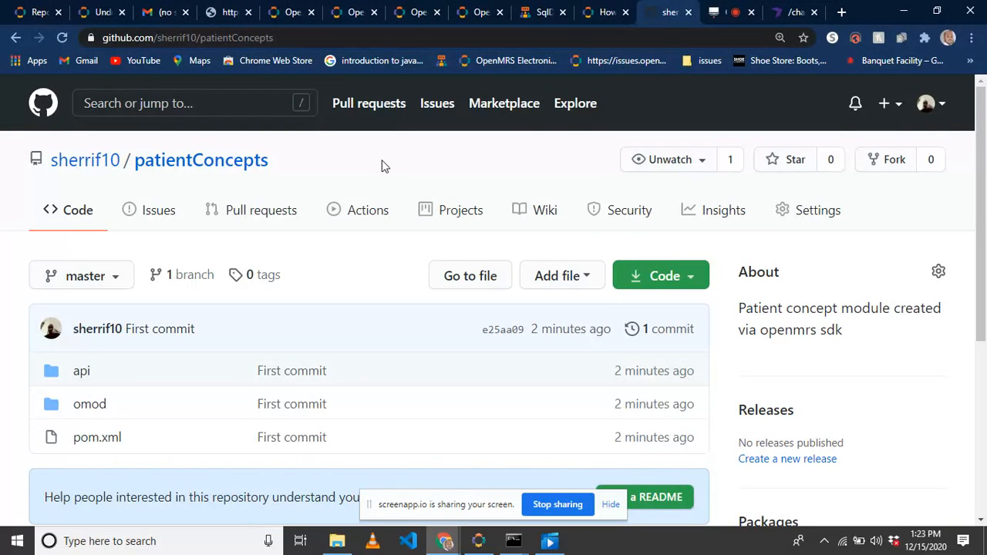
pyautogui.moveTo(374, 172)
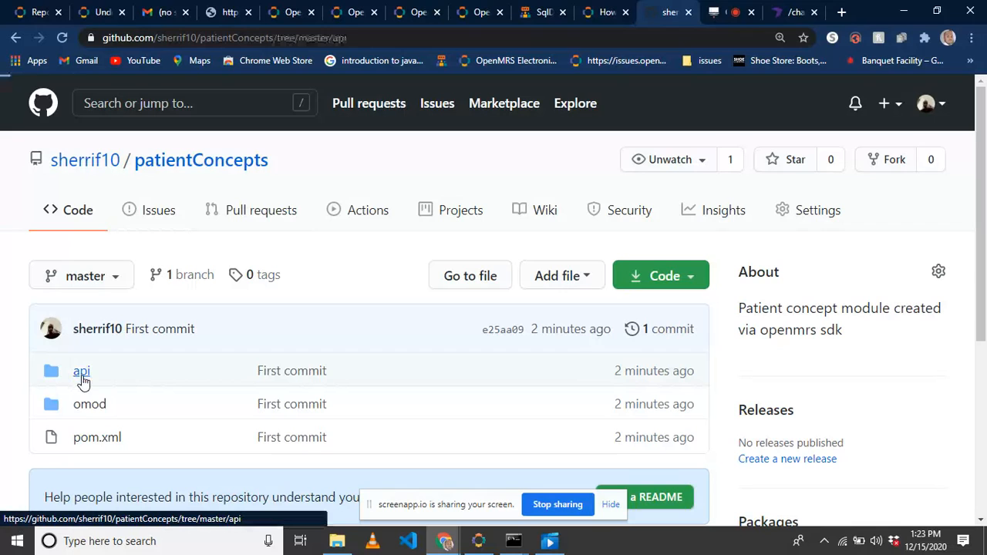
# - Browse the repository's api and src folders, then return to the top level
pyautogui.click(81, 371)
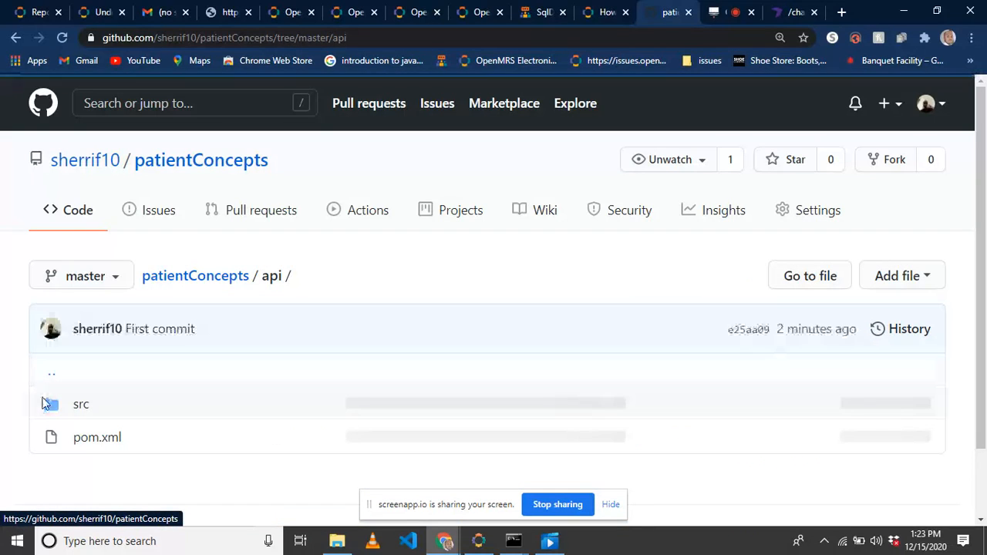
pyautogui.click(81, 403)
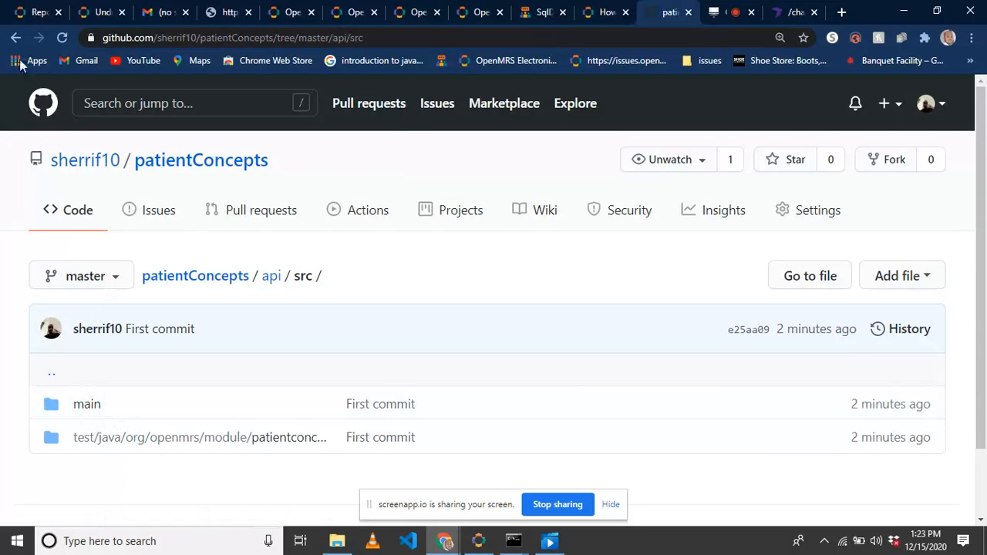
pyautogui.click(17, 37)
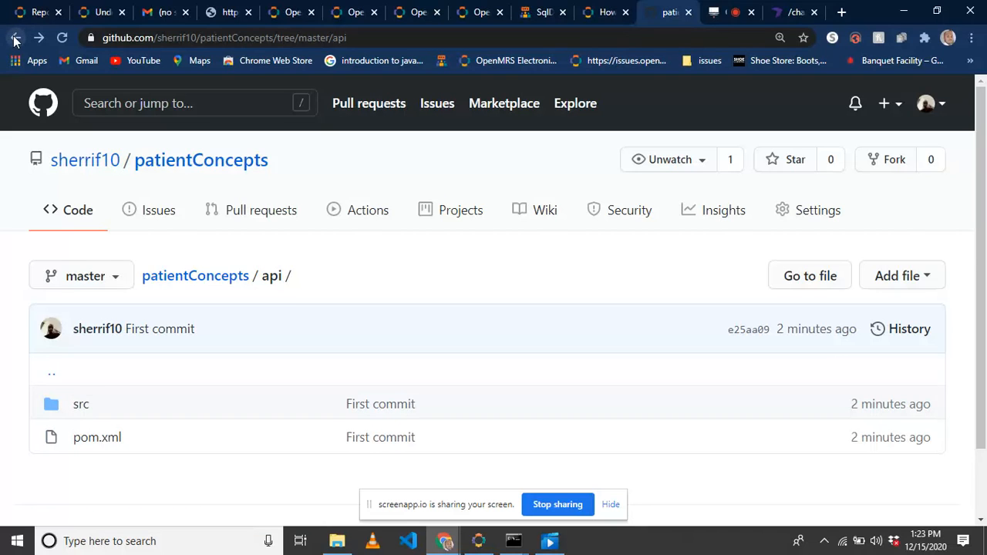
pyautogui.click(14, 37)
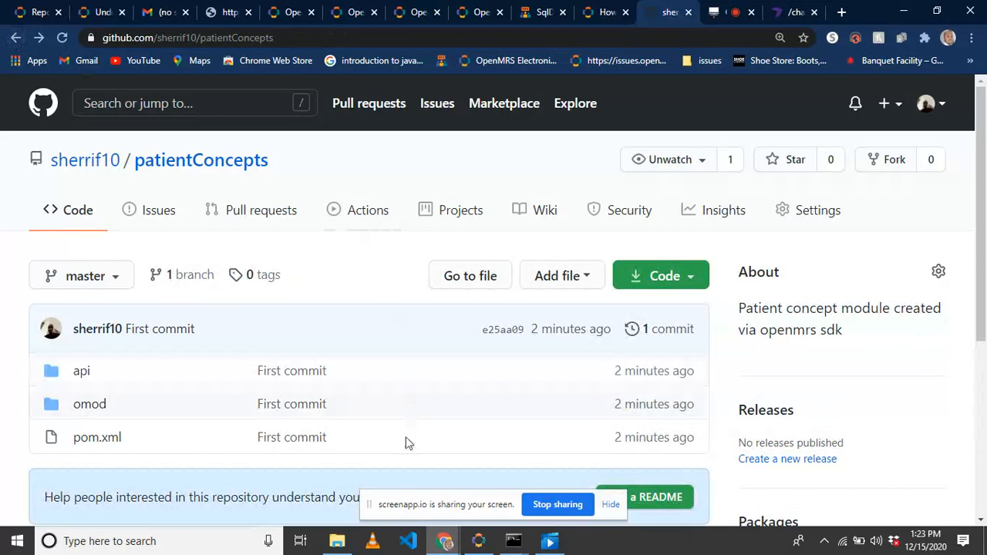
pyautogui.moveTo(366, 167)
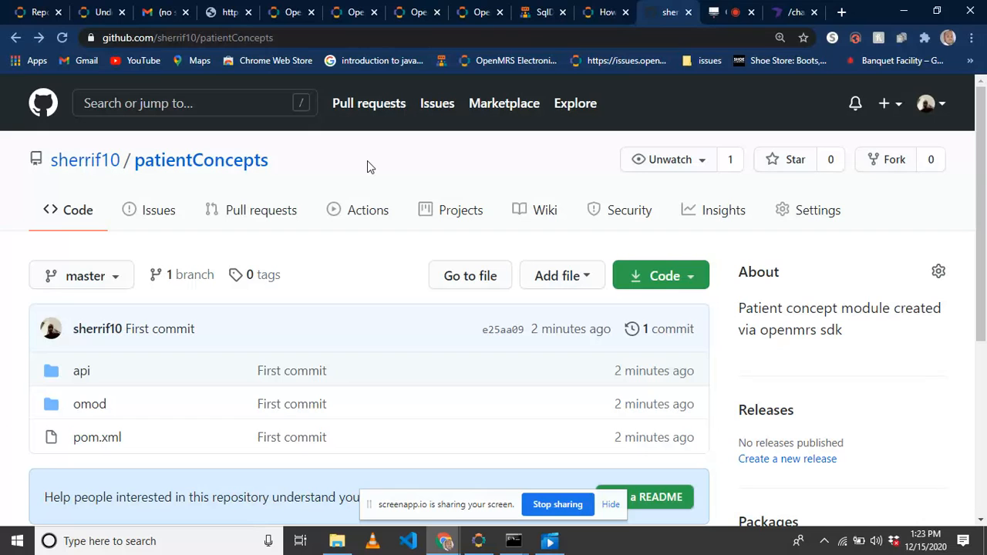
pyautogui.moveTo(681, 148)
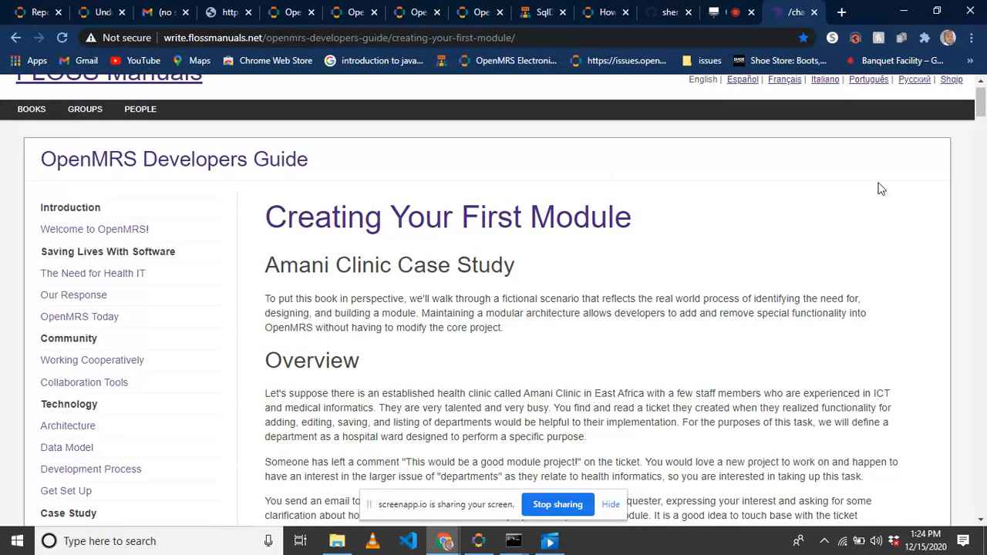
# - Scroll the Creating Your First Module chapter down to the Customize your module section
pyautogui.scroll(-3)
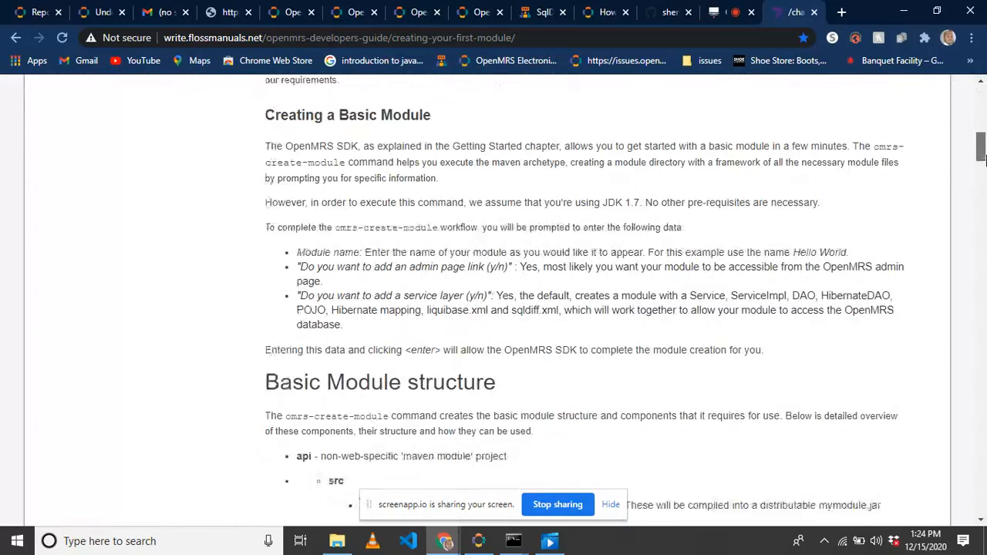
pyautogui.scroll(-3)
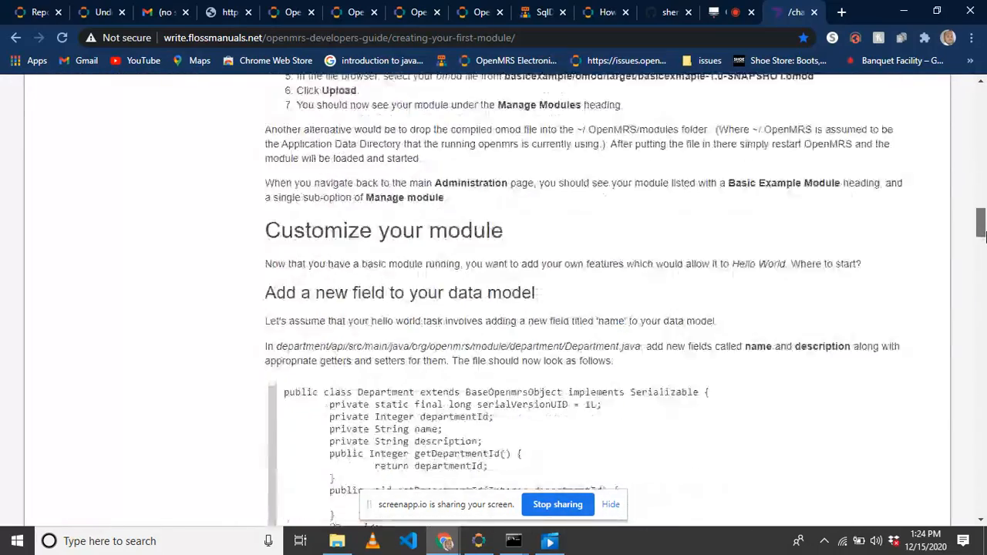
pyautogui.scroll(-3)
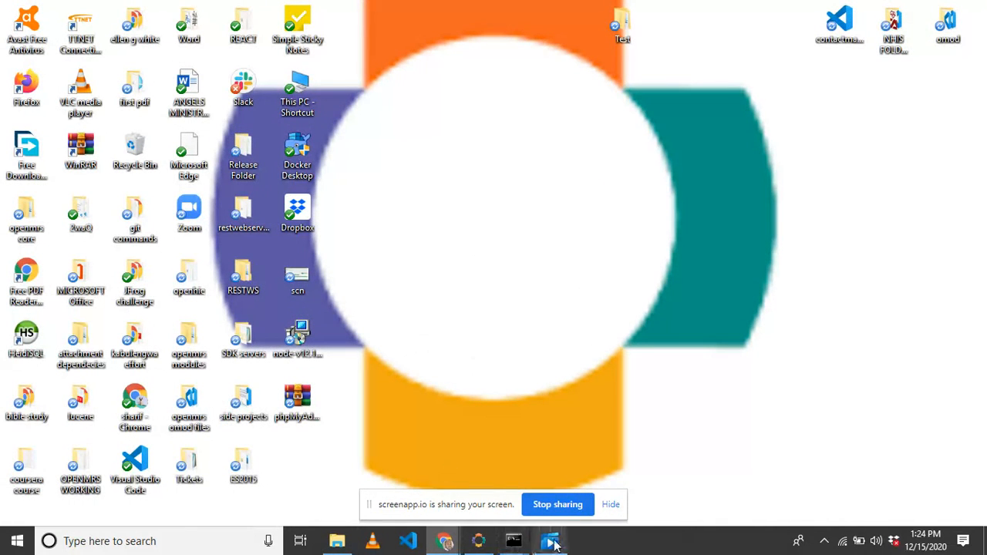
# - Bring Command Prompt forward to review the First commit output listing 25 new files
pyautogui.click(550, 541)
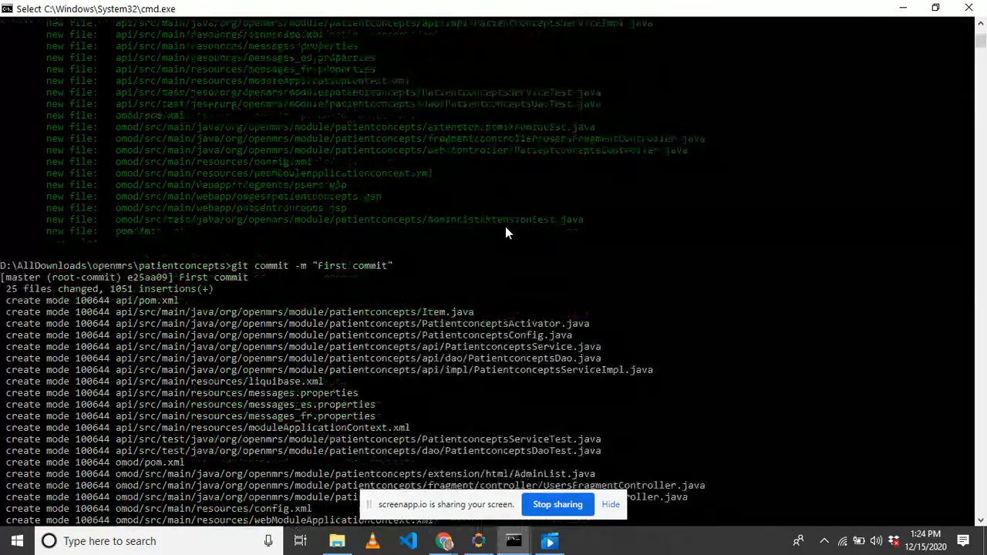
pyautogui.scroll(-3)
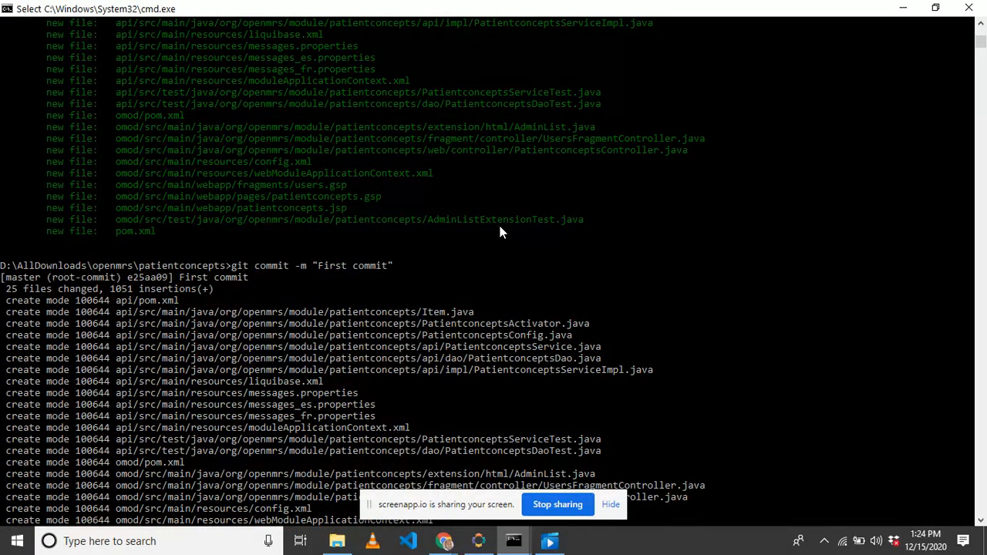